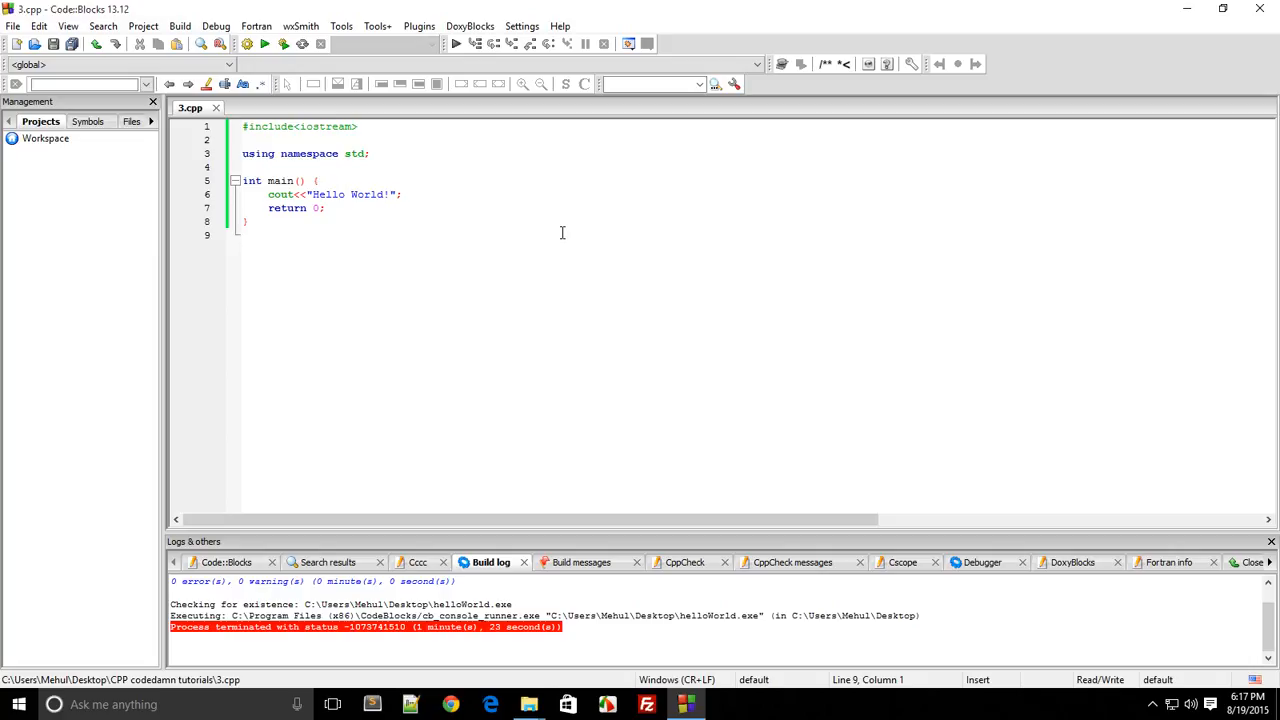
Open new lines after main's brace, write a [DATA_TYPE] [NAME] placeholder, then remove it.
click(244, 234)
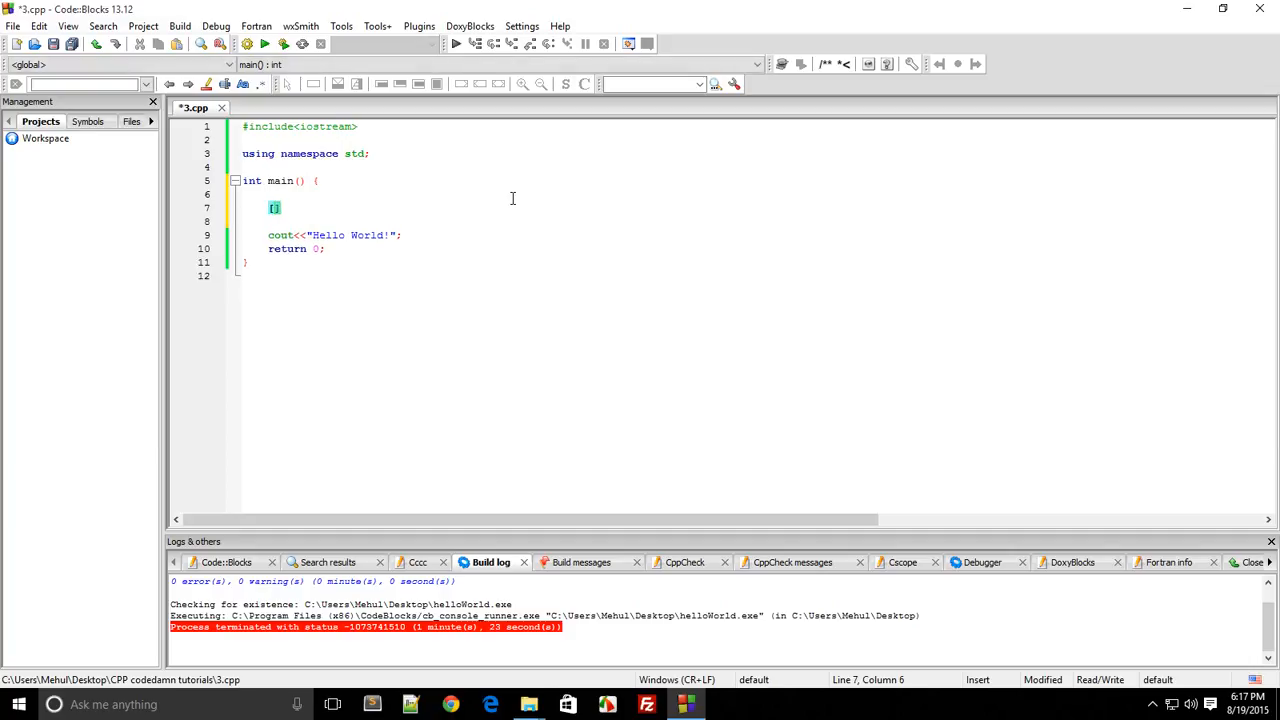
text(DATA_TYPE)
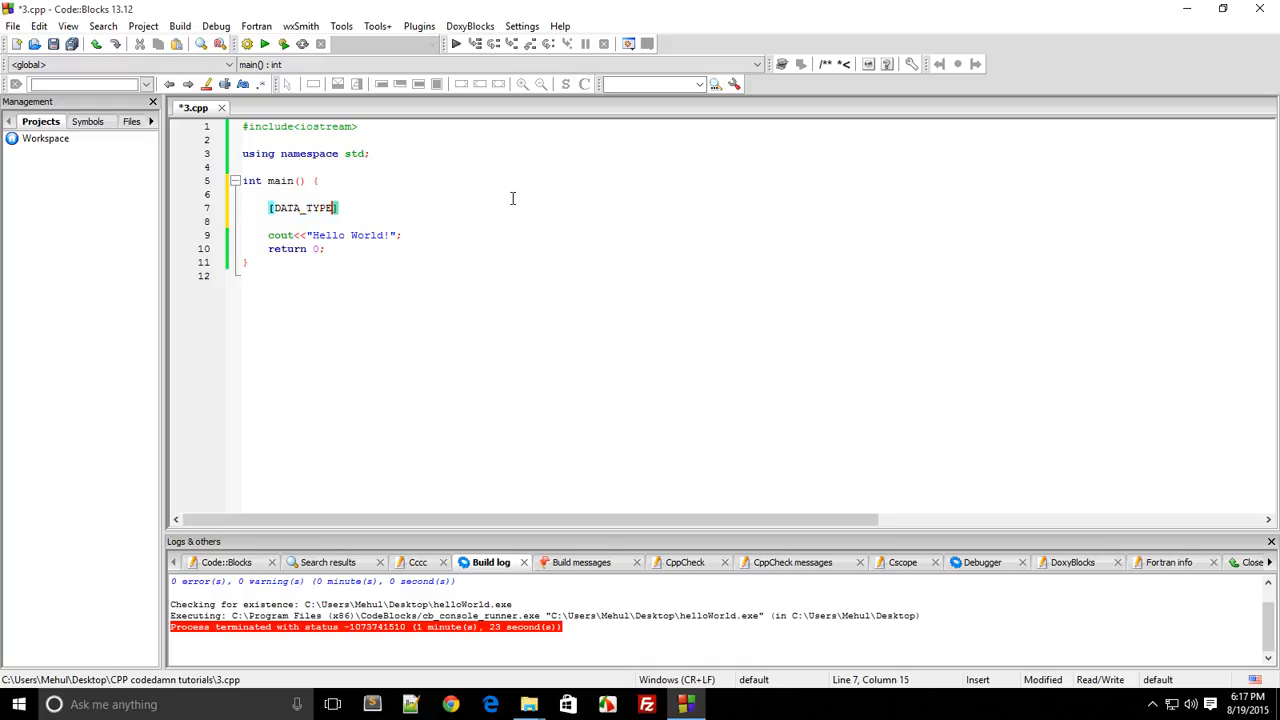
text([NAME])
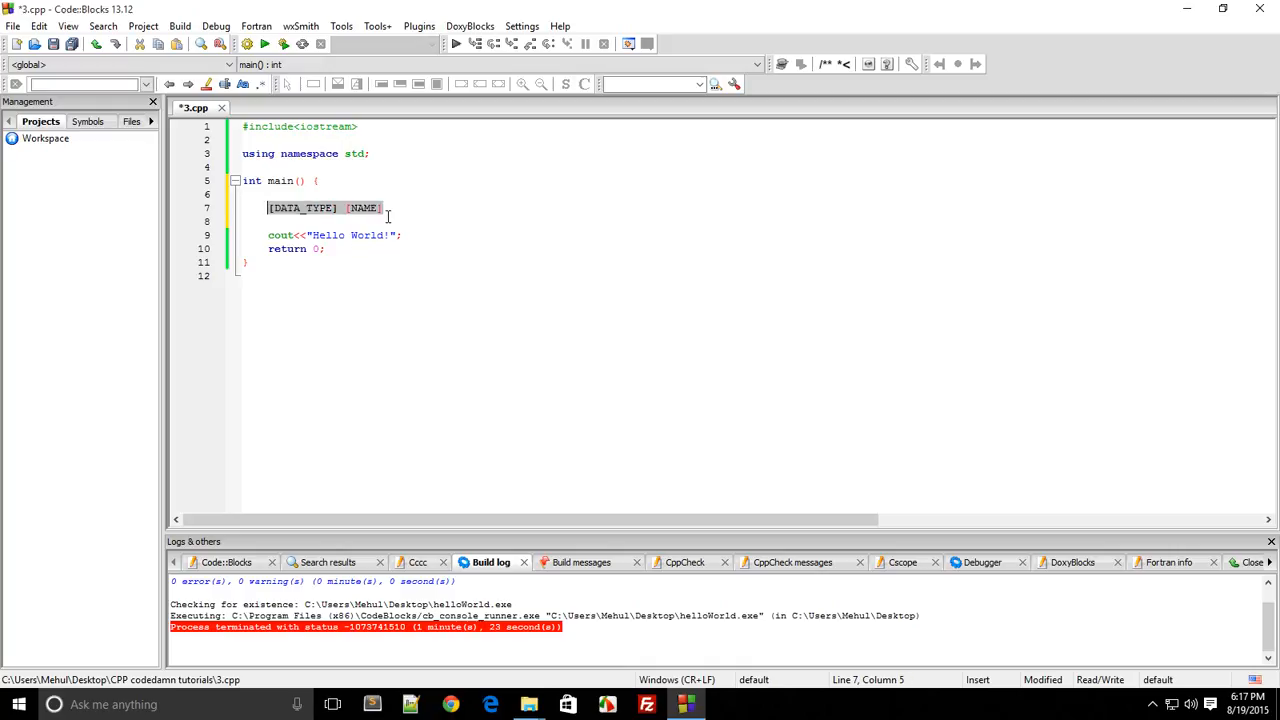
mouse_move(270, 218)
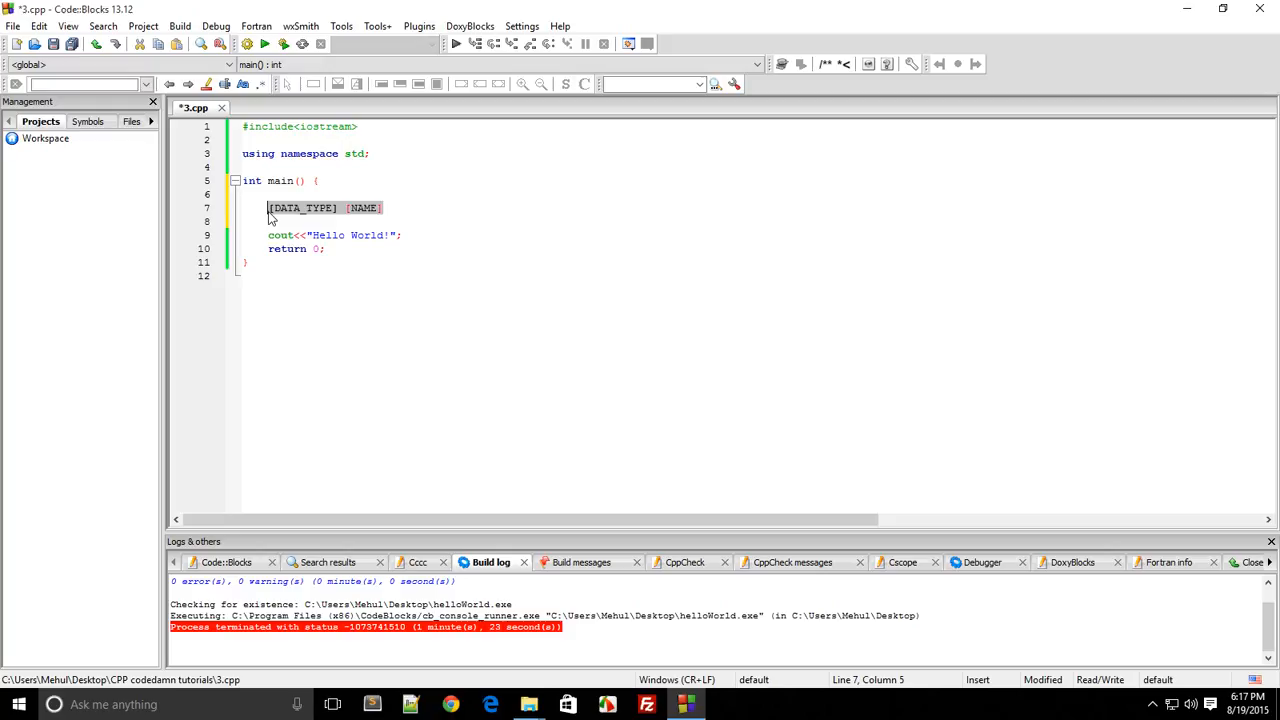
key(Delete)
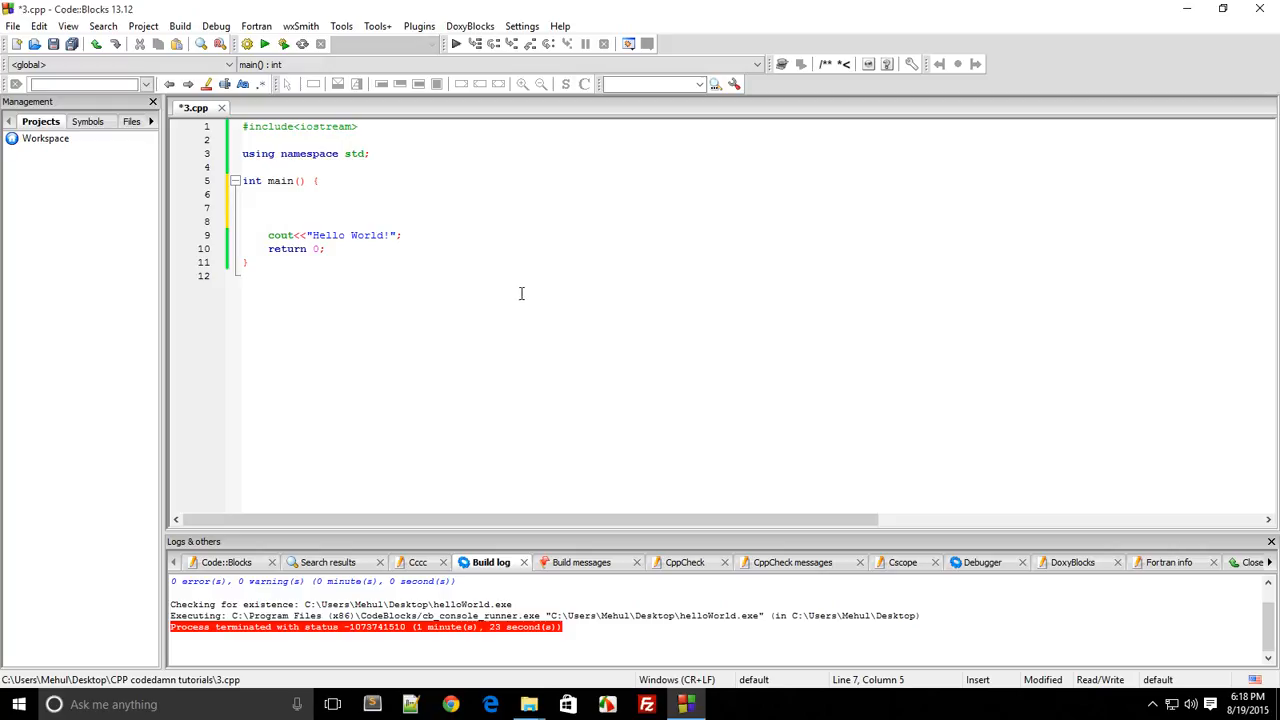
Write 'integer => ...... -2 -1 ...' on line 7 and select the number range for removal.
text(int)
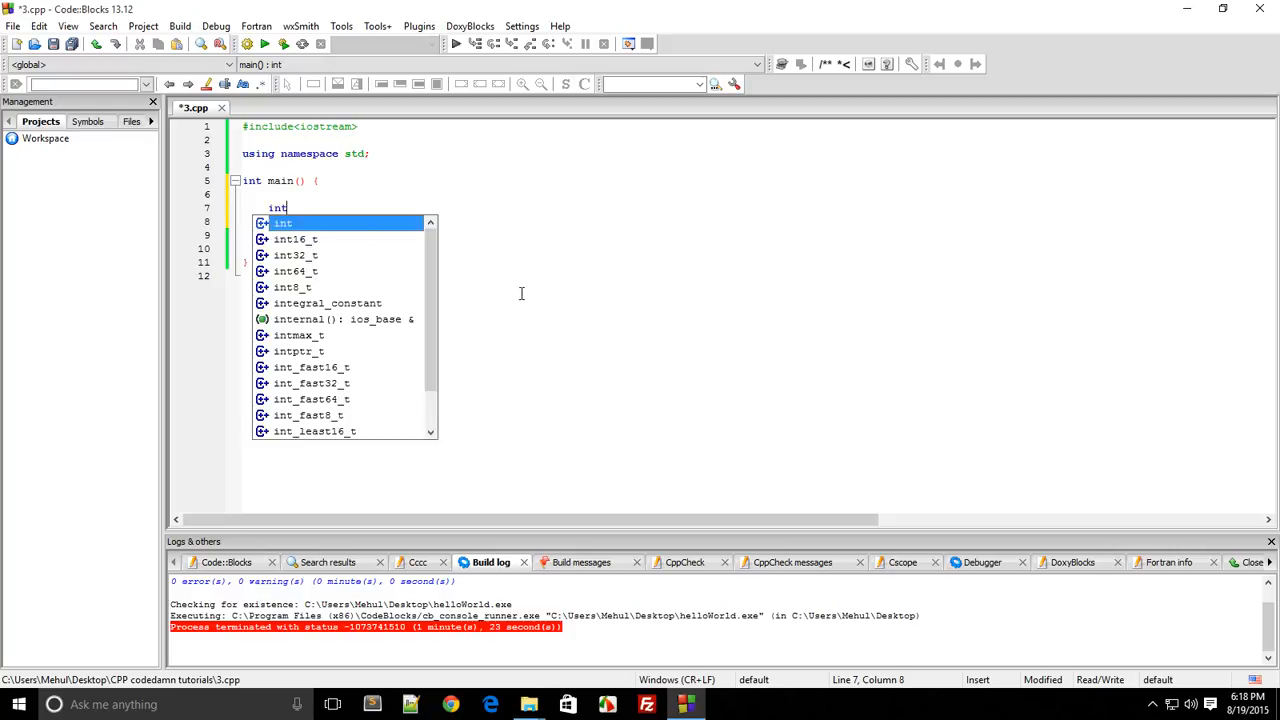
text(ege)
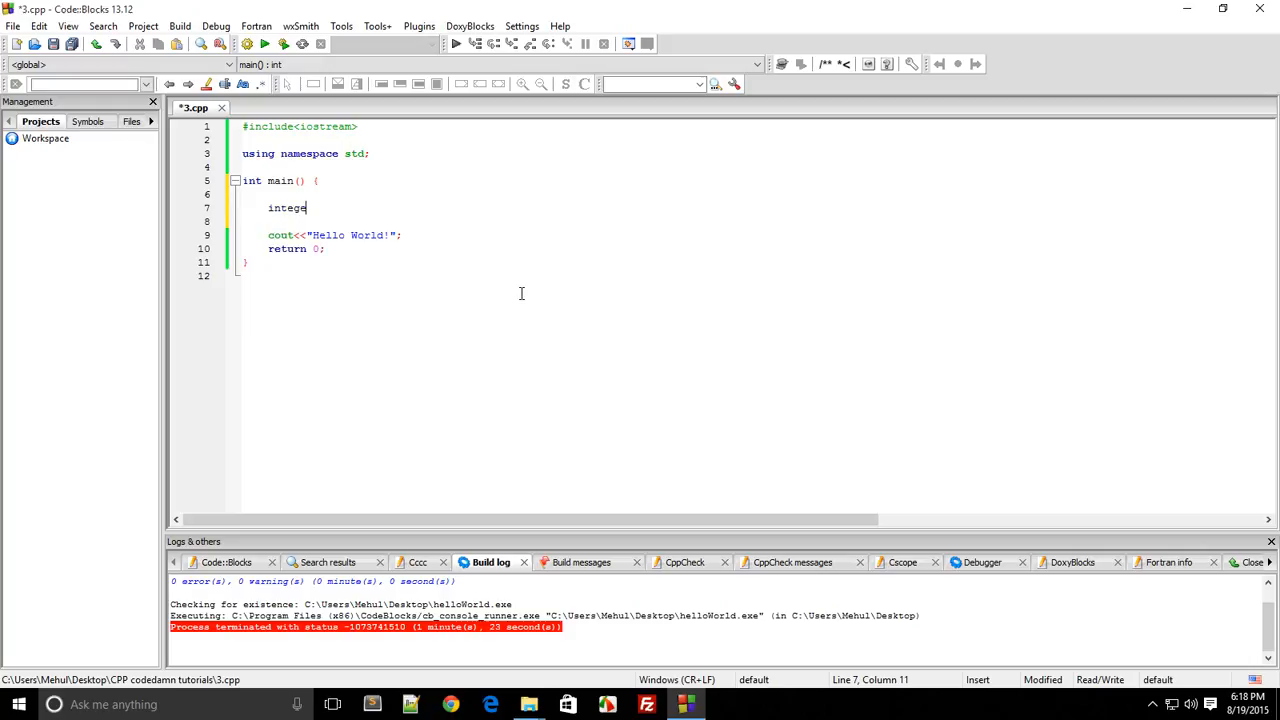
text(r =>)
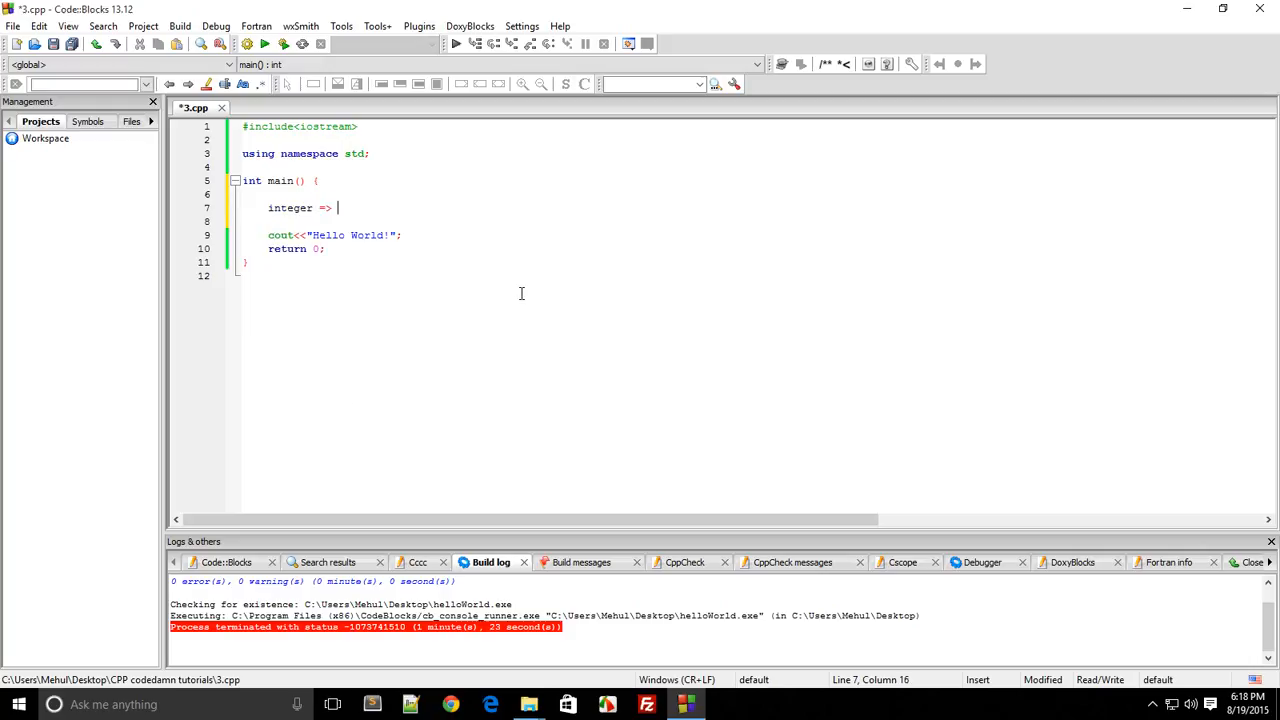
text(...... -2)
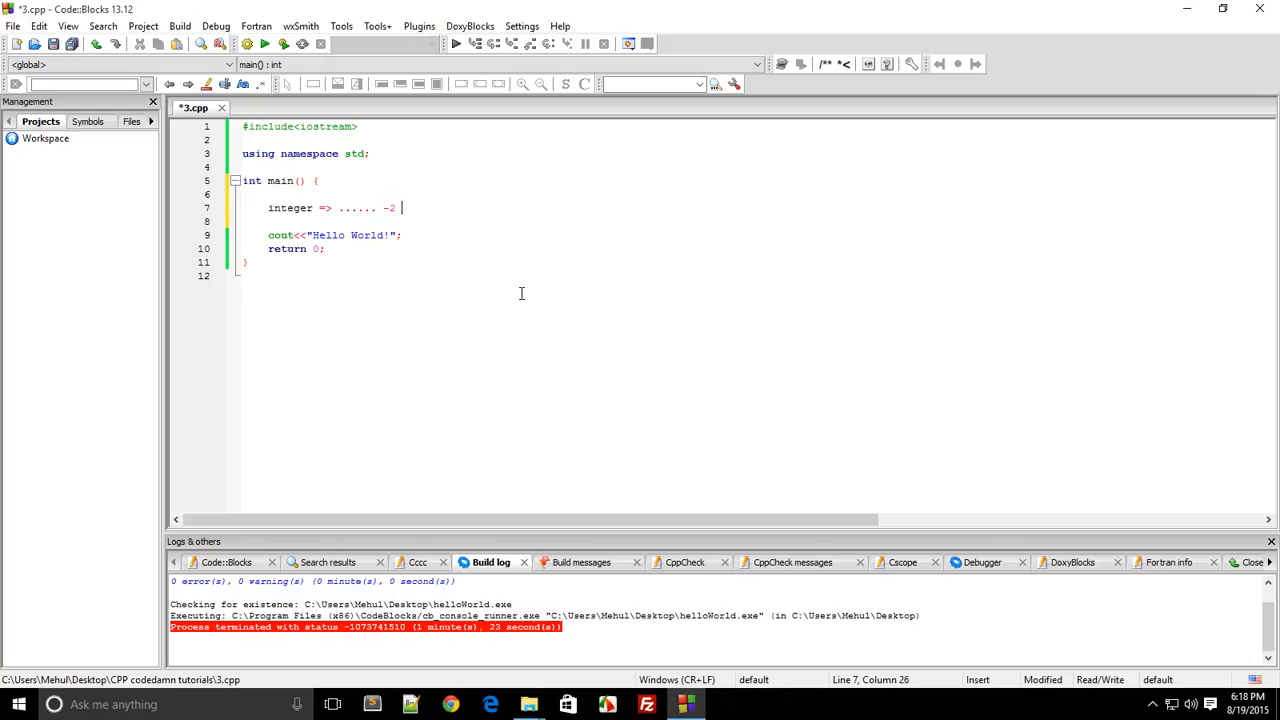
text(-1 0 1 2 3 .....)
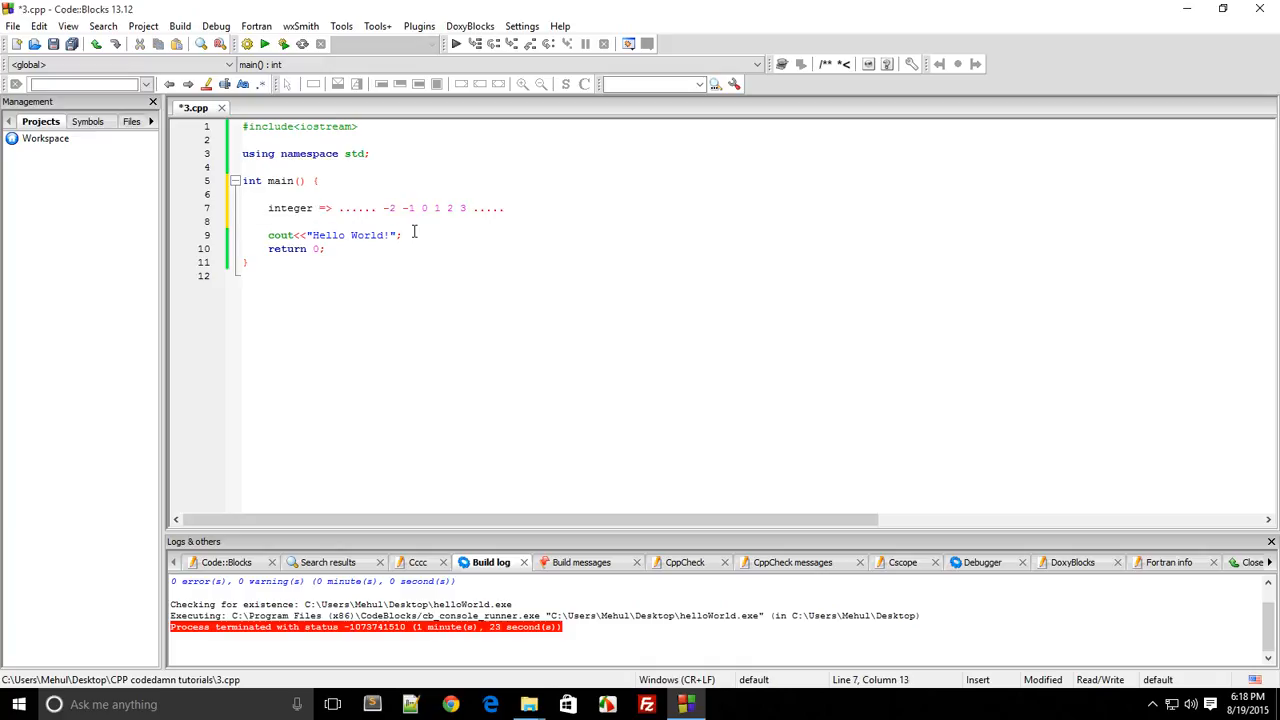
drag(320, 208, 504, 208)
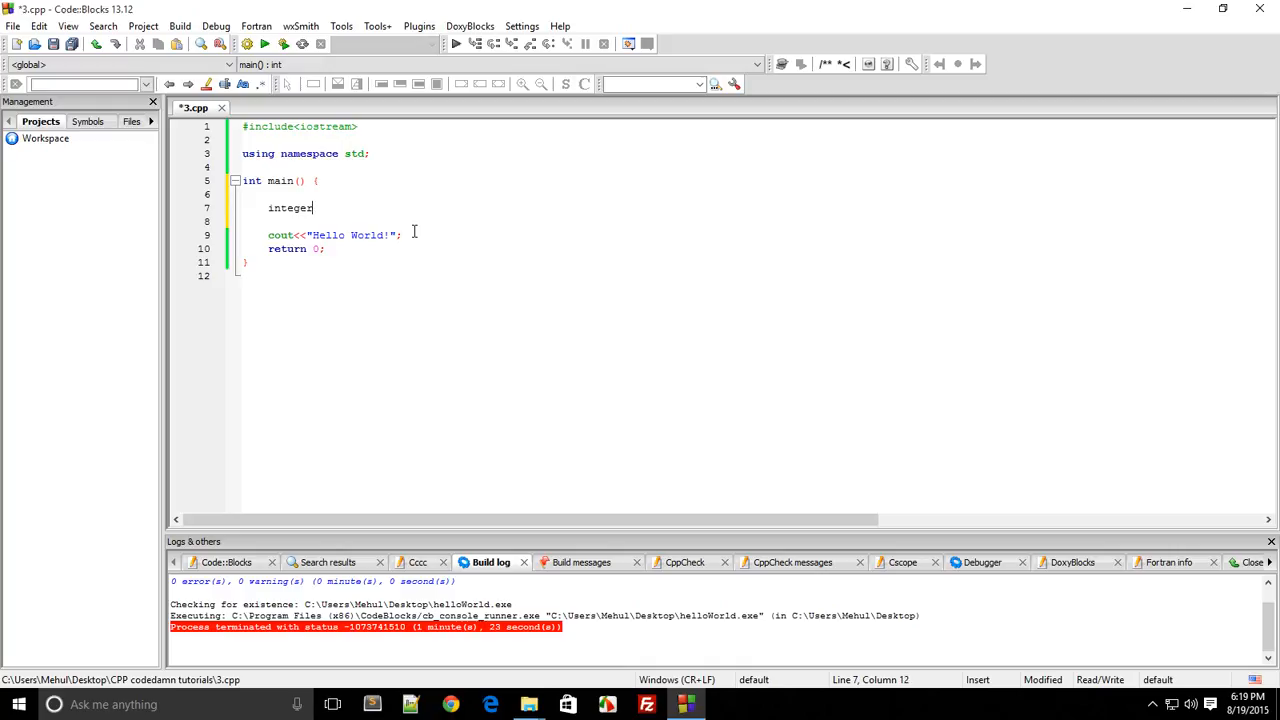
Shorten 'integer' to 'int' and remove the extra space after it.
key(BackSpace)
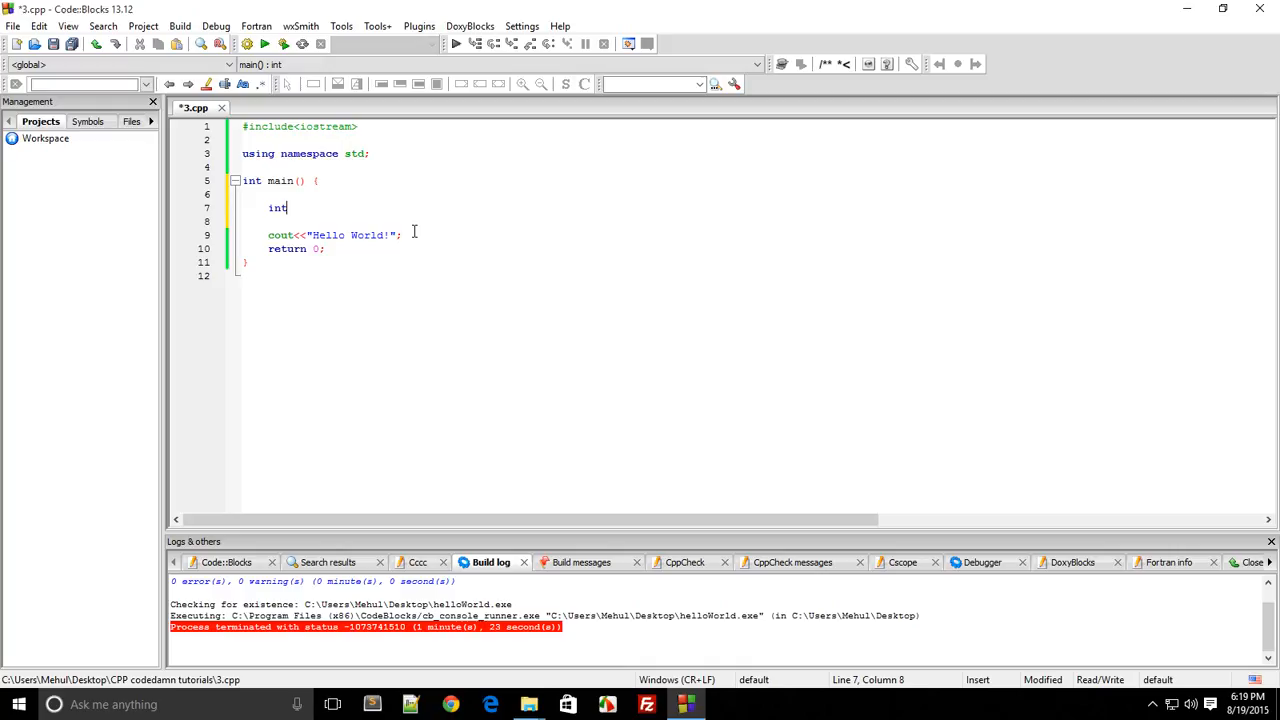
double_click(276, 206)
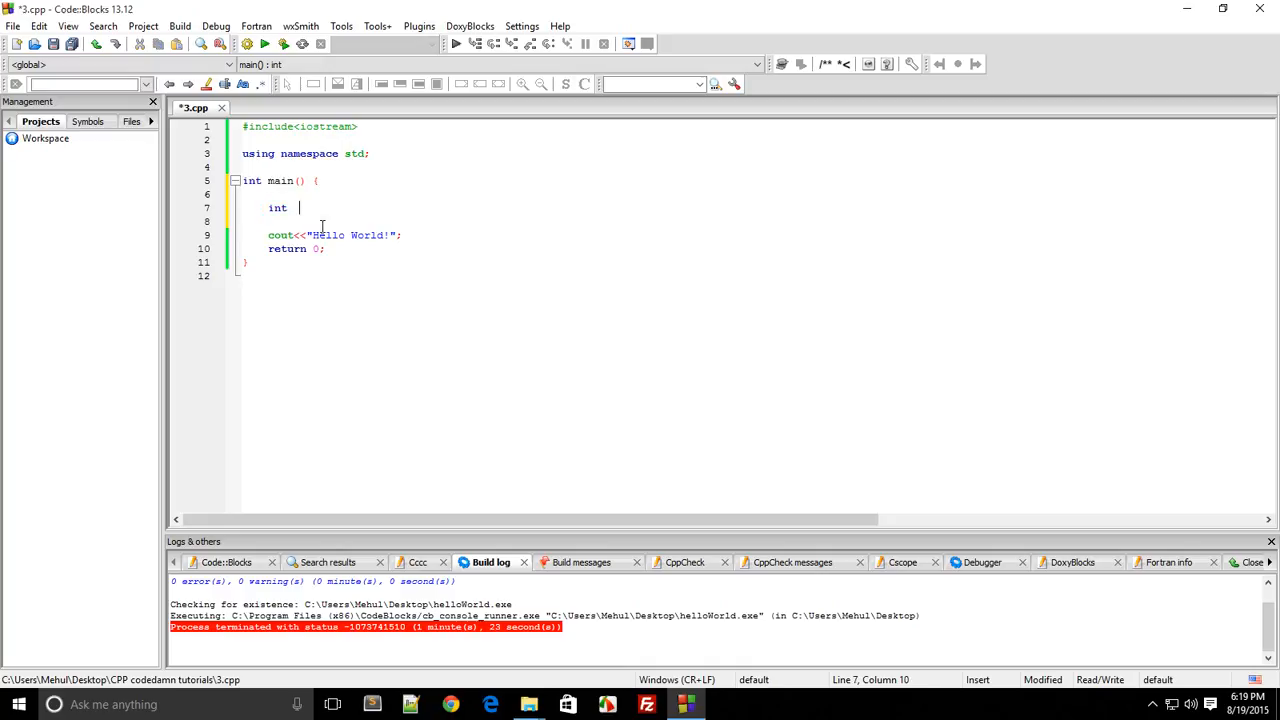
key(BackSpace)
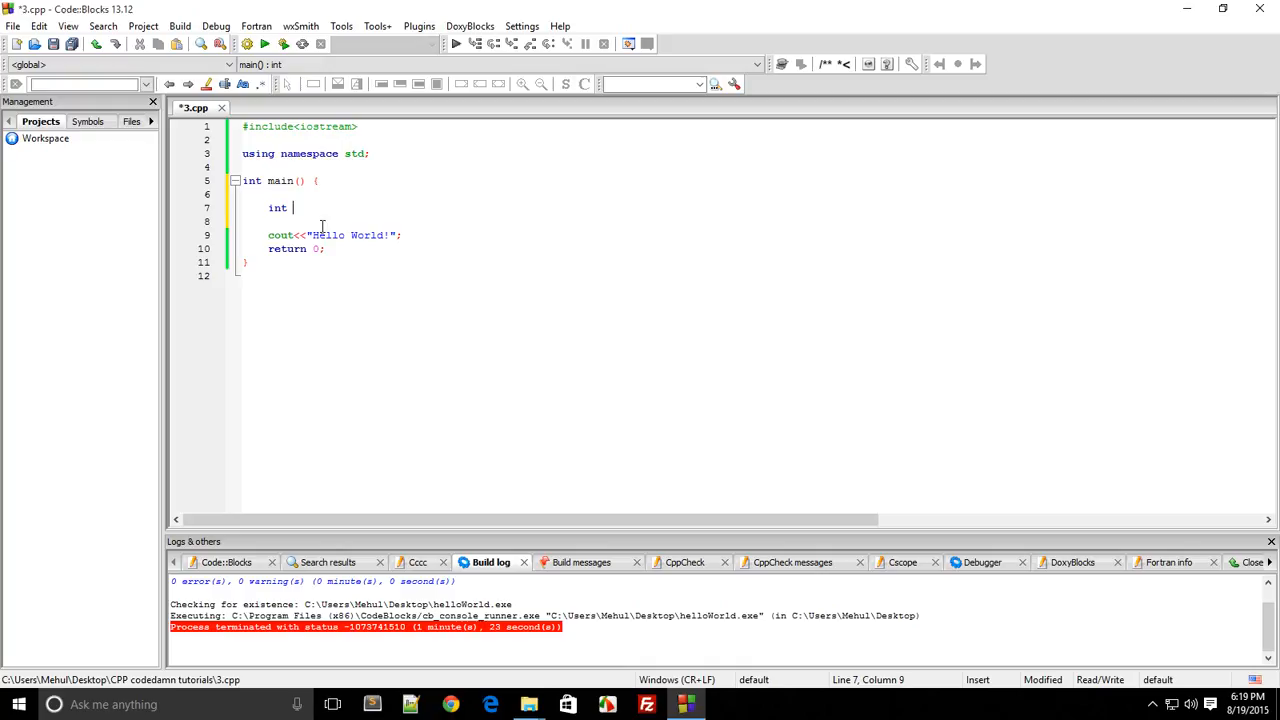
Declare int myFirstVariable; then remove its closing semicolon.
text(myB)
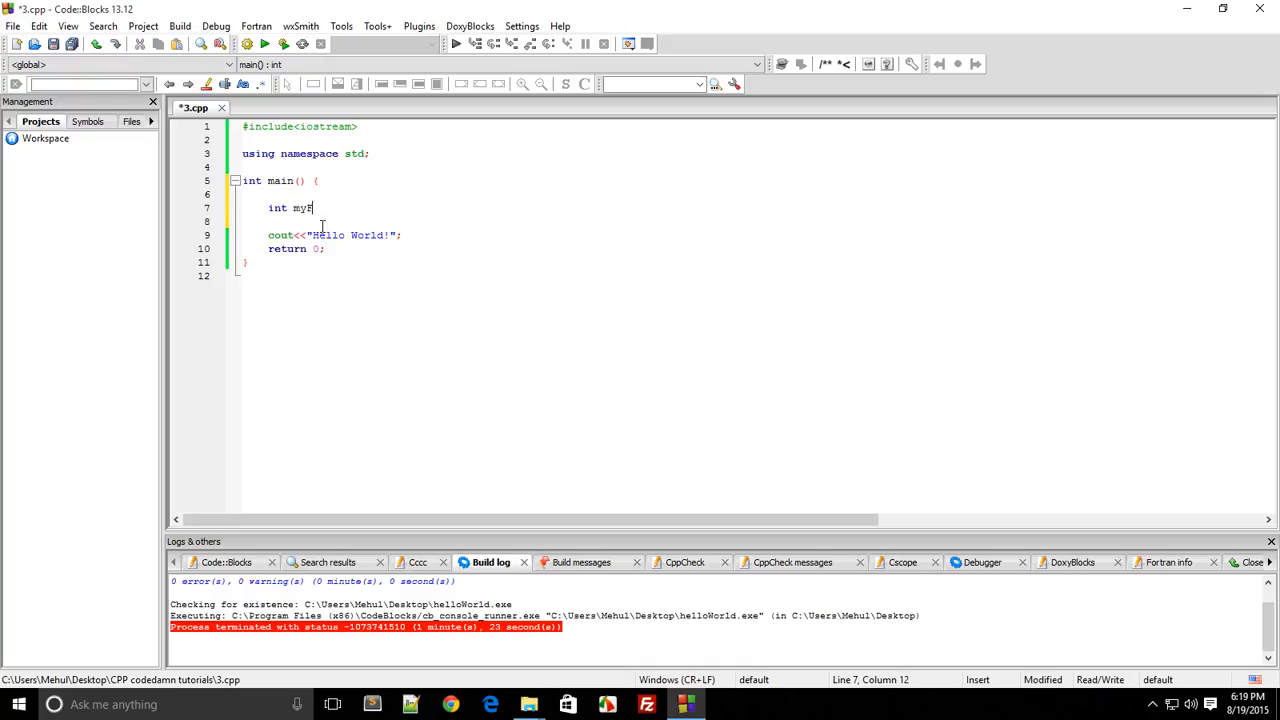
text(FirstVaria)
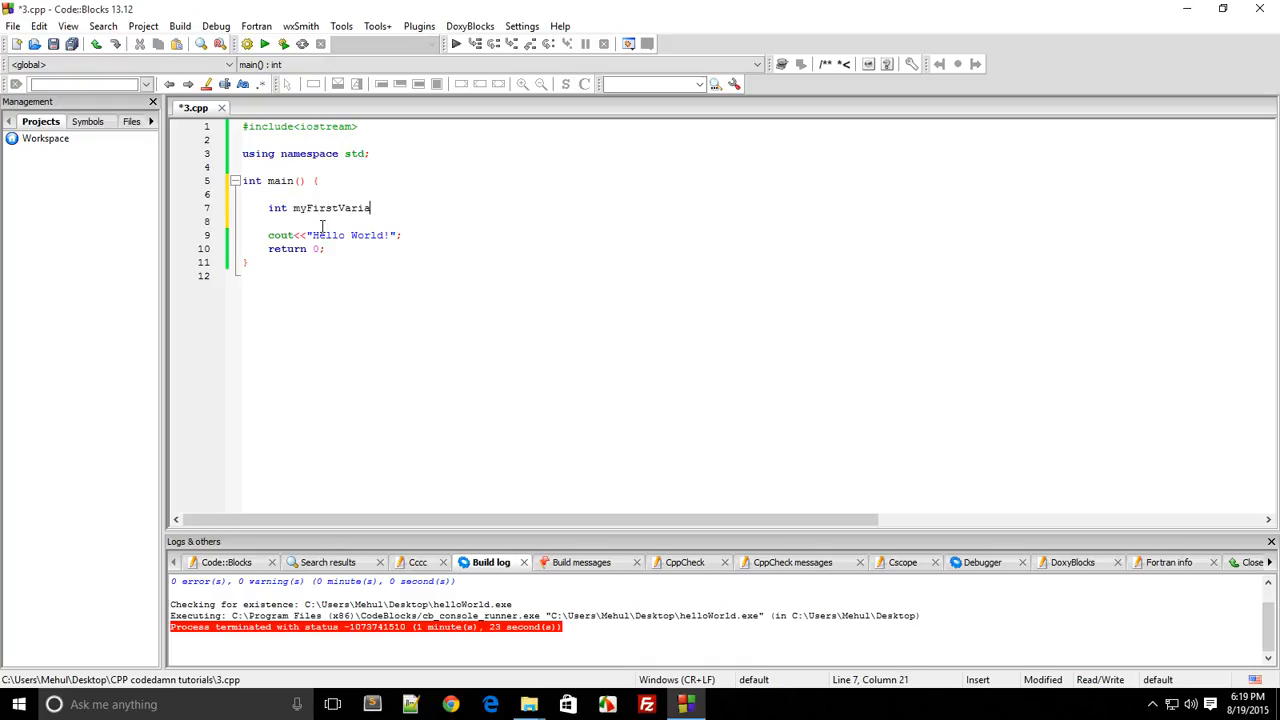
text(ble)
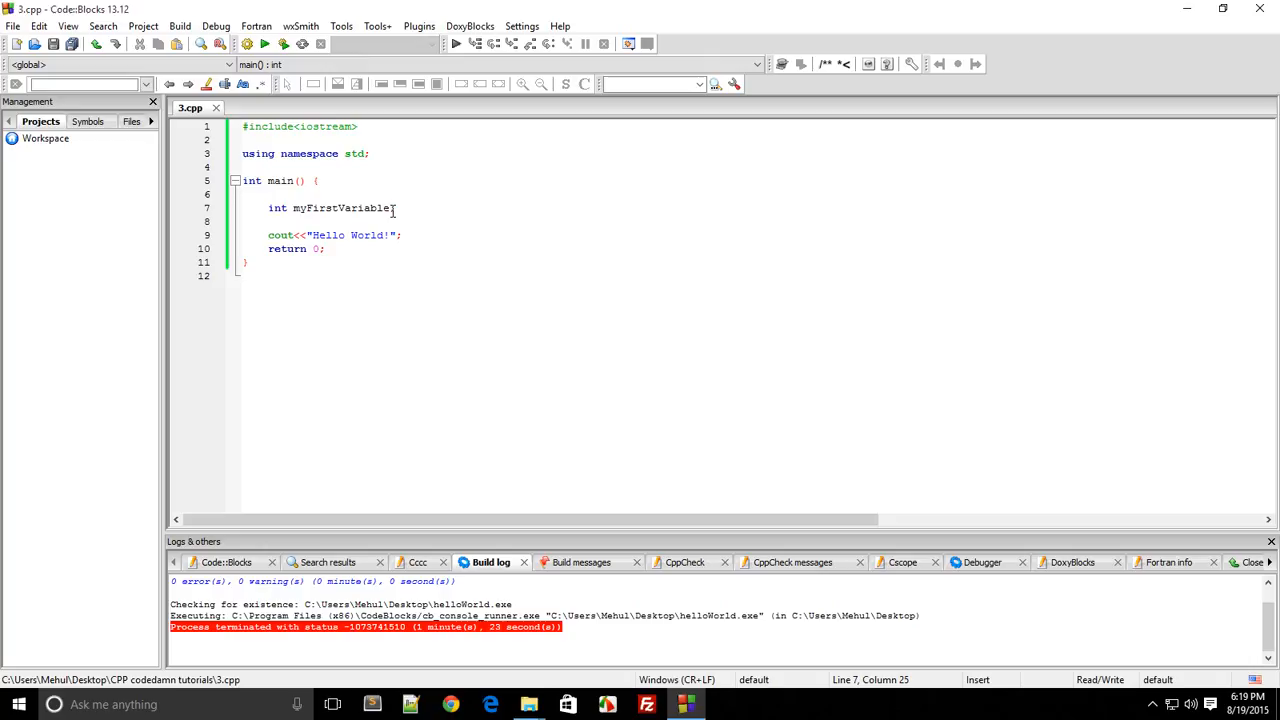
text(;)
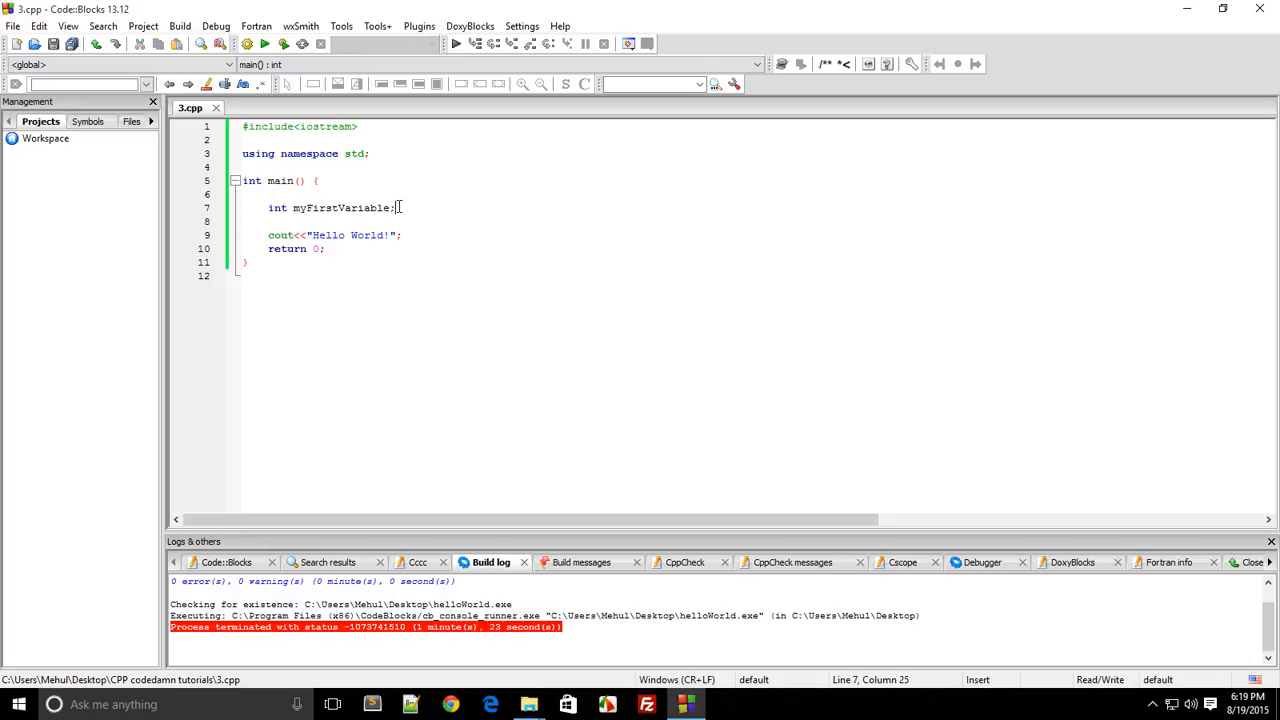
drag(396, 206, 270, 206)
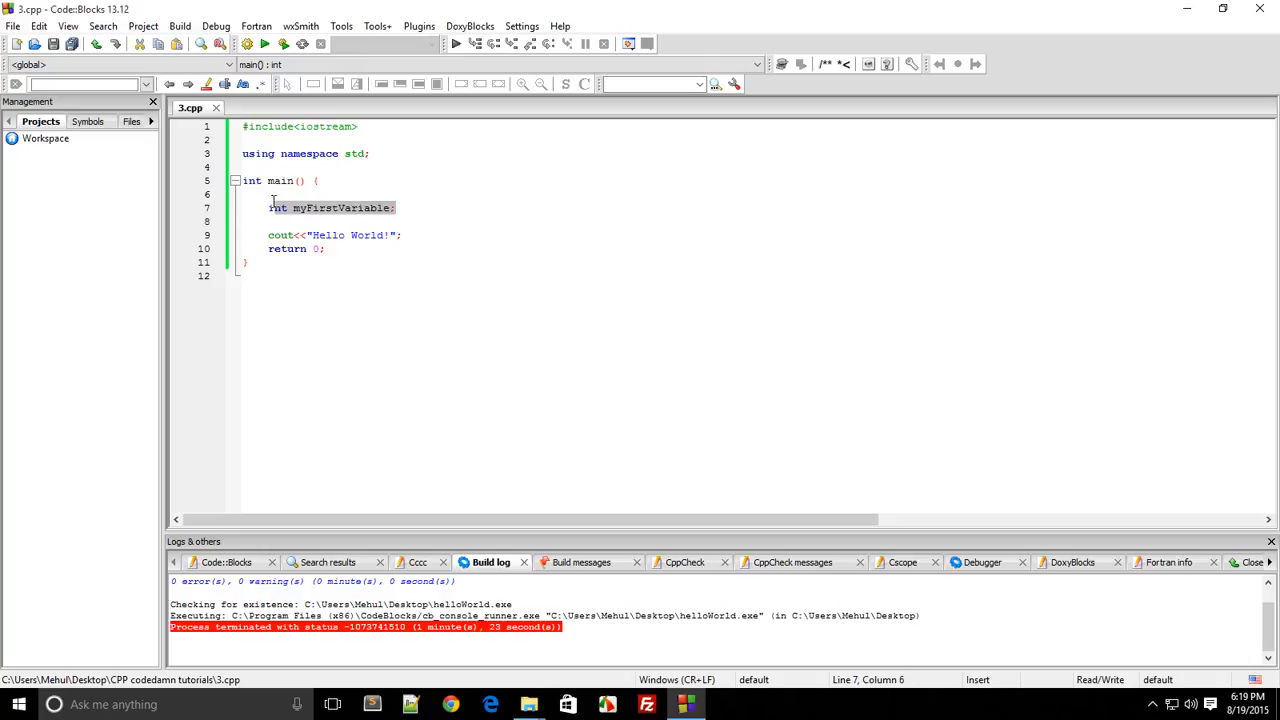
click(444, 216)
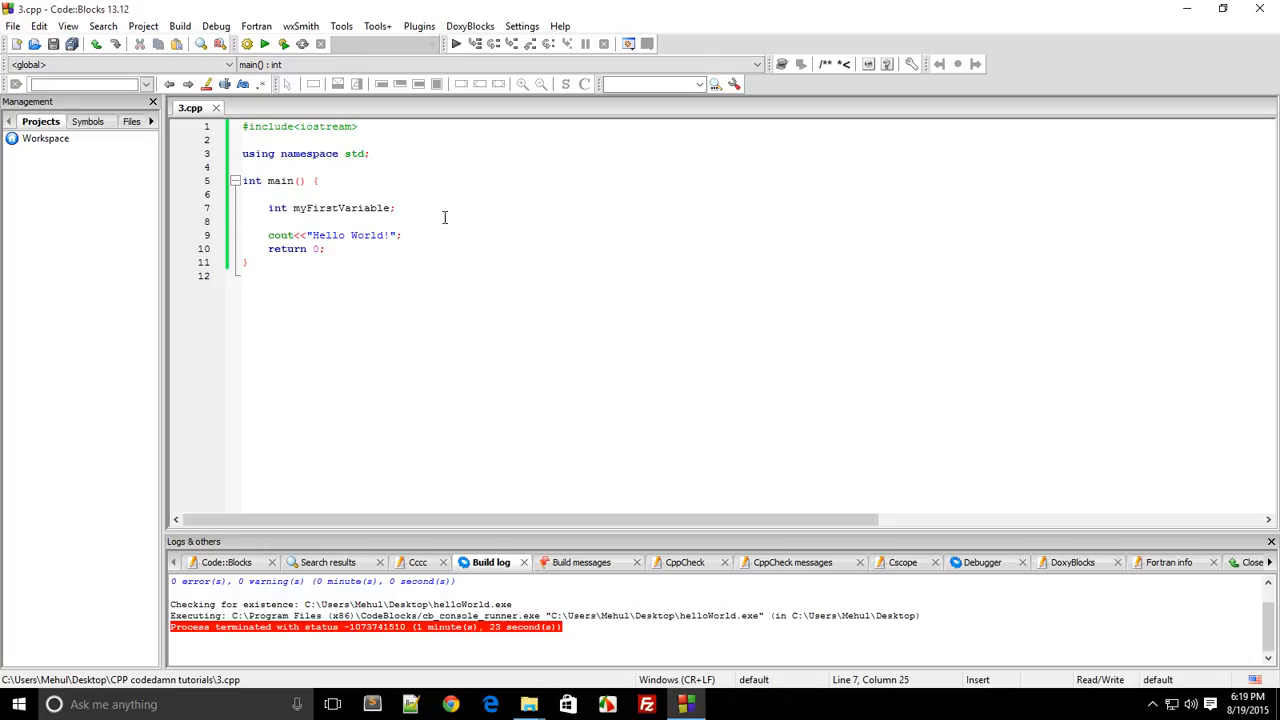
mouse_move(408, 216)
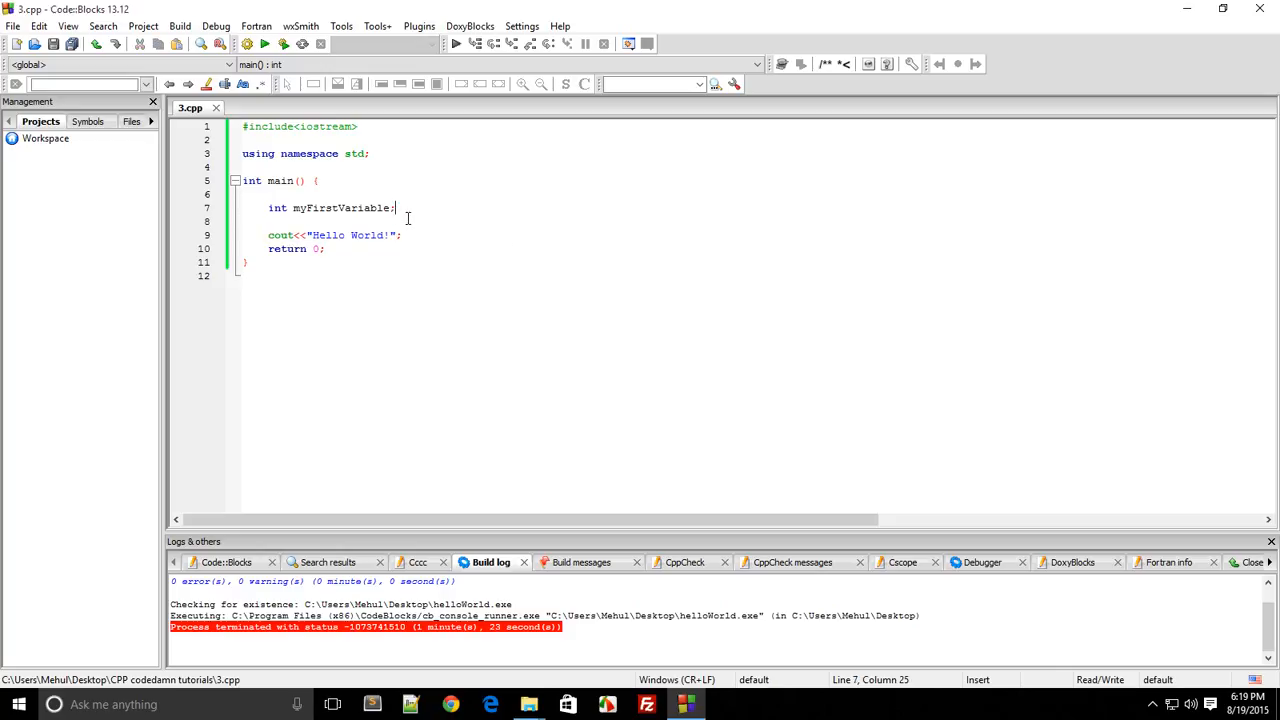
key(Backspace)
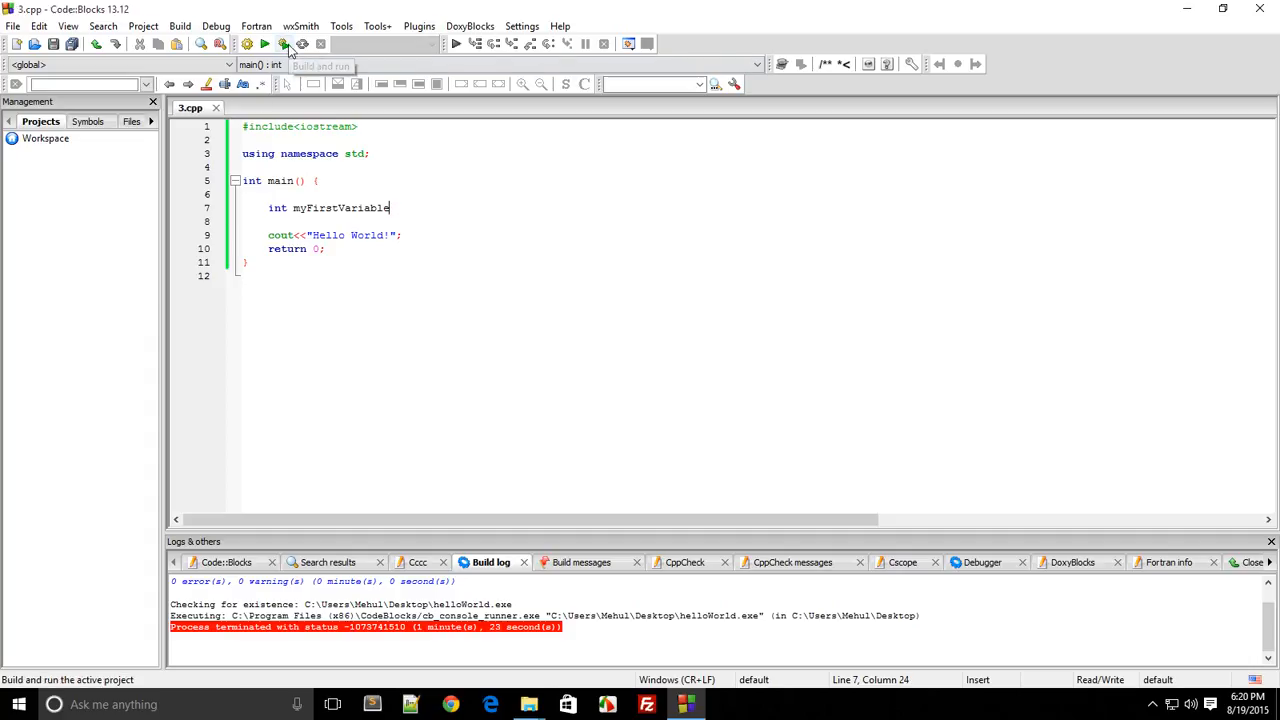
Build and run to see the expected-initializer error, then restore the semicolon after myFirstVariable.
click(284, 44)
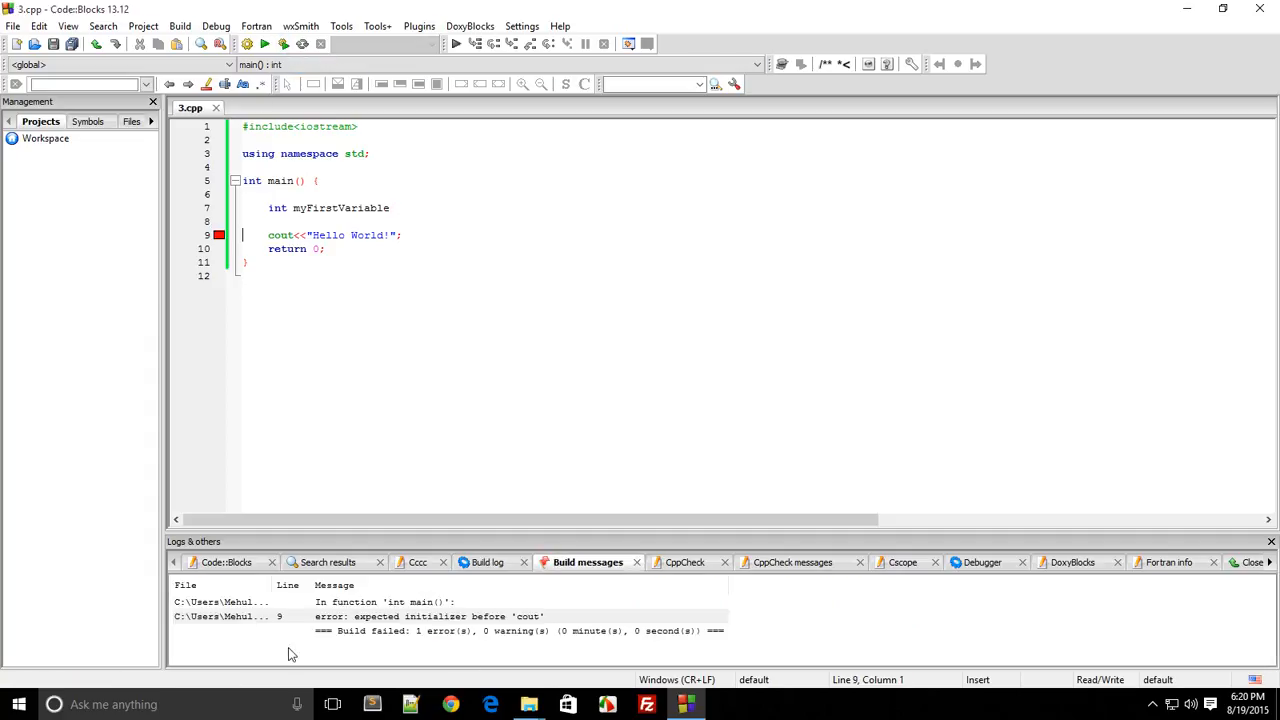
click(430, 616)
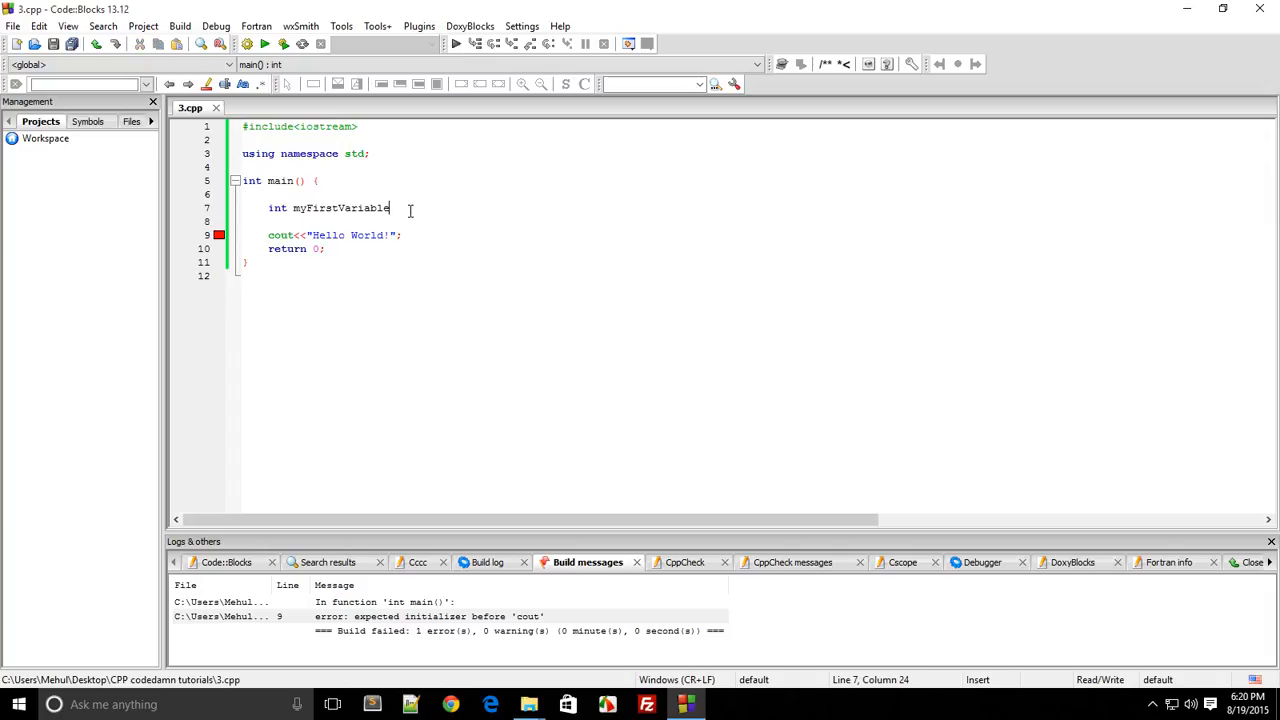
text(;)
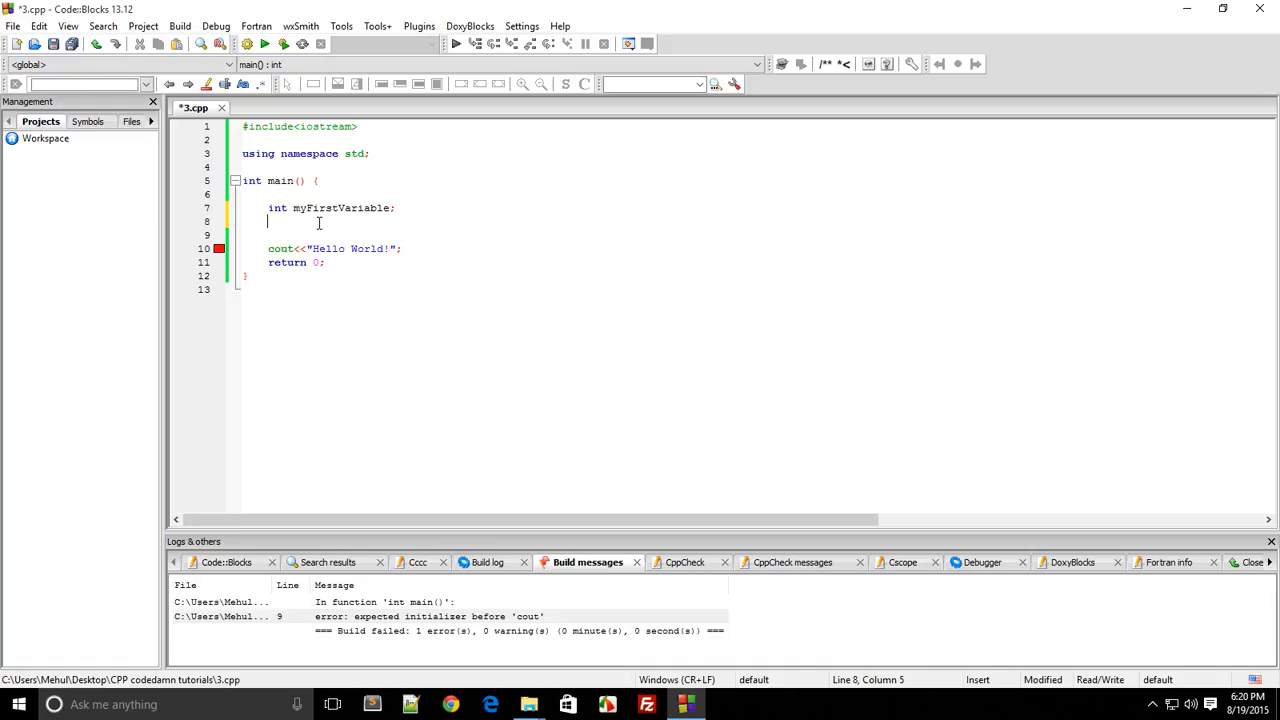
Assign myFirstVariable = 10; and output it with cout<<myFirstVariable.
double_click(340, 206)
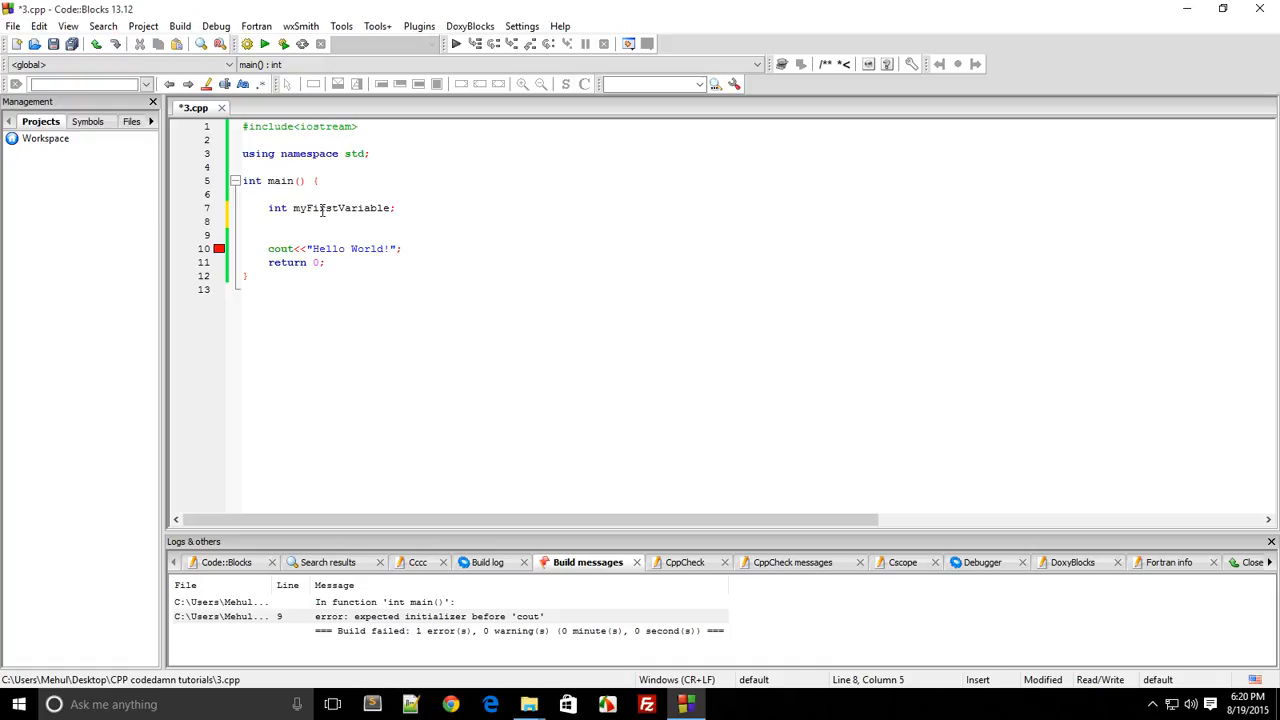
text(myFirstVariable)
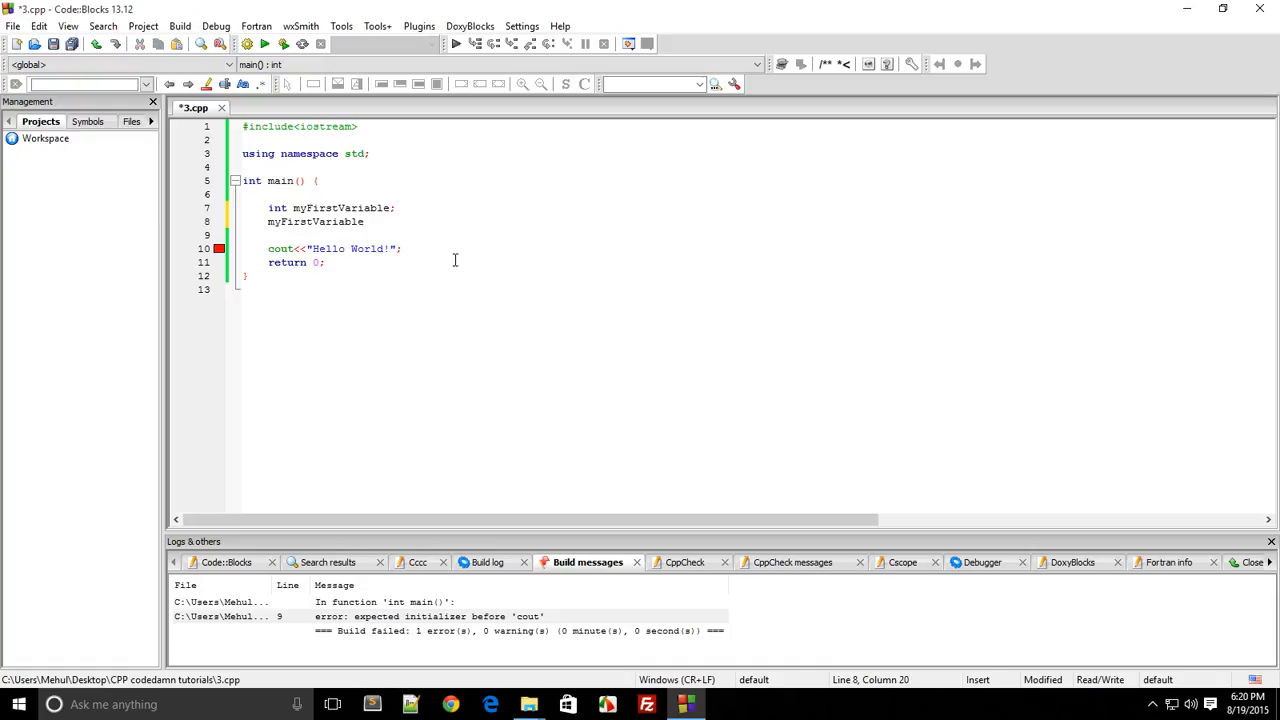
text(=)
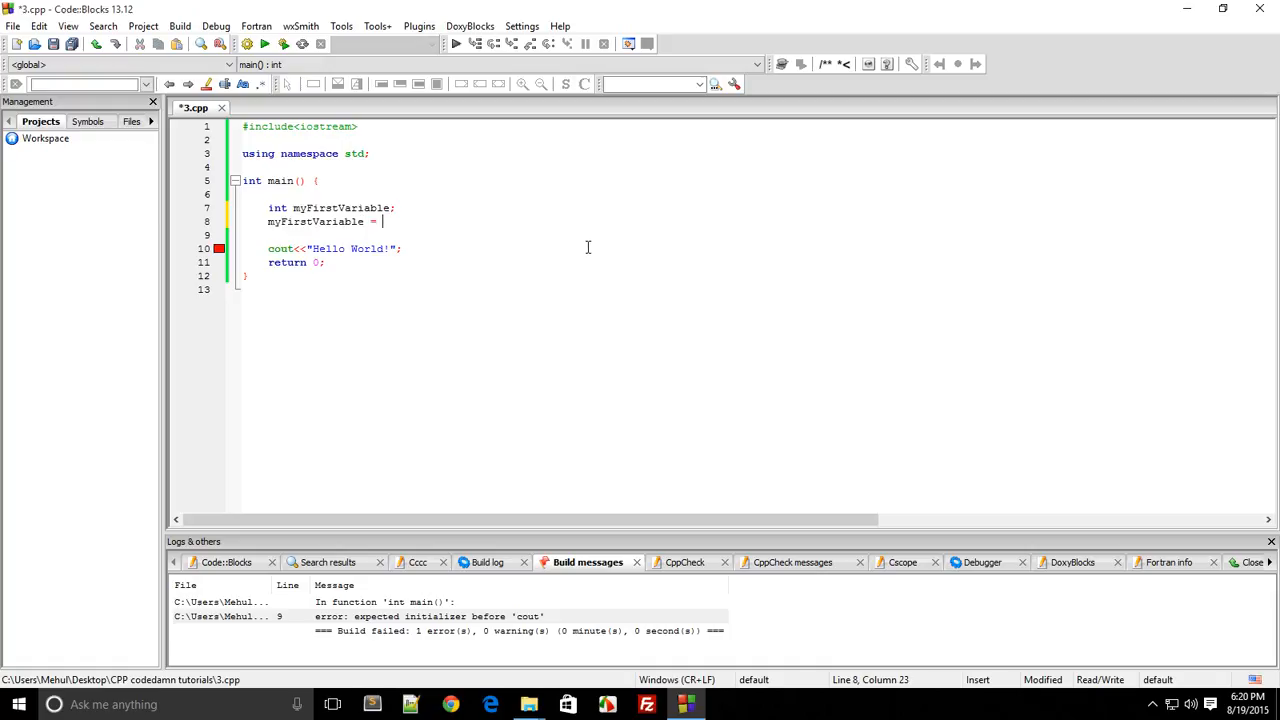
text(10)
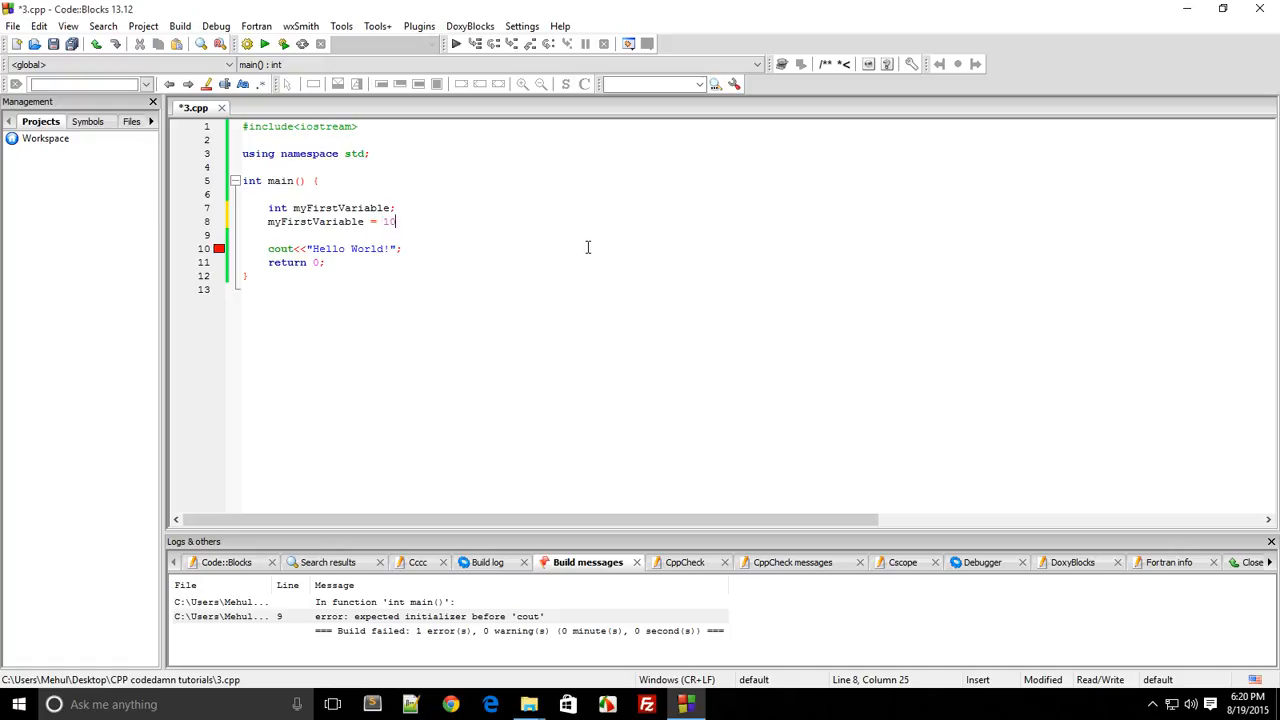
text(;)
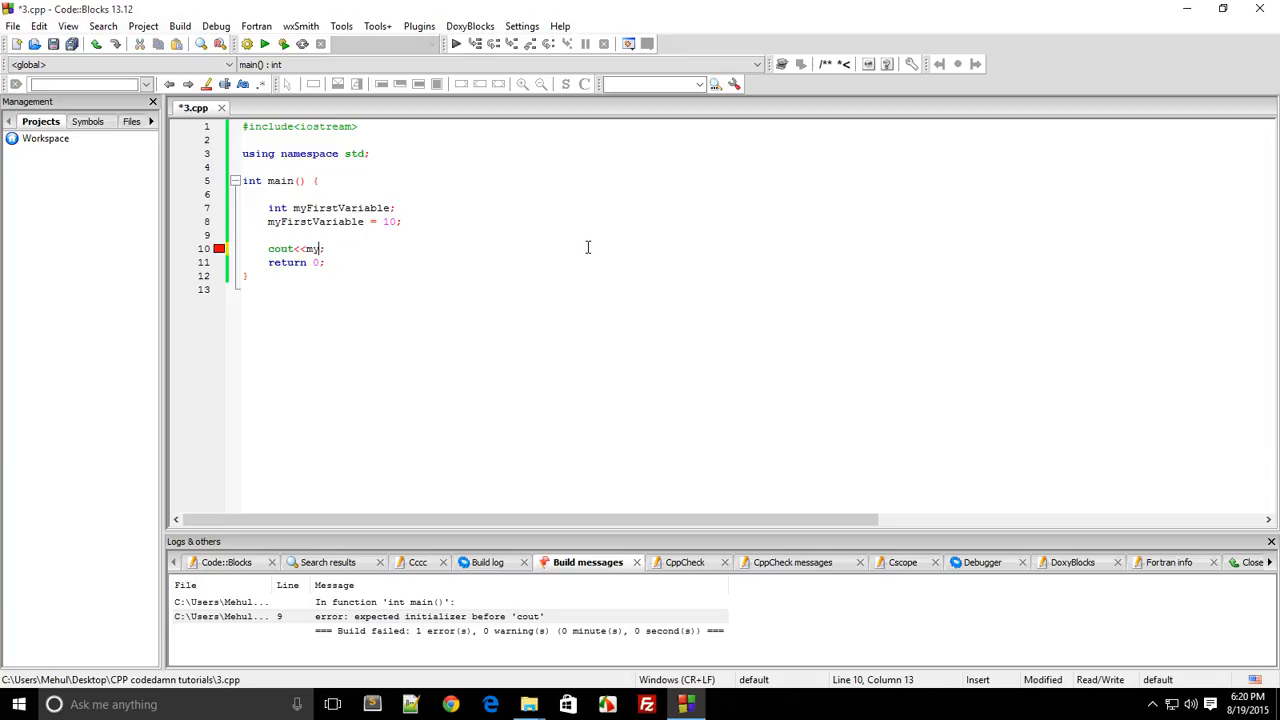
text(FirstVariable)
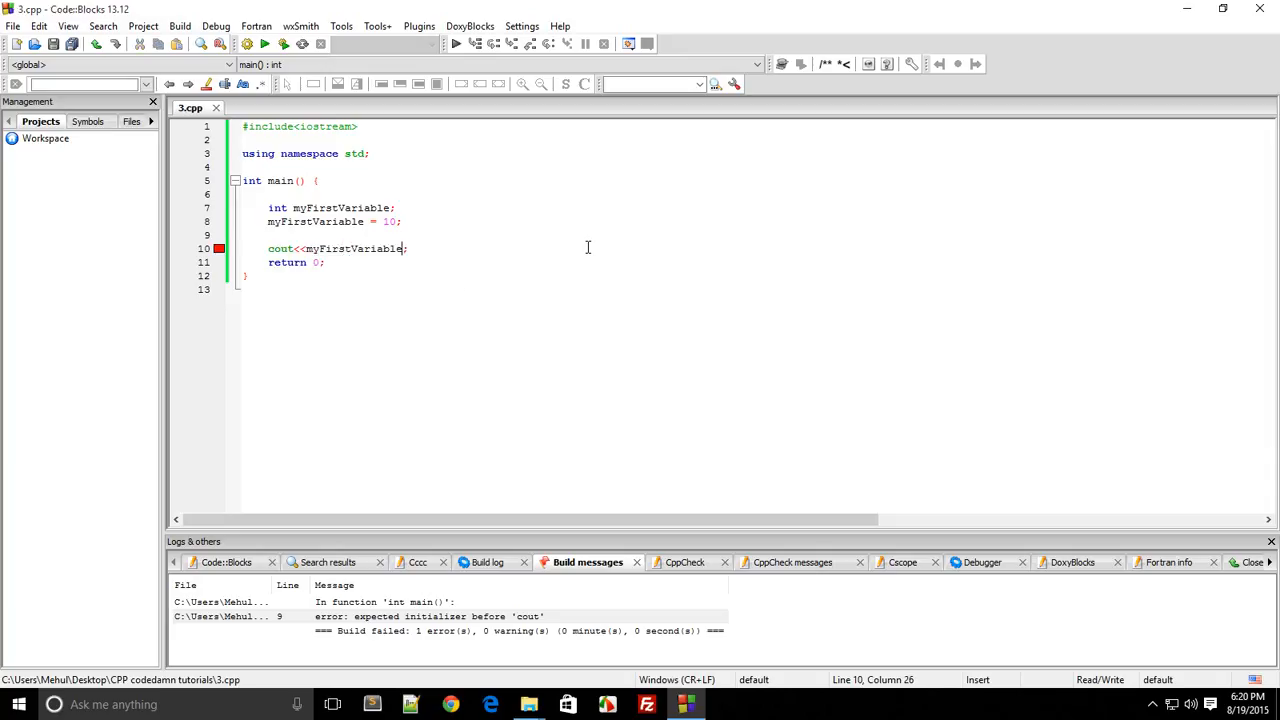
mouse_move(284, 44)
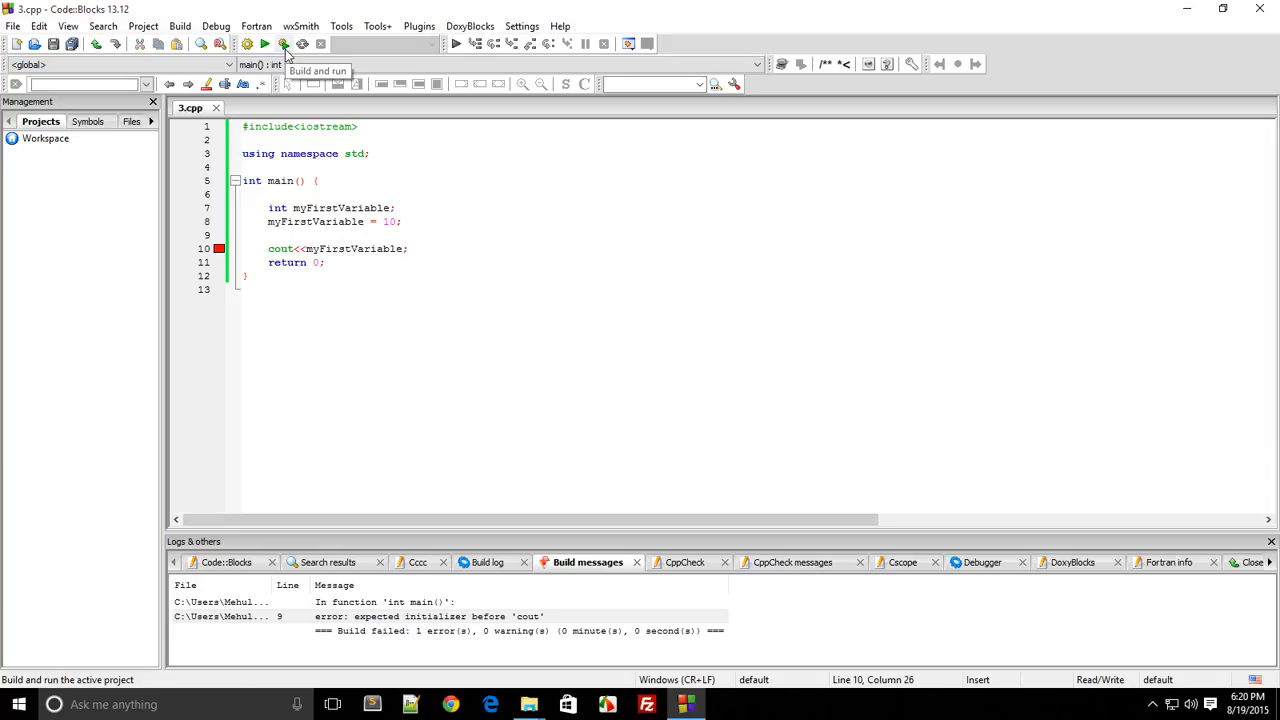
Build and run to see 10 printed, then close the console.
click(284, 44)
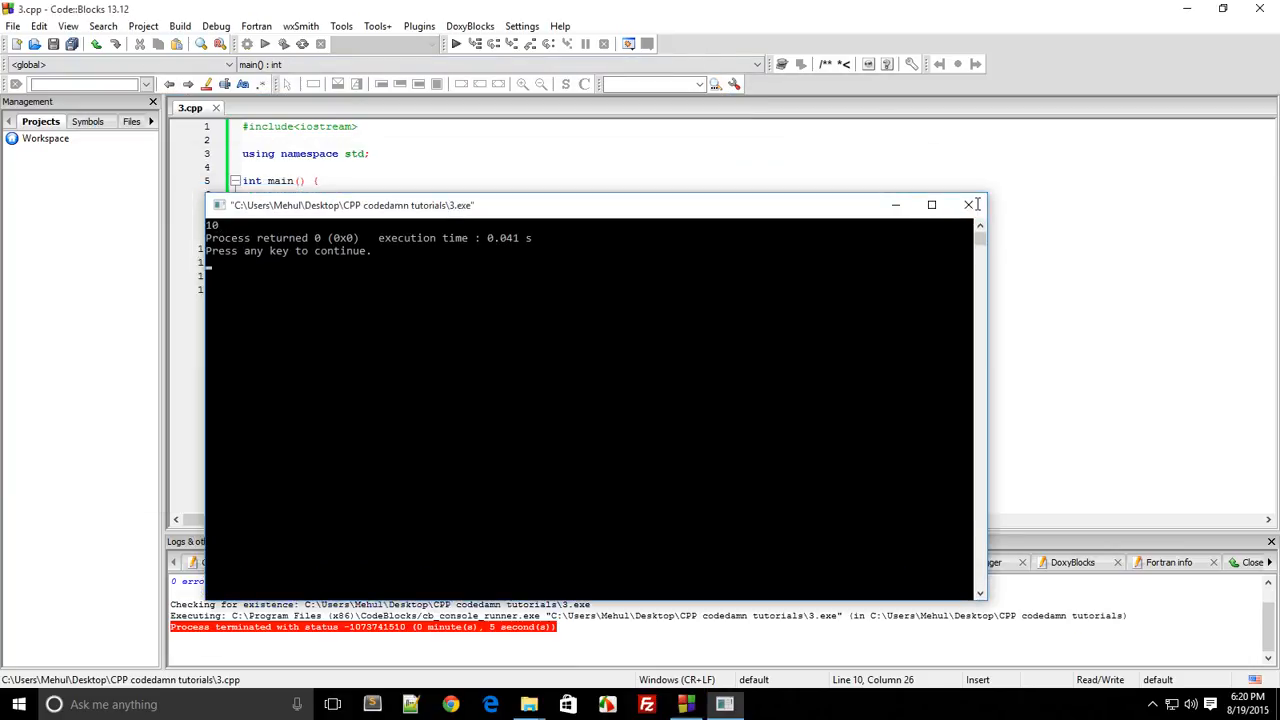
click(968, 204)
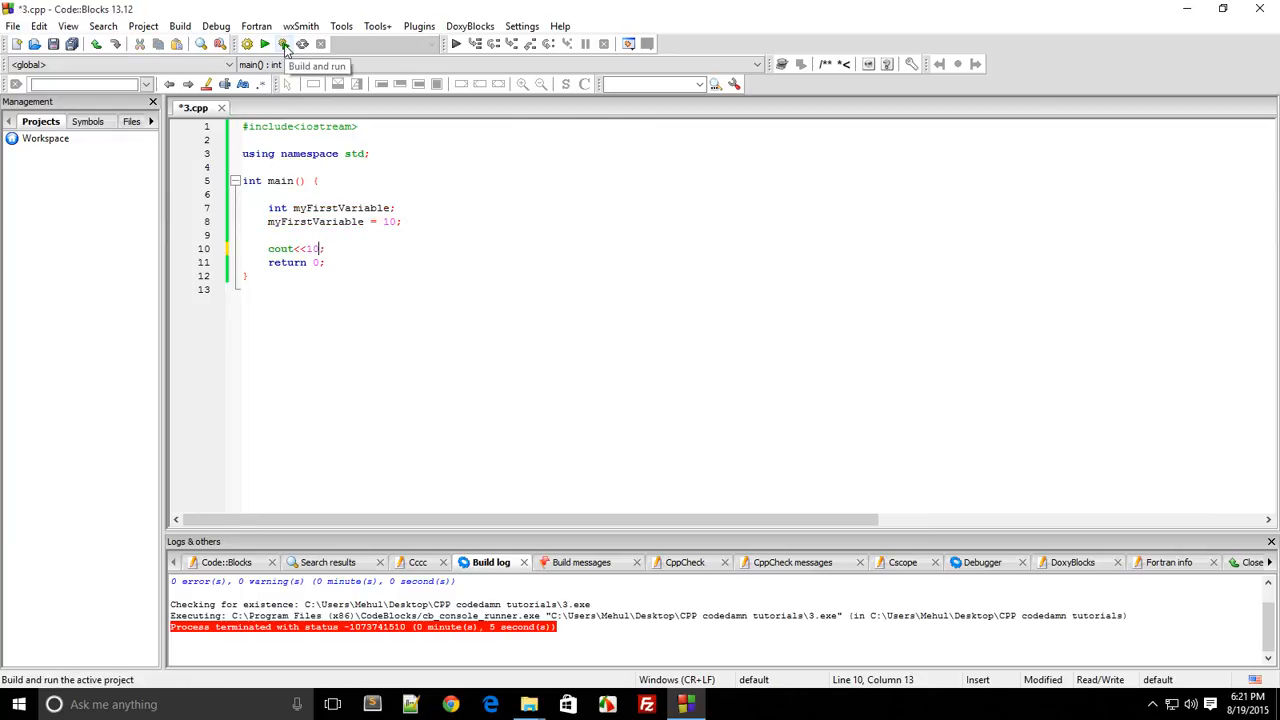
Restore cout<<myFirstVariable, then add myFirstVariable = 100; and a second cout<<myFirstVariable;.
click(284, 44)
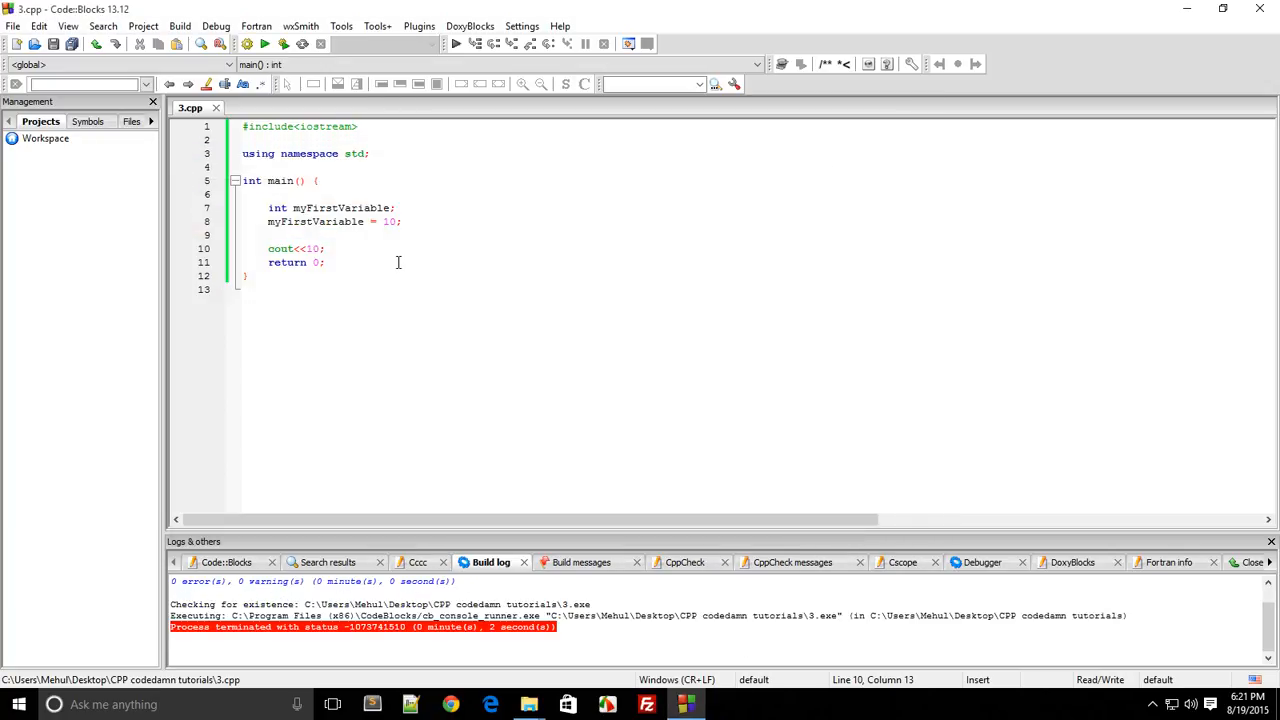
text(myFirstVariable)
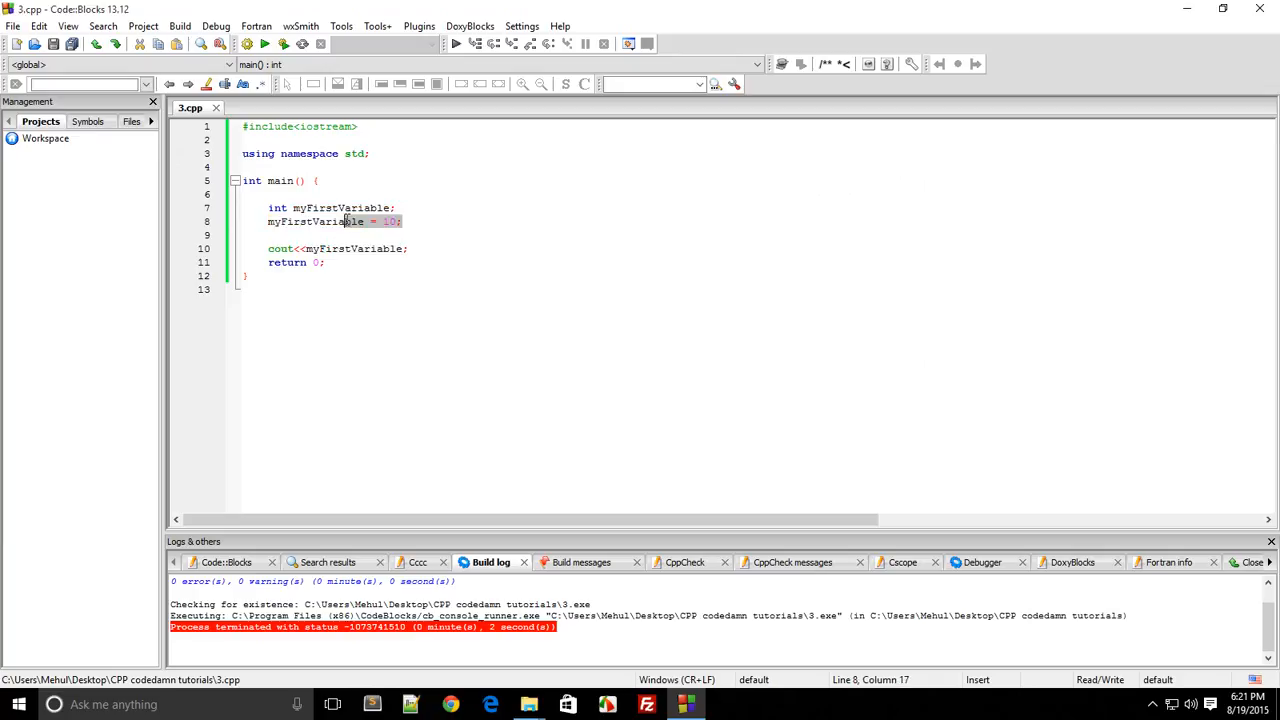
click(318, 220)
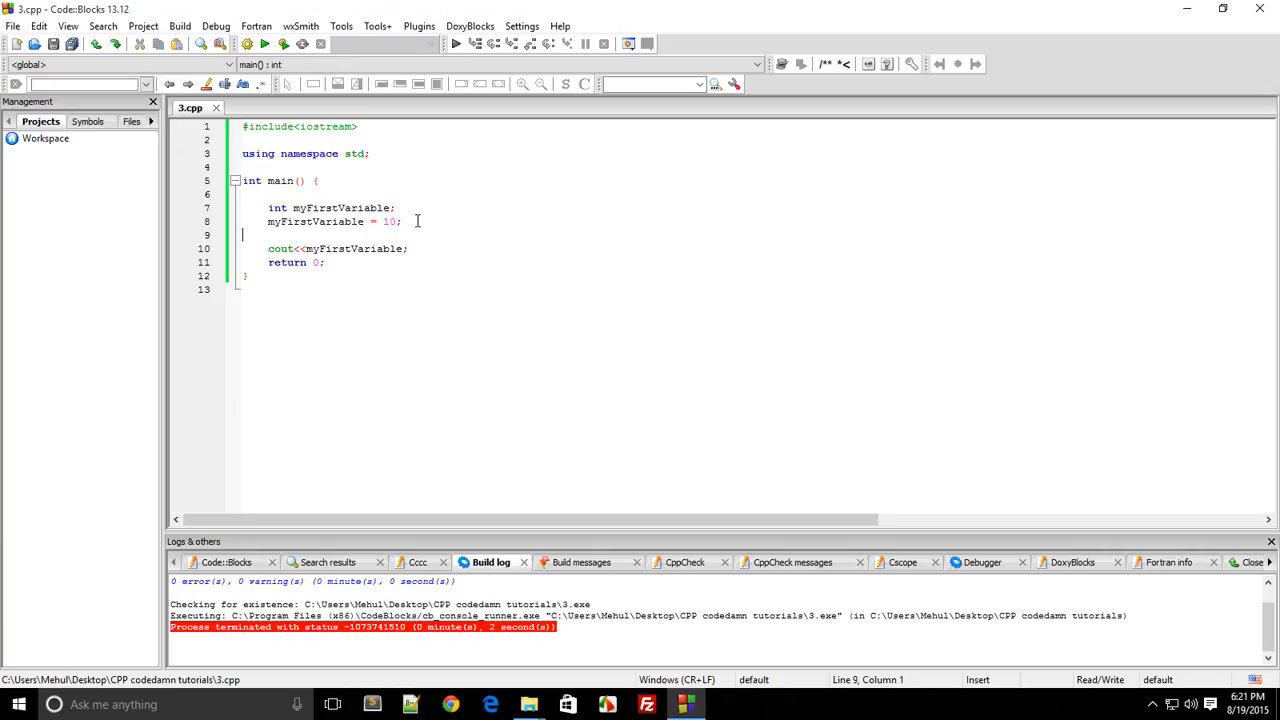
text(myFirstVariable)
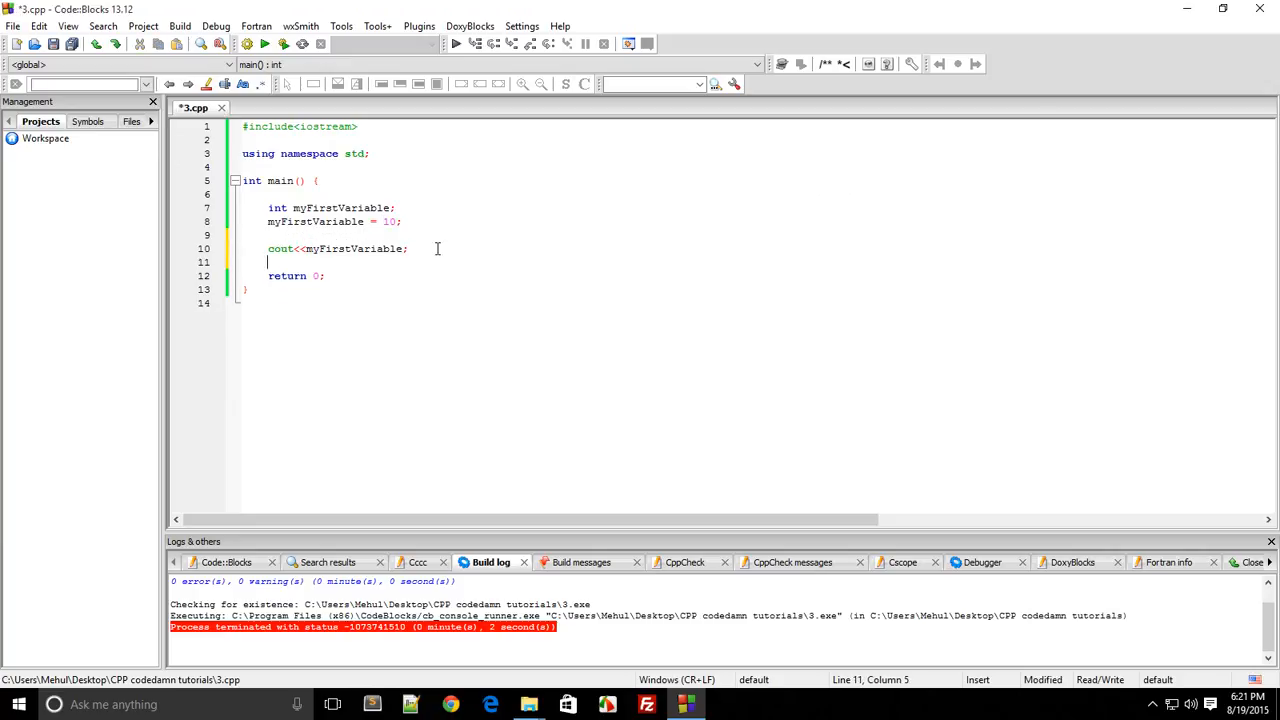
text(myFirstVariable = 100;)
text(cout<<myFirstVariable;)
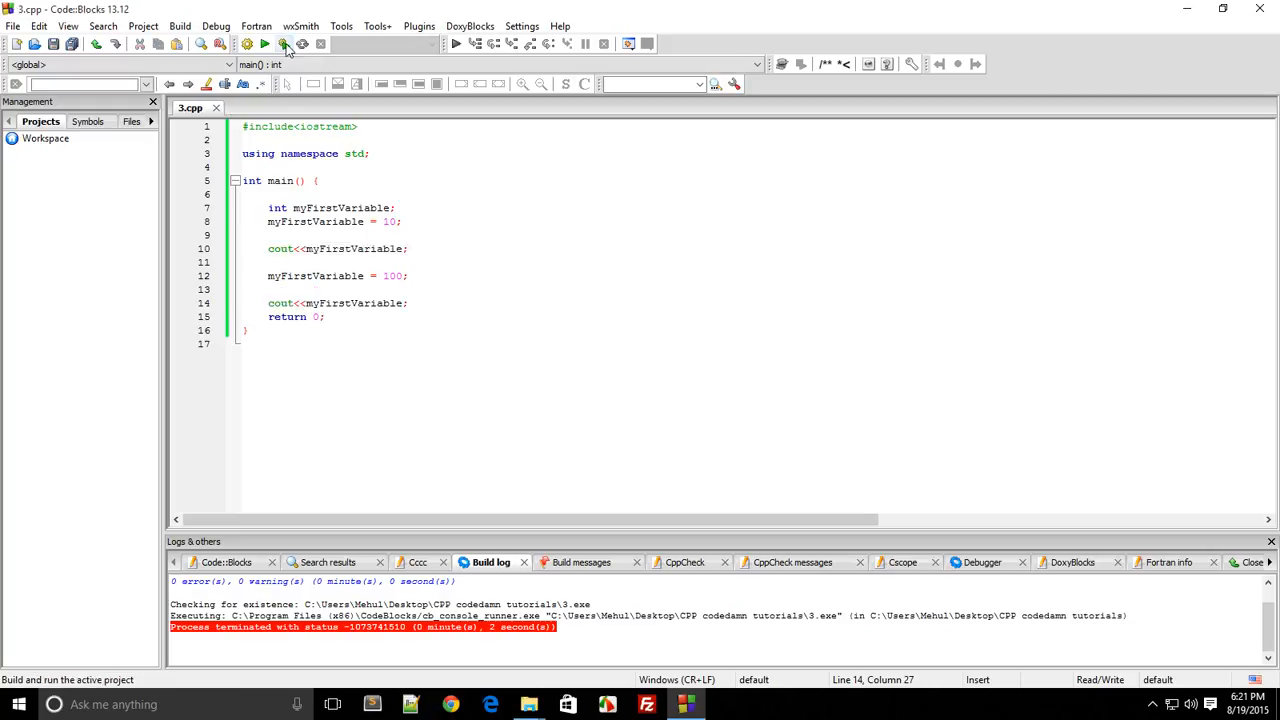
Run to see 10100, then change the assignments to decimals 10.12 and 100.34.
click(284, 44)
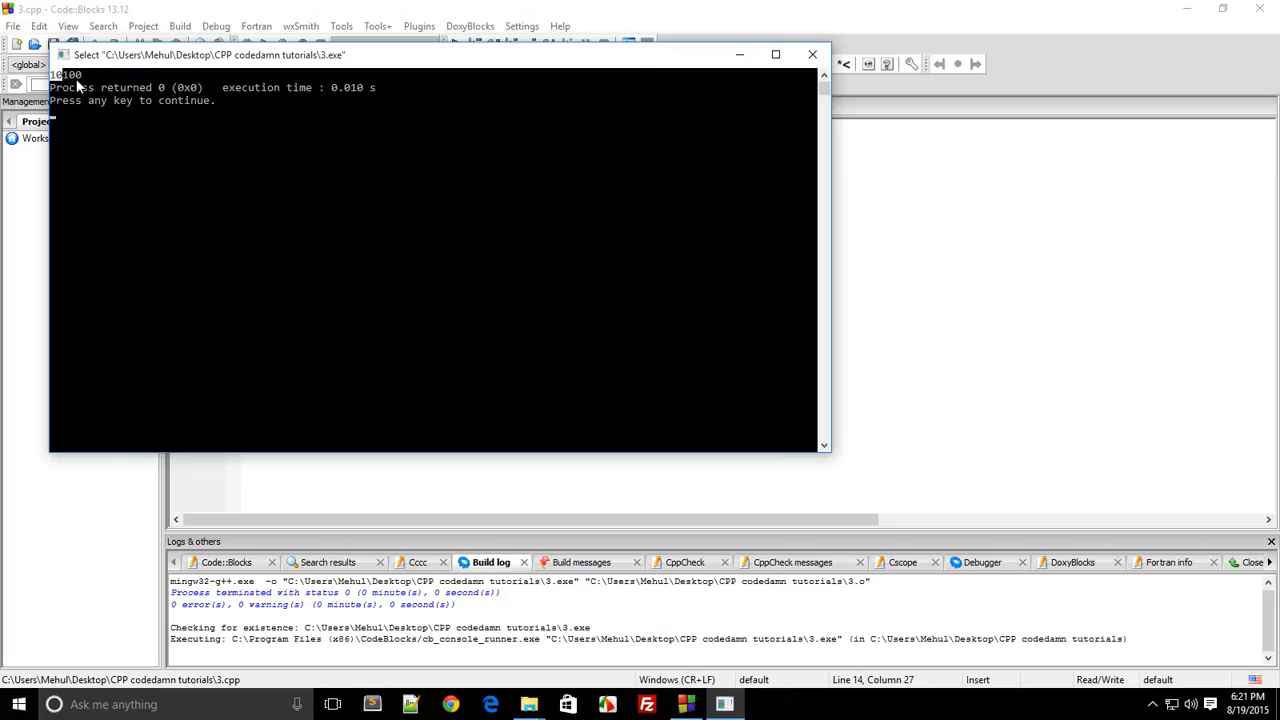
mouse_move(756, 100)
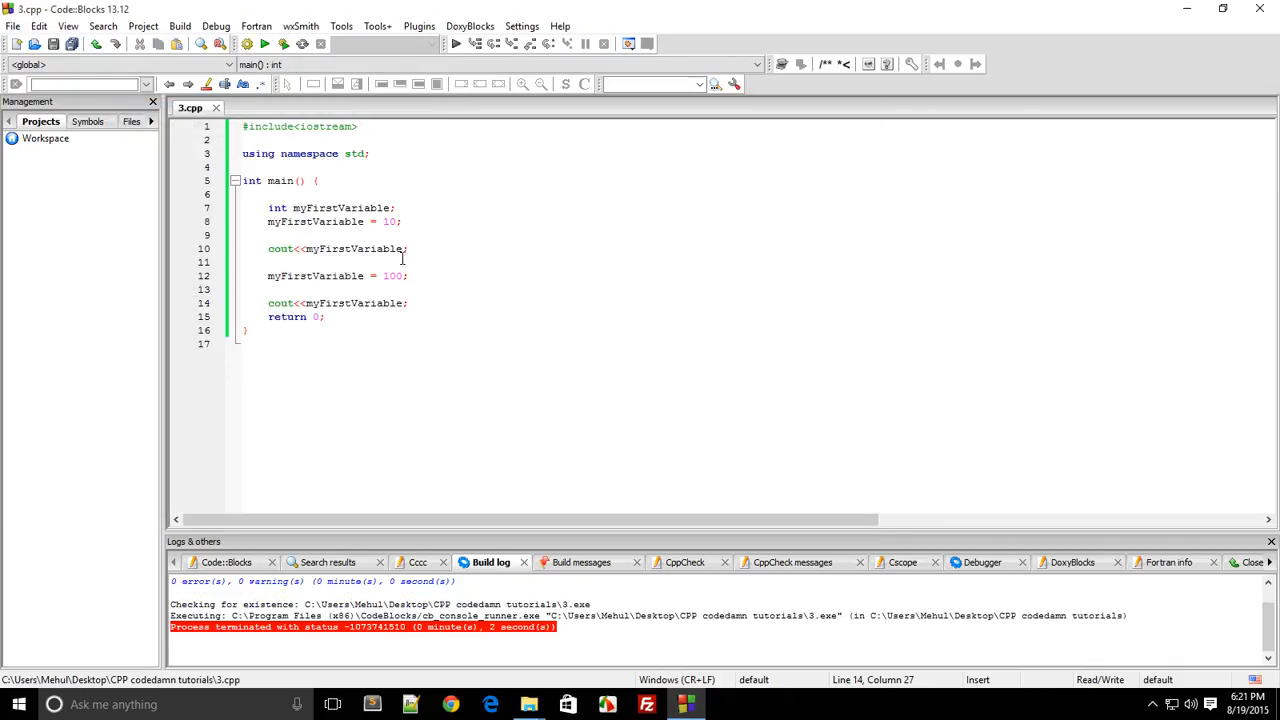
double_click(350, 304)
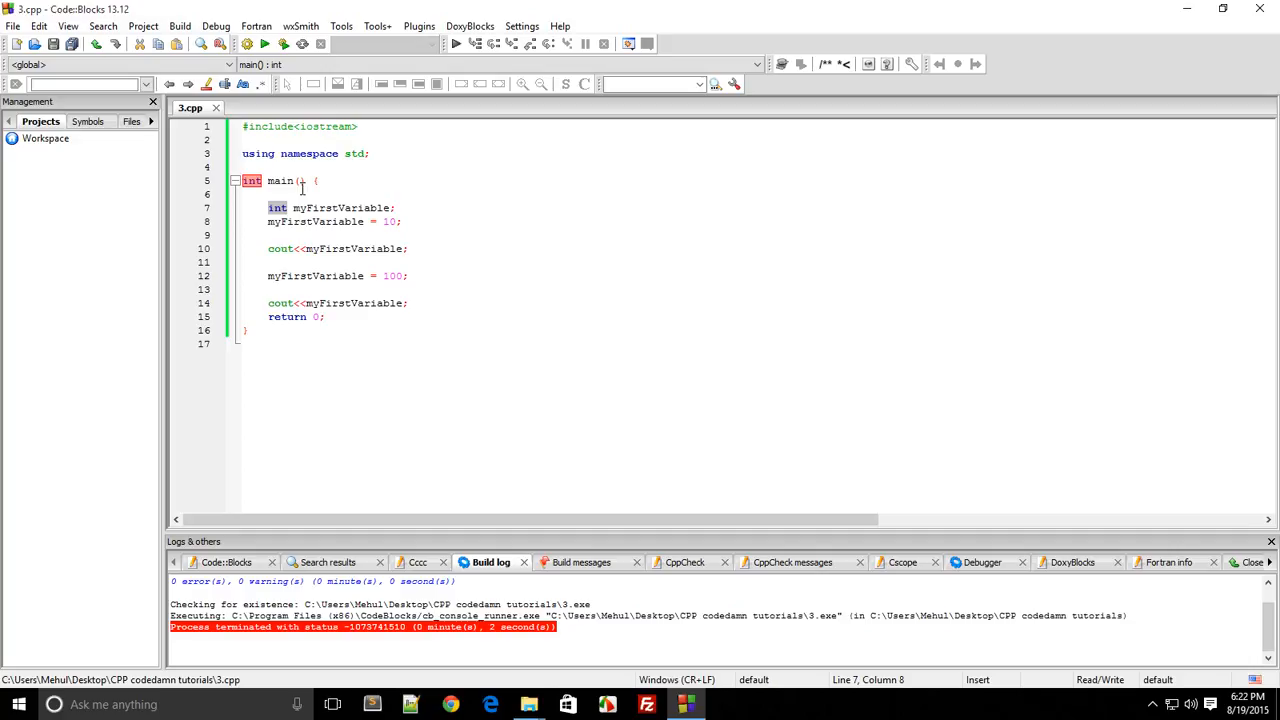
text(.)
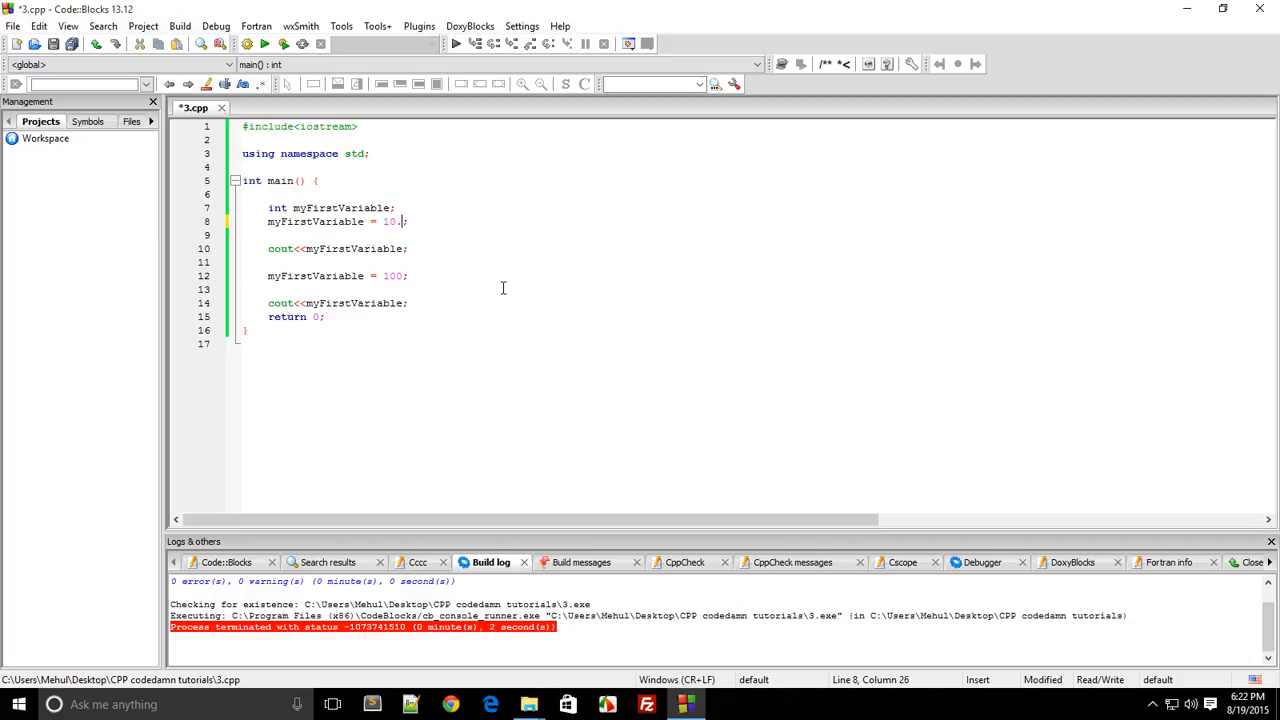
text(12)
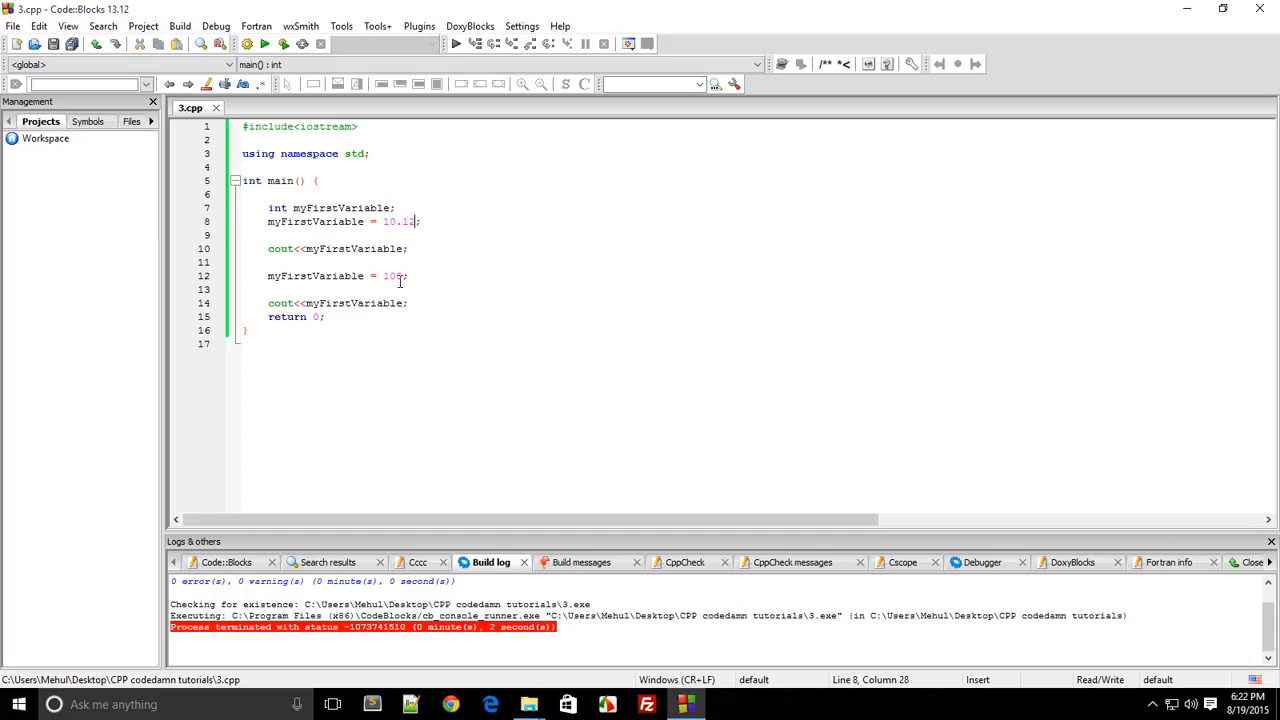
text(0.34)
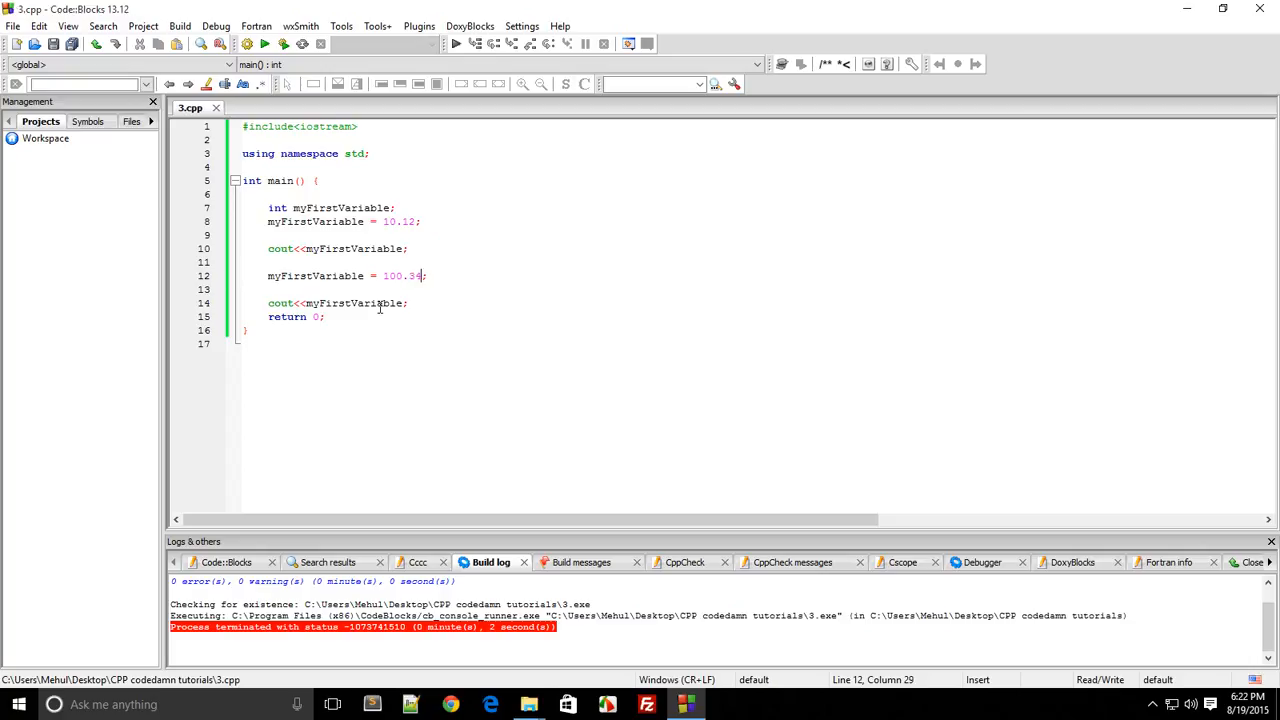
mouse_move(284, 44)
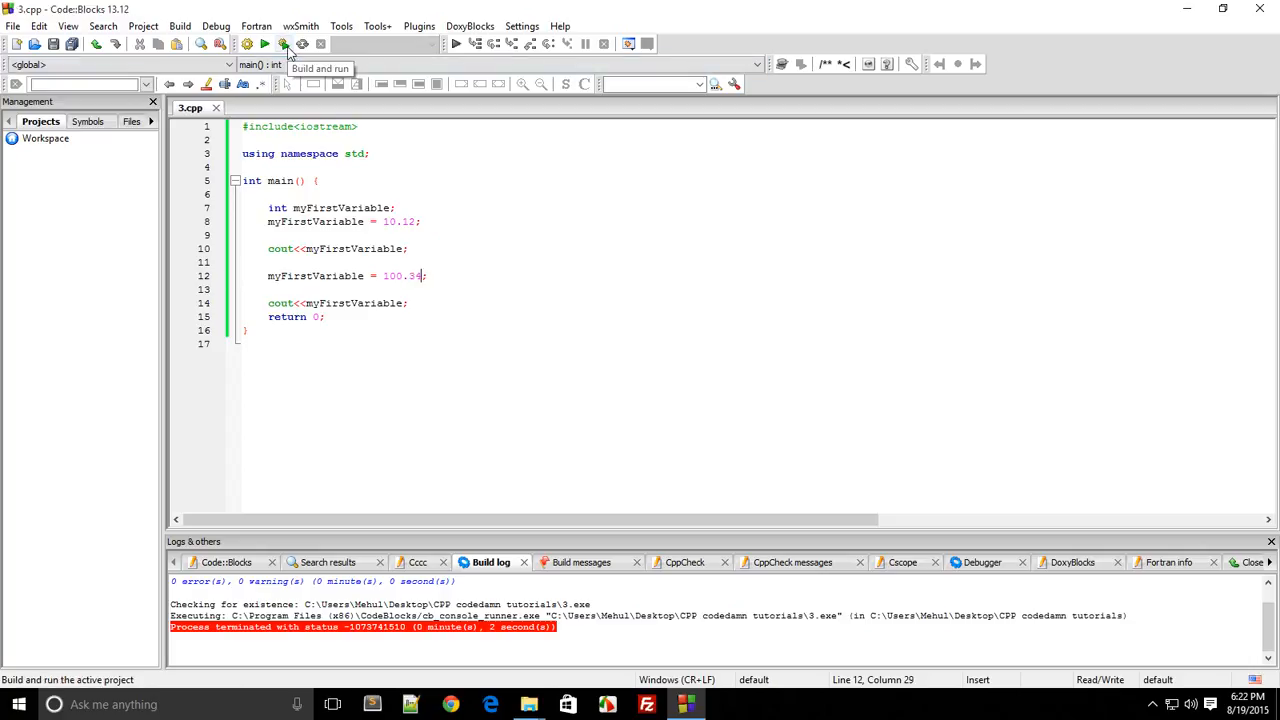
Build and run to confirm the int variable still prints 10100, dropping decimals.
click(284, 44)
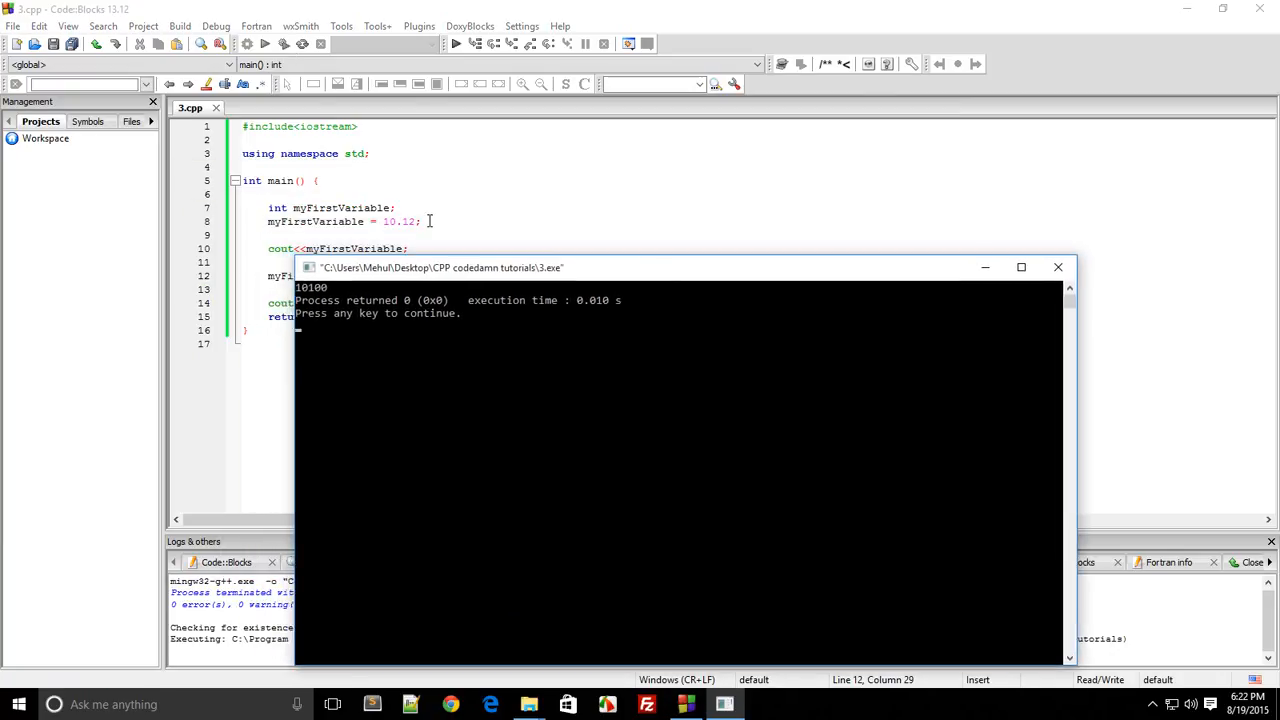
mouse_move(330, 220)
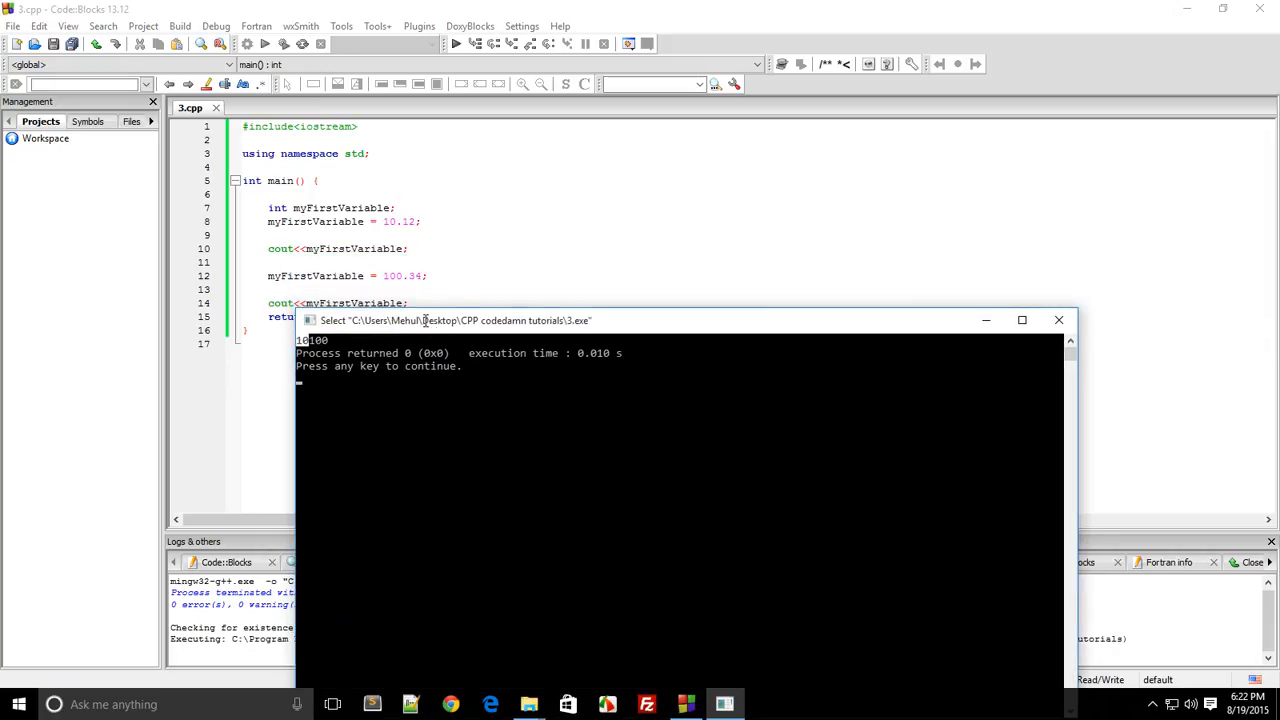
mouse_move(314, 348)
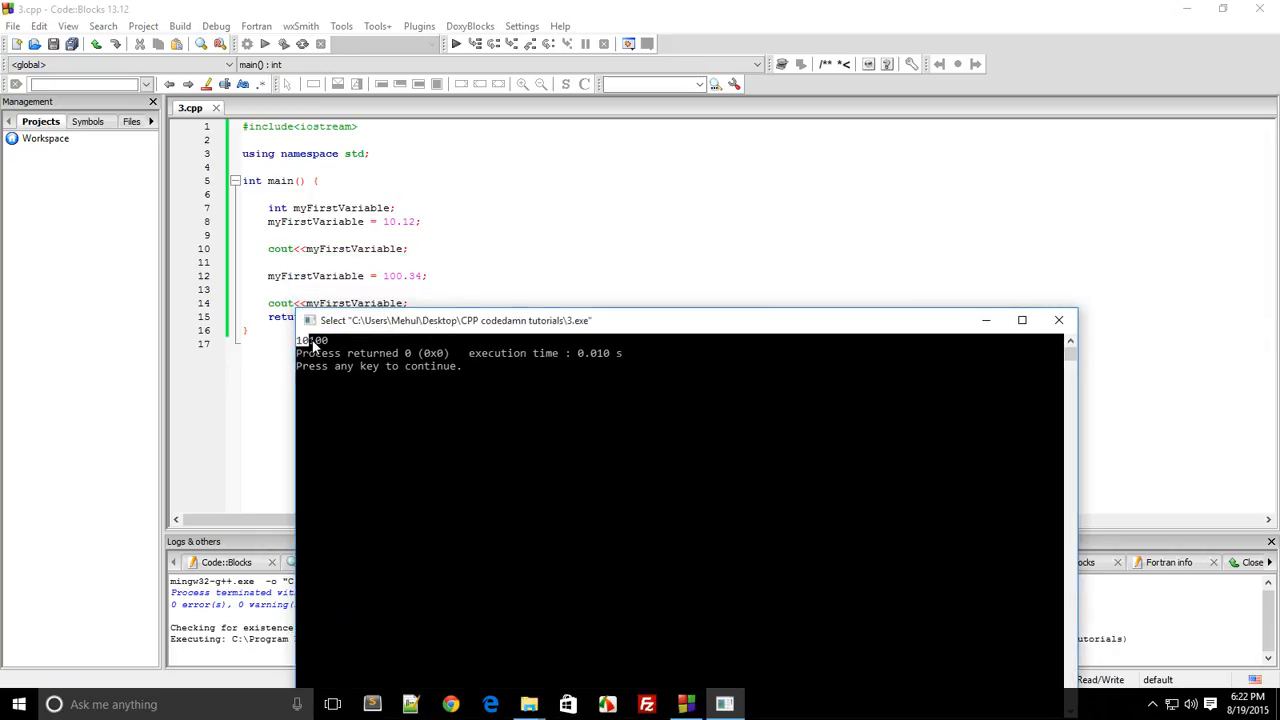
mouse_move(1060, 320)
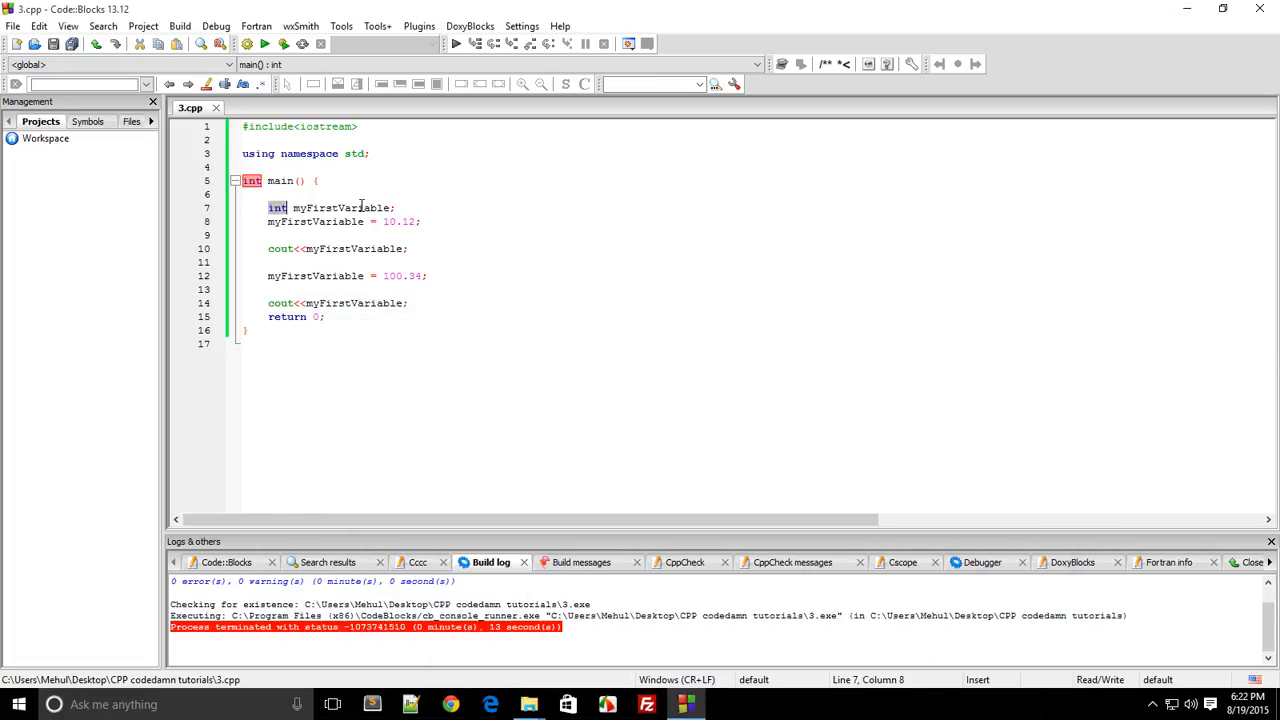
double_click(336, 206)
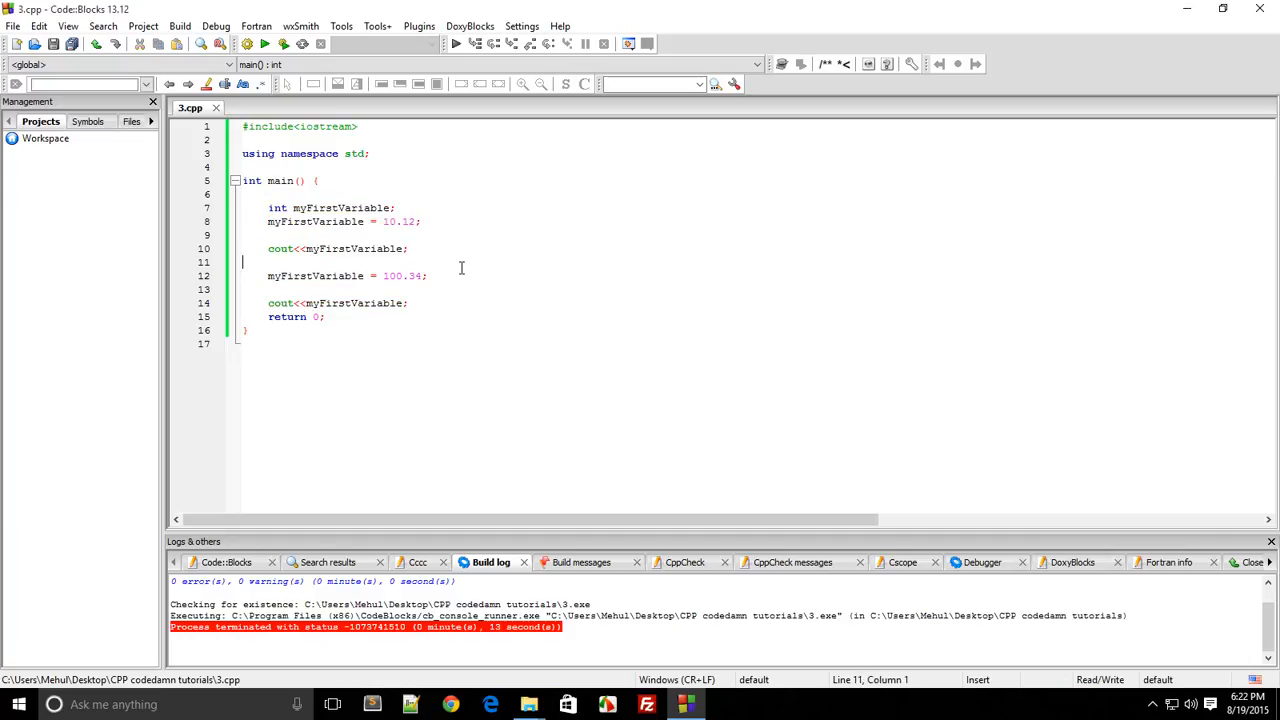
double_click(396, 220)
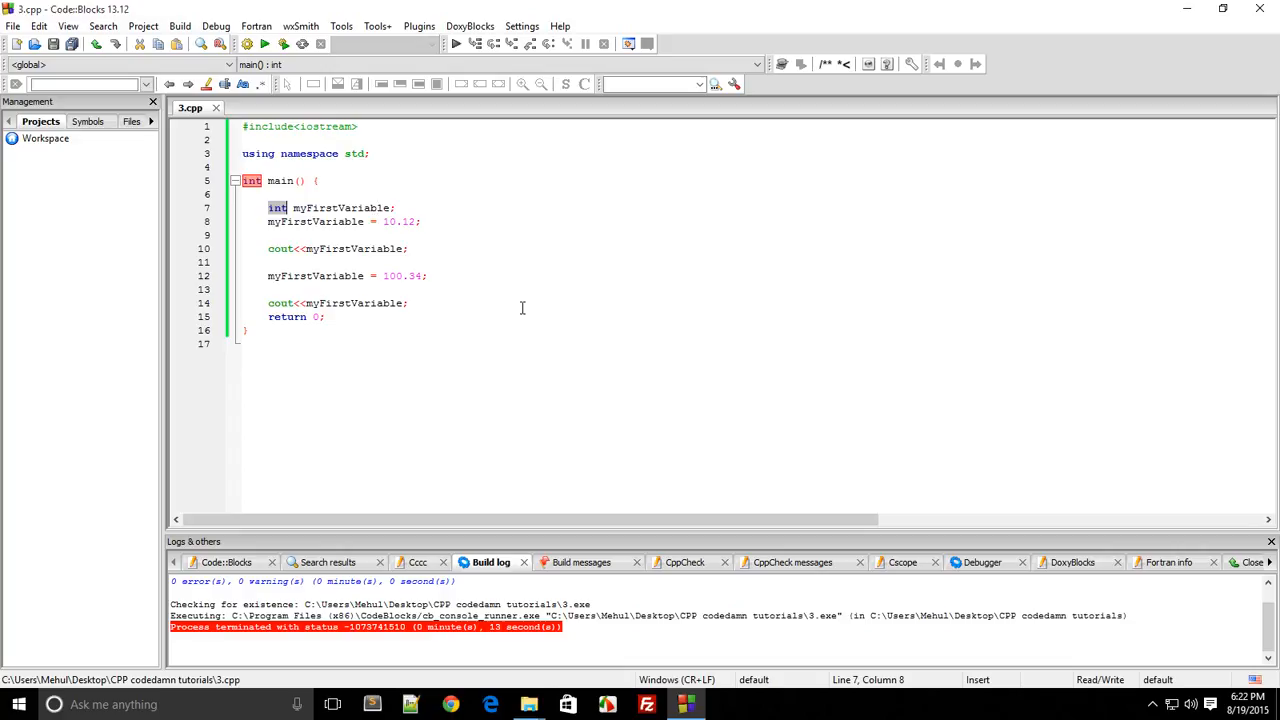
mouse_move(356, 228)
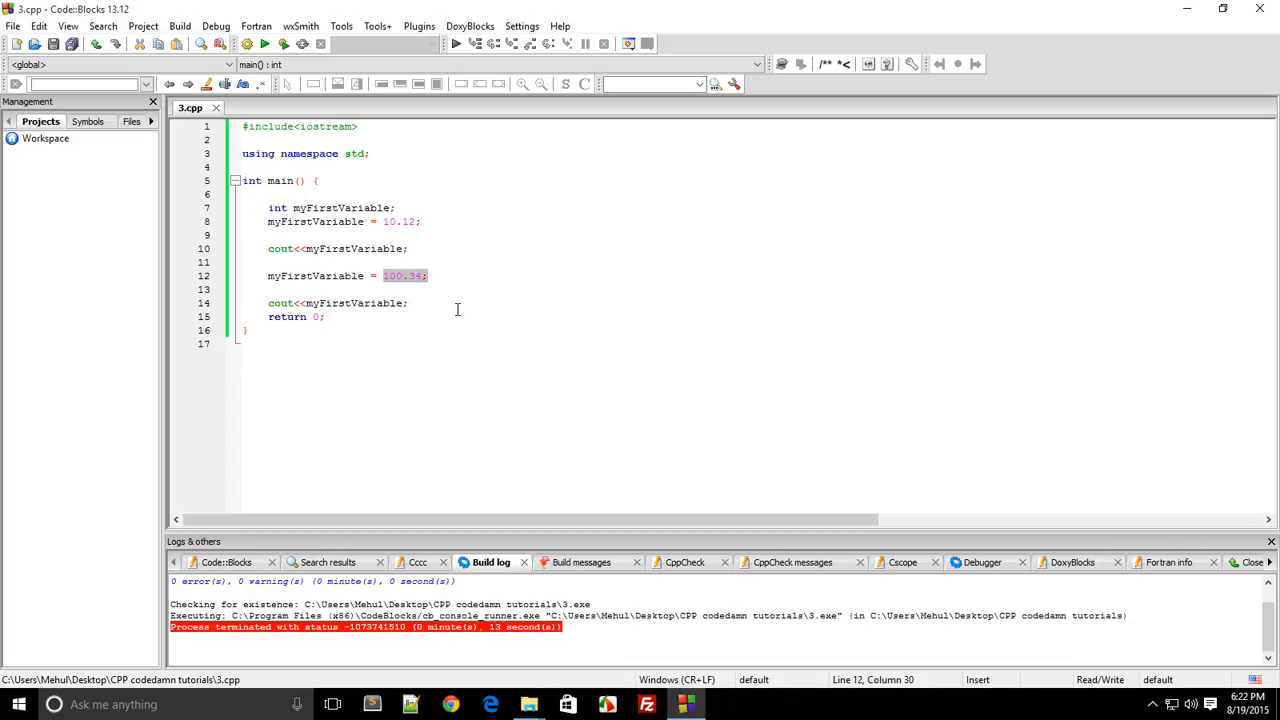
mouse_move(360, 248)
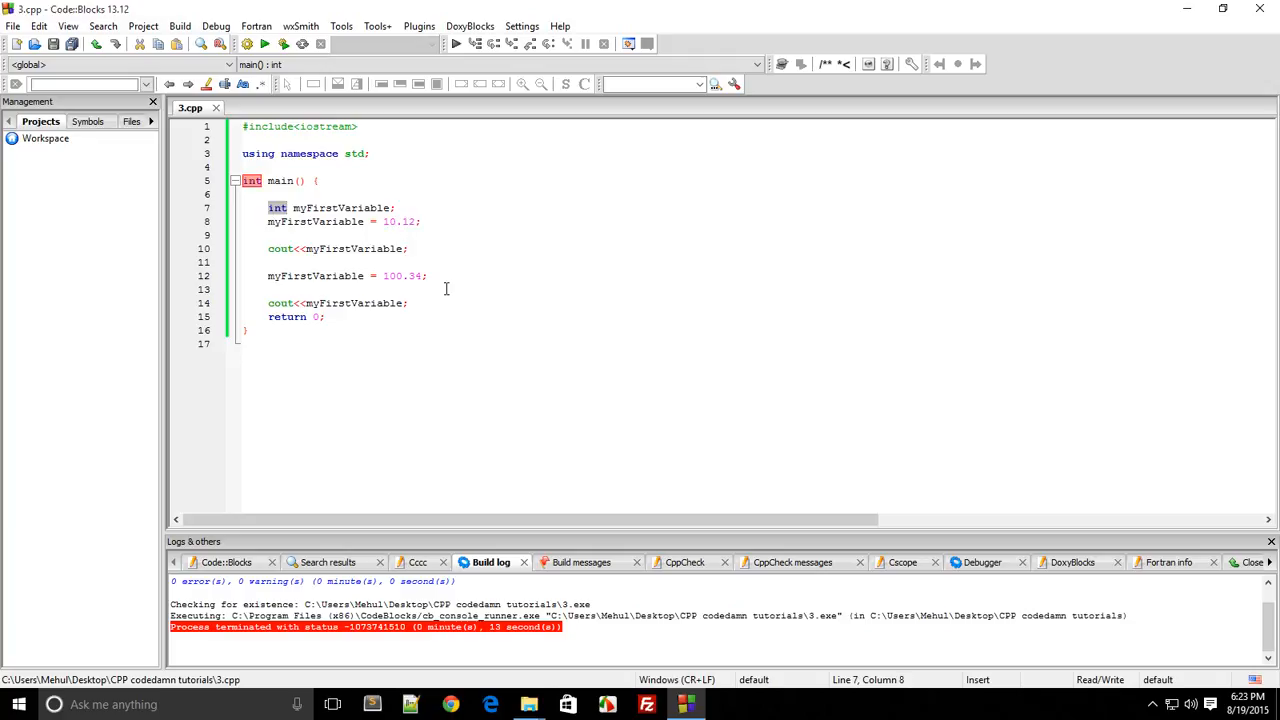
Declare myFirstVariable as float with a trailing // comment showing 1213.323323.
text(float)
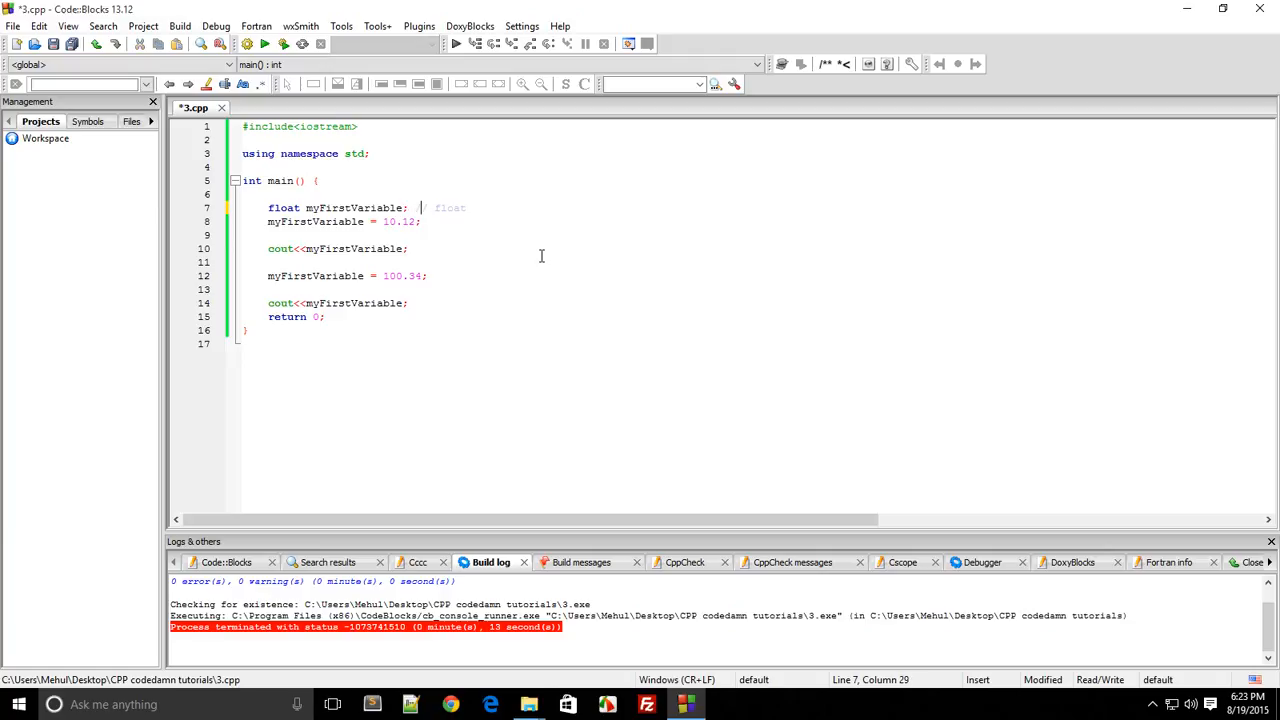
text(// float)
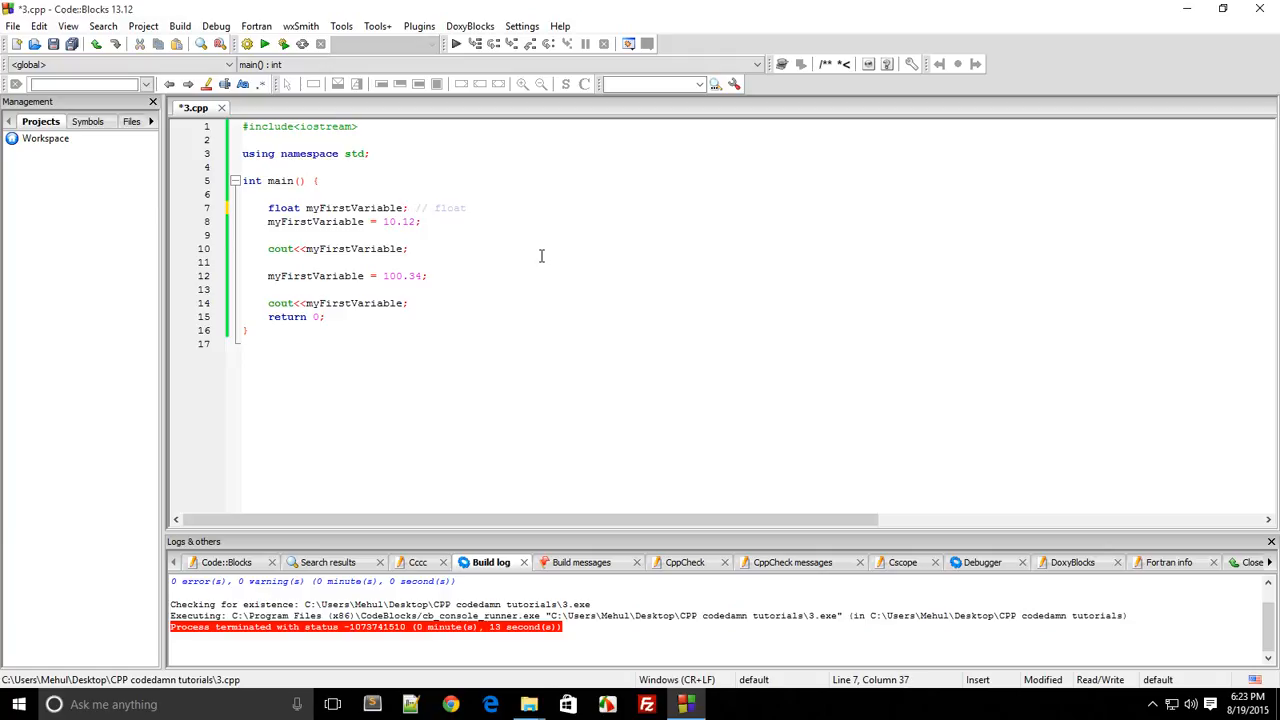
text(-)
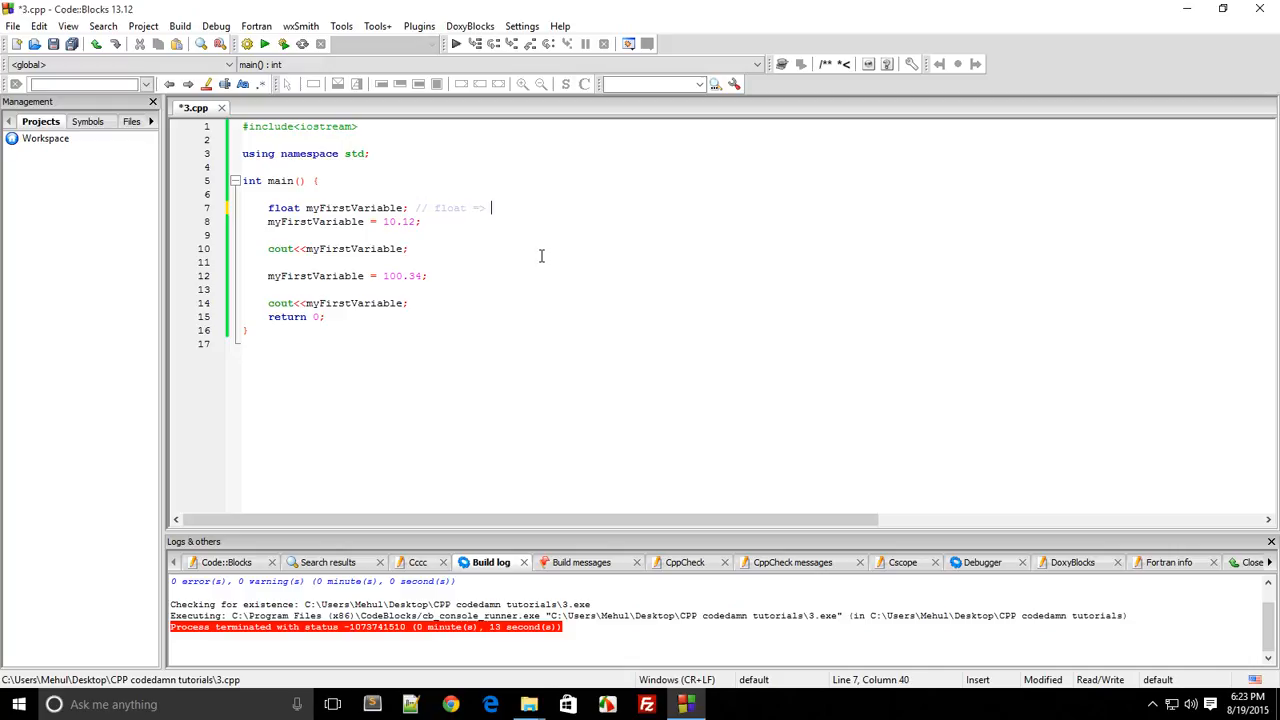
text(1213.323323)
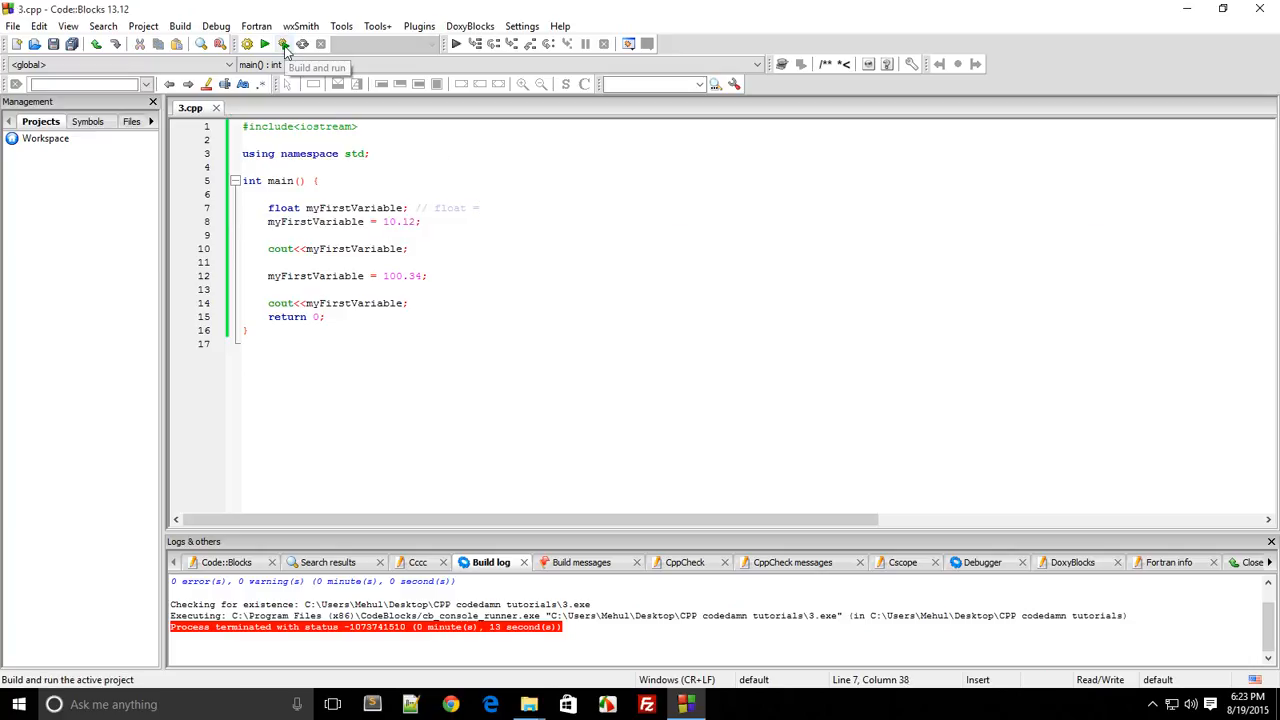
Build and run the float version printing 10.12100.34, then close the console.
click(284, 44)
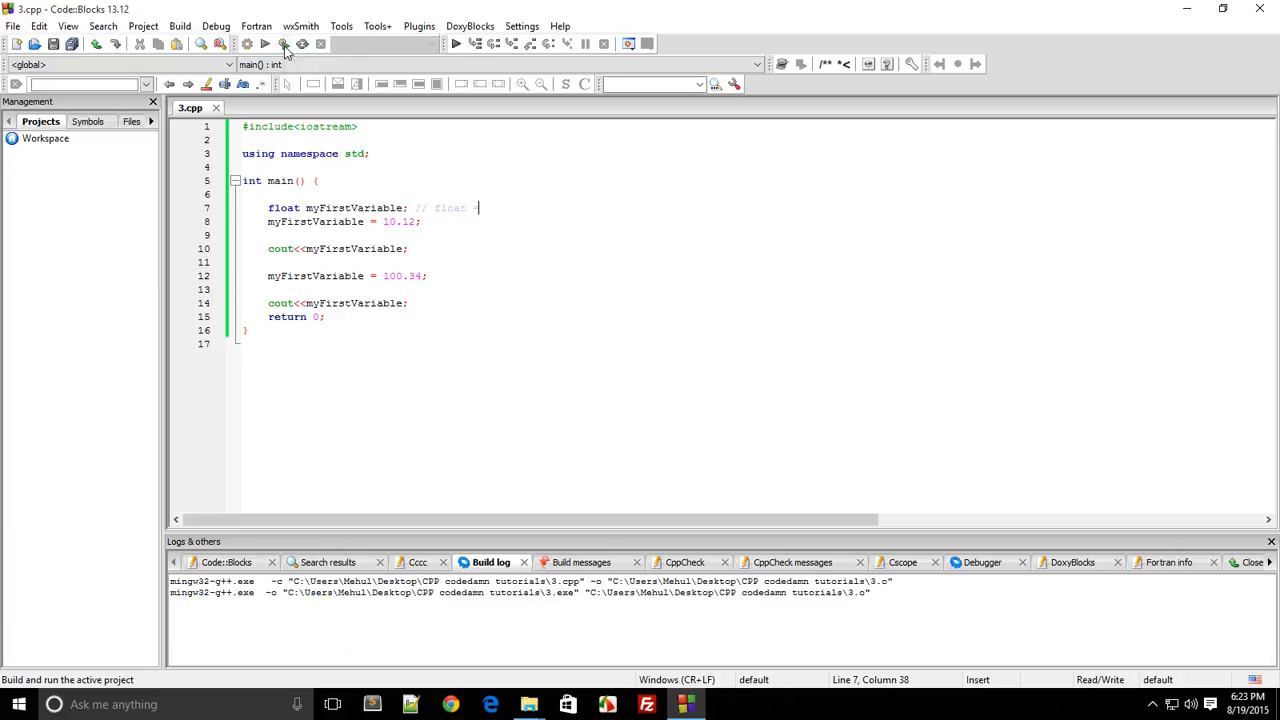
click(284, 44)
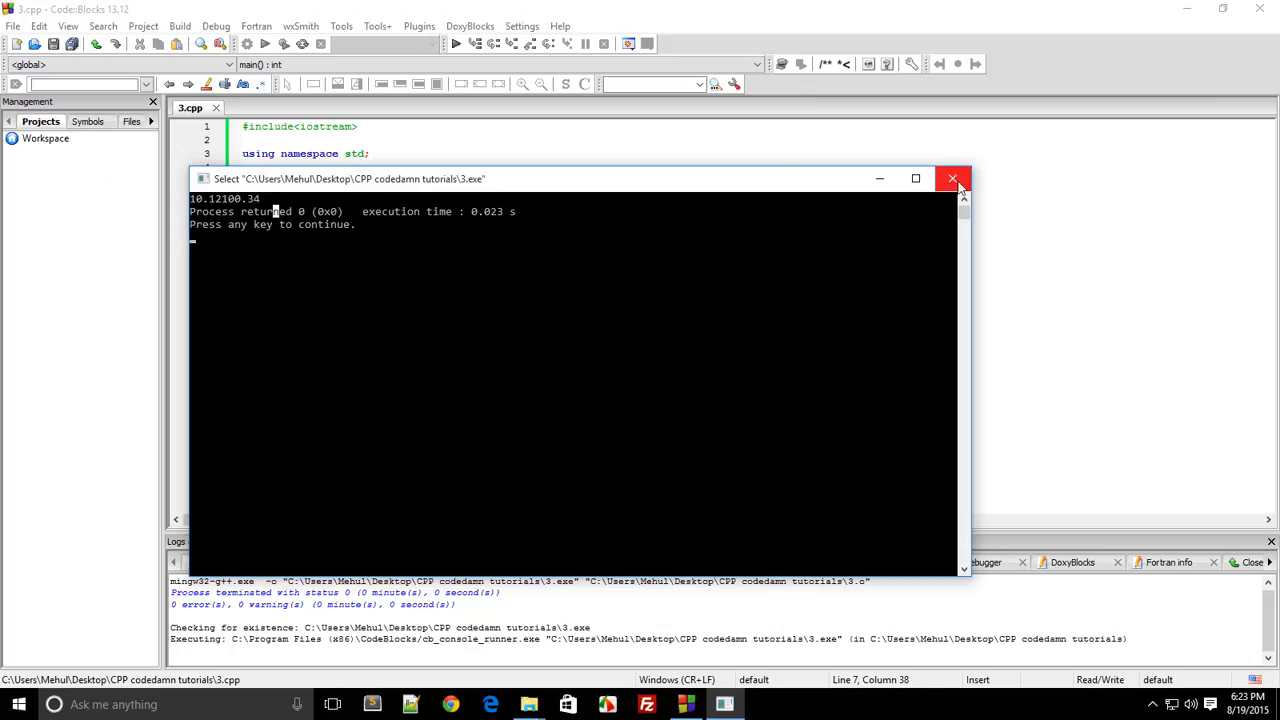
click(952, 178)
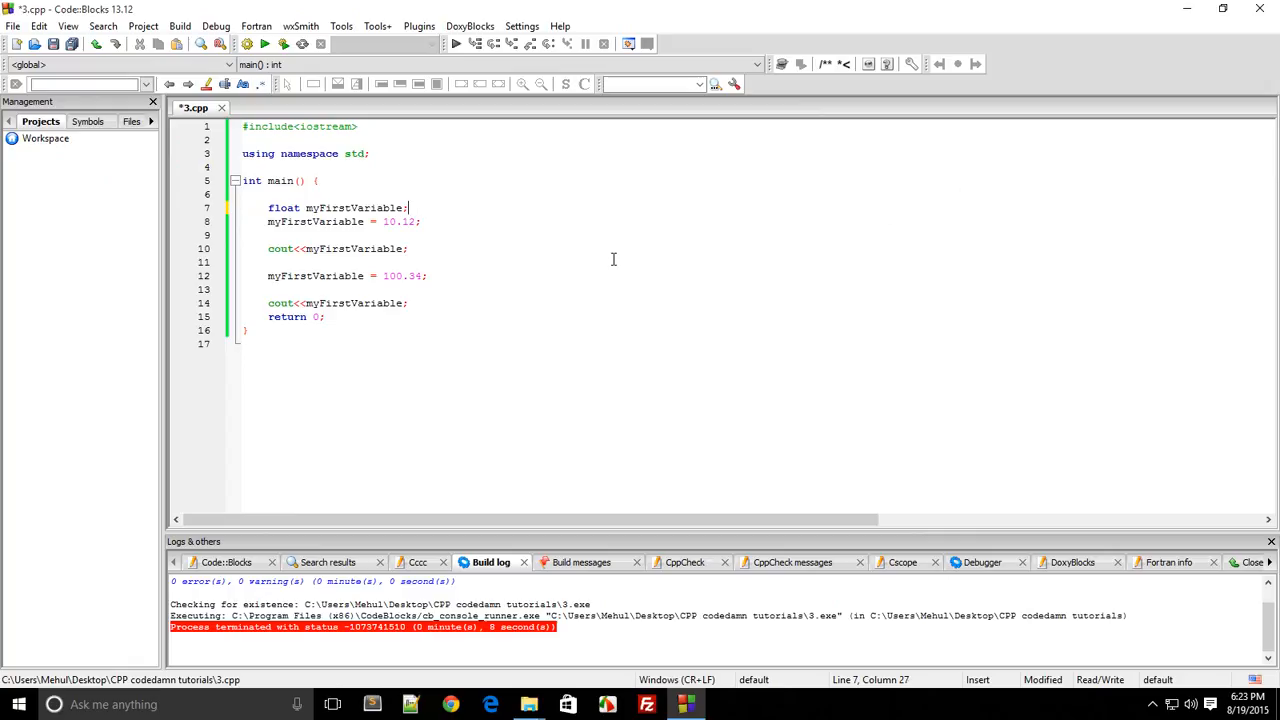
Change the assignment from 10.12 to the integer division 10/3.
key(ctrl+s)
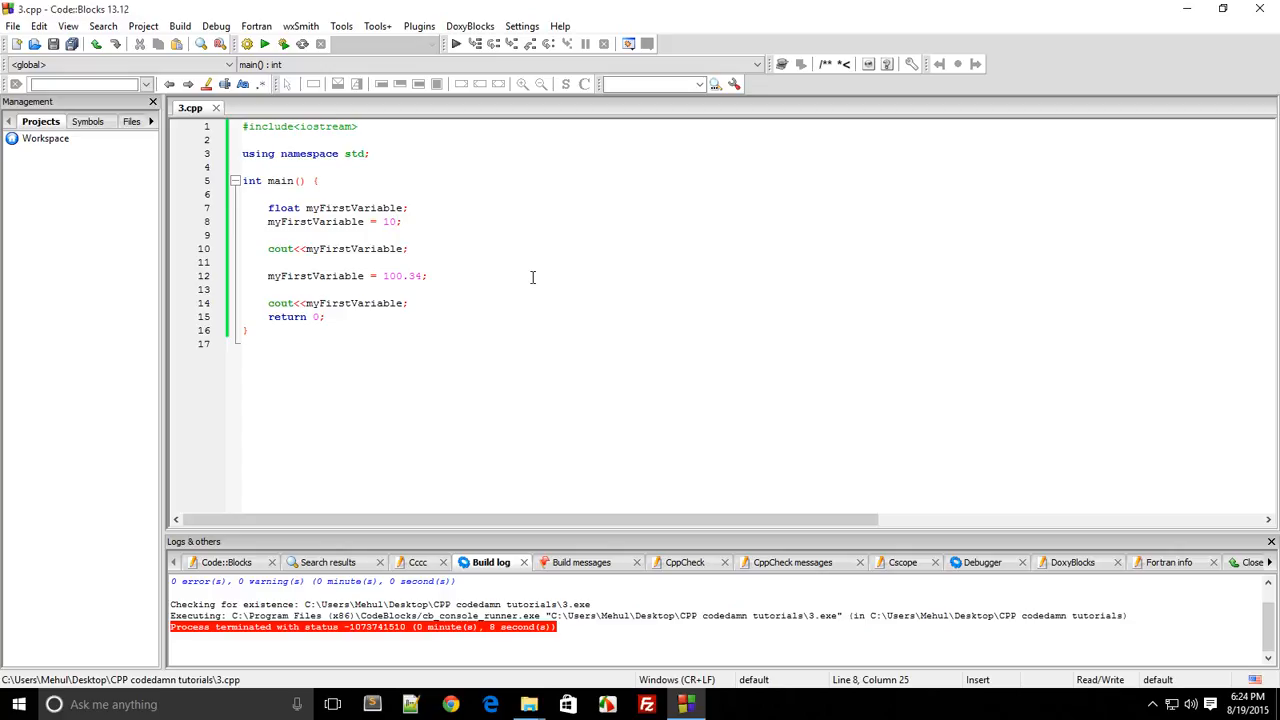
text(/)
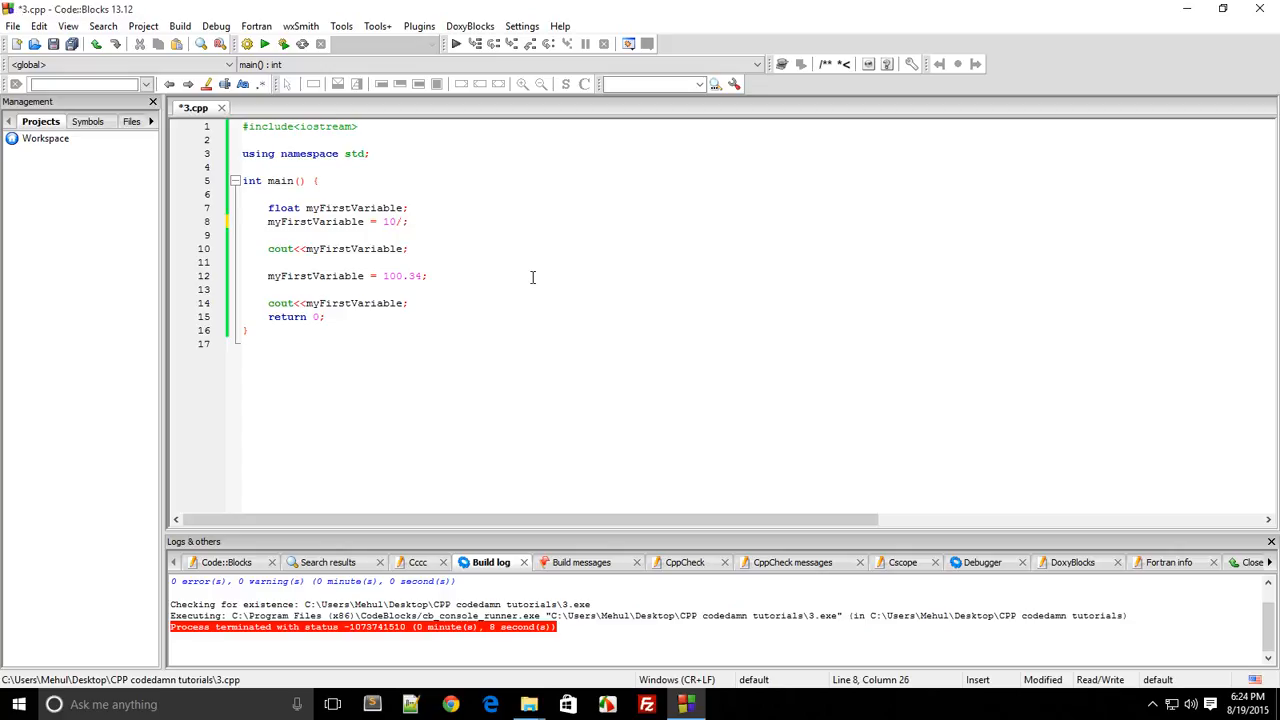
text(3)
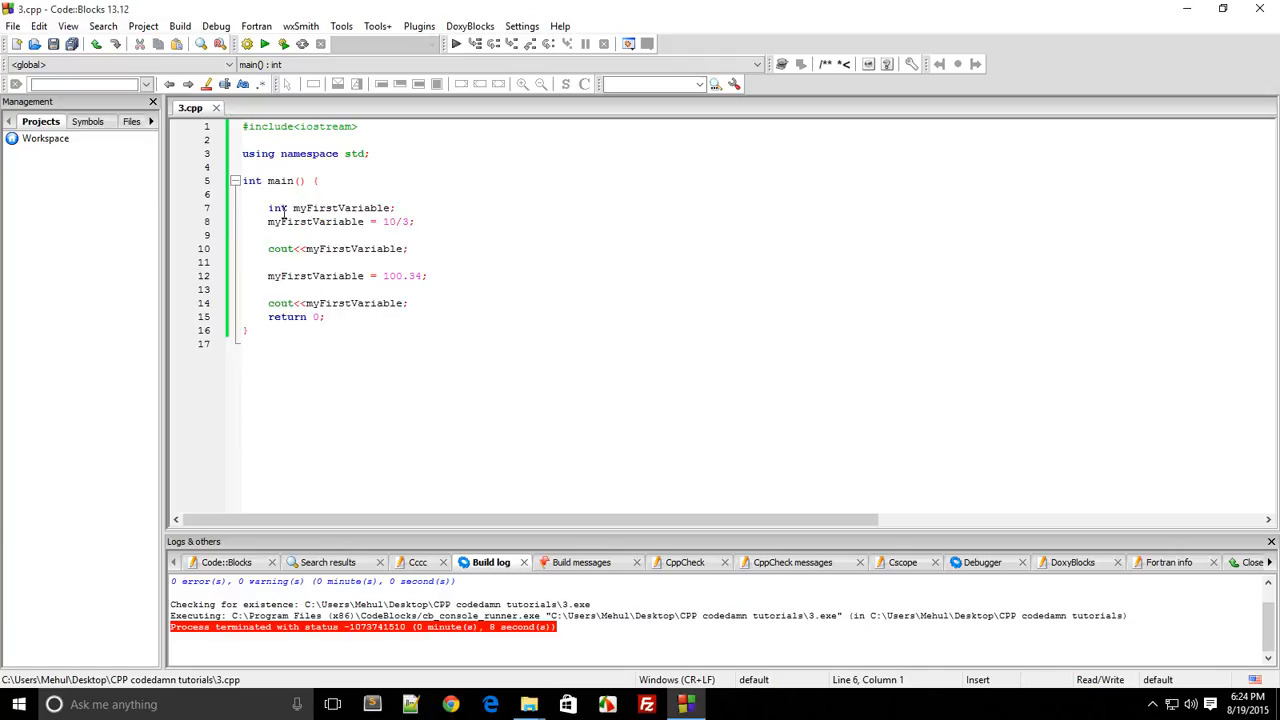
Declare myFirstVariable as int and build-run to show the 10/3 result.
double_click(388, 220)
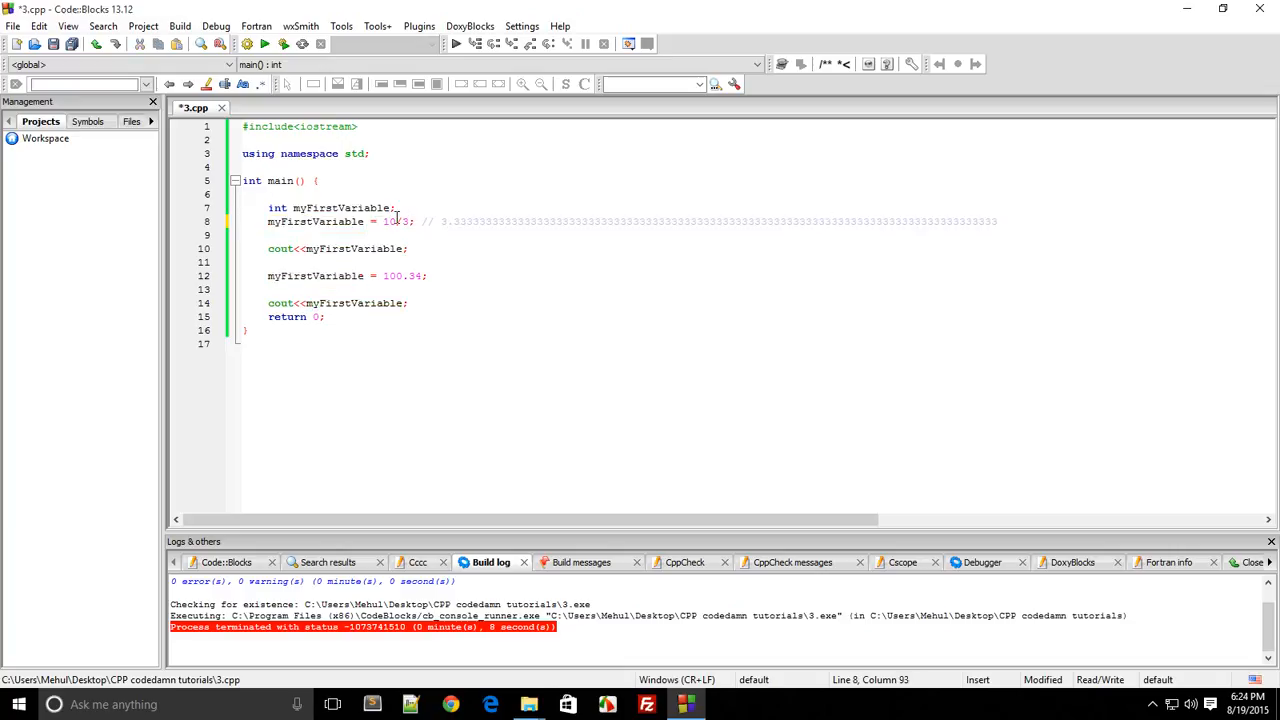
click(284, 44)
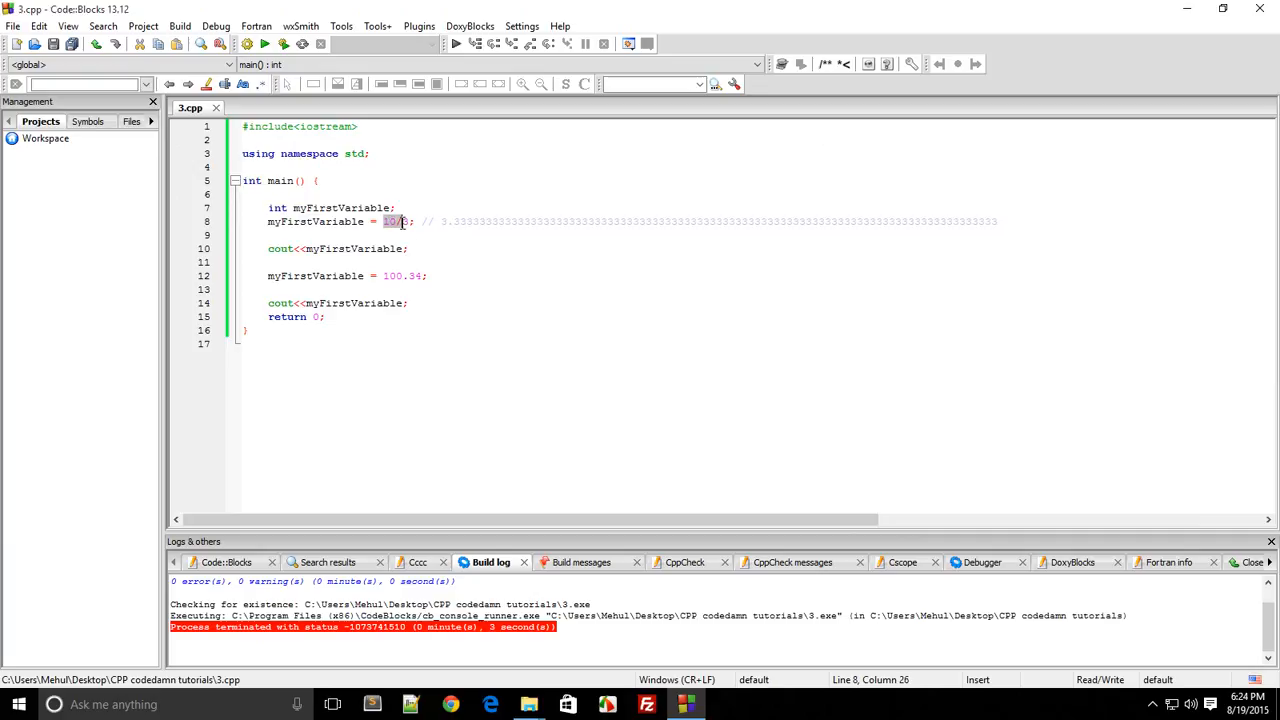
click(446, 220)
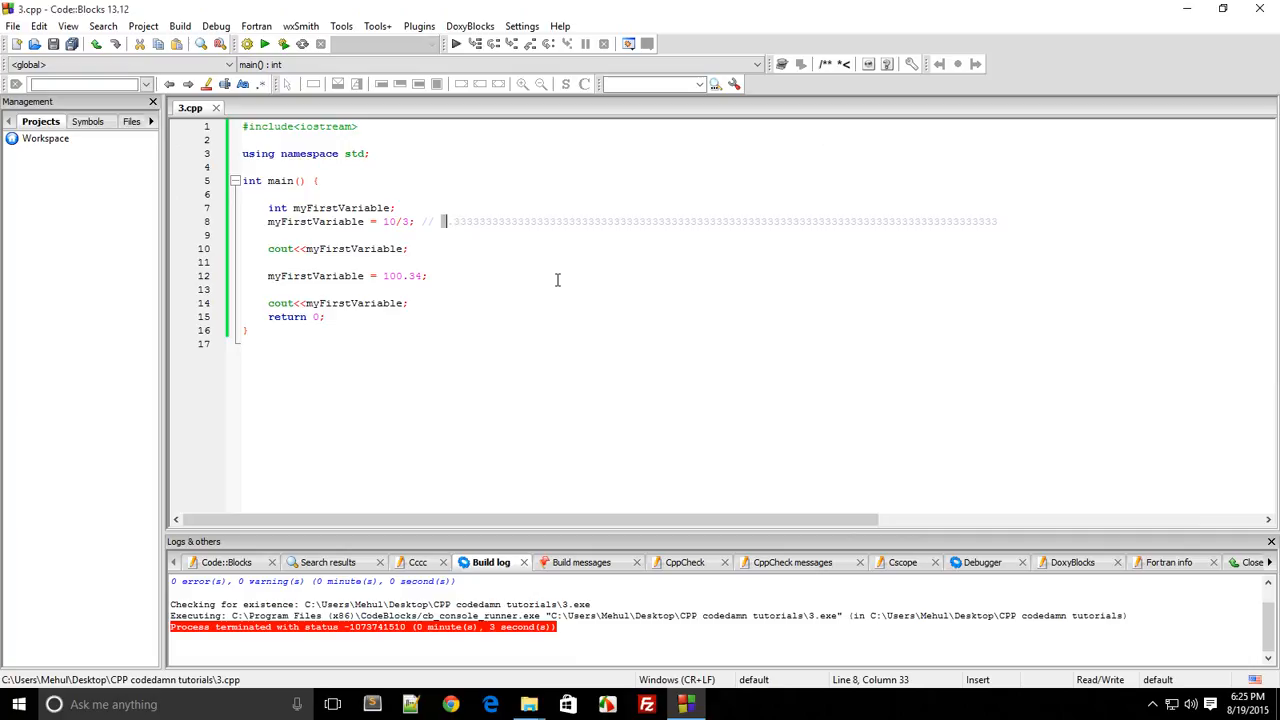
Change the division to 10/4 and replace the trailing comment with 2.5.
drag(448, 220, 696, 220)
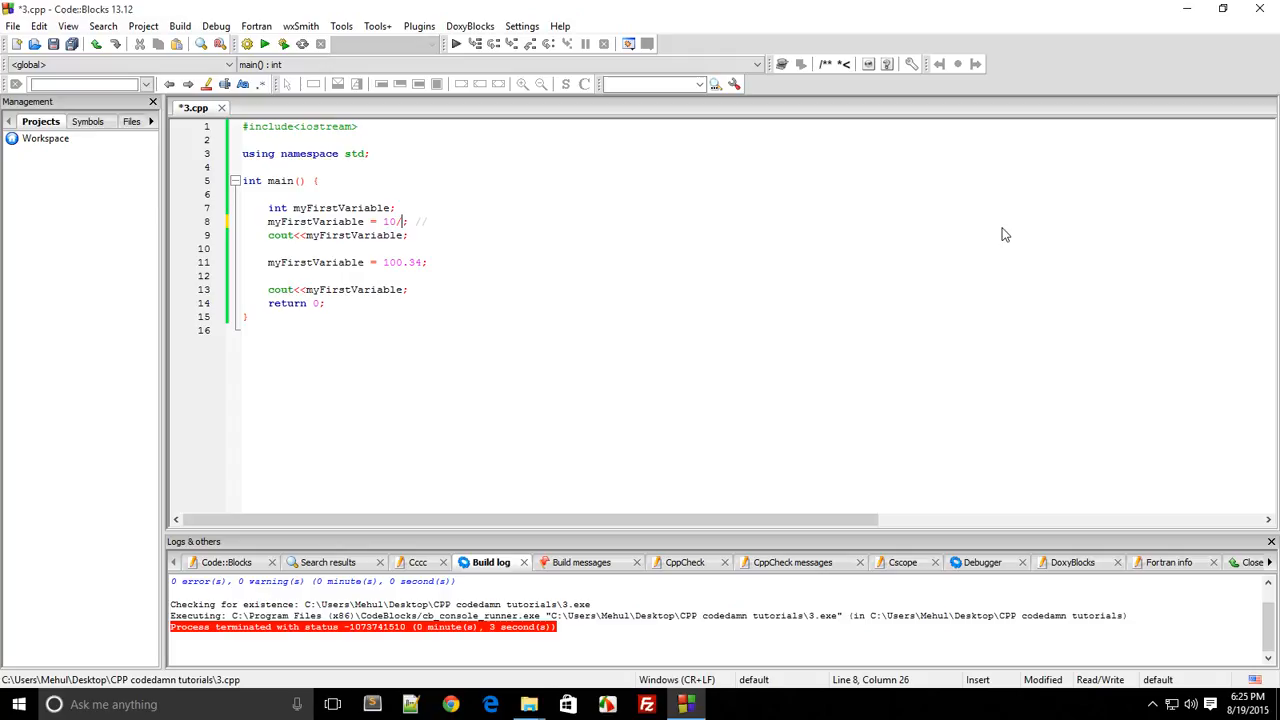
text(4)
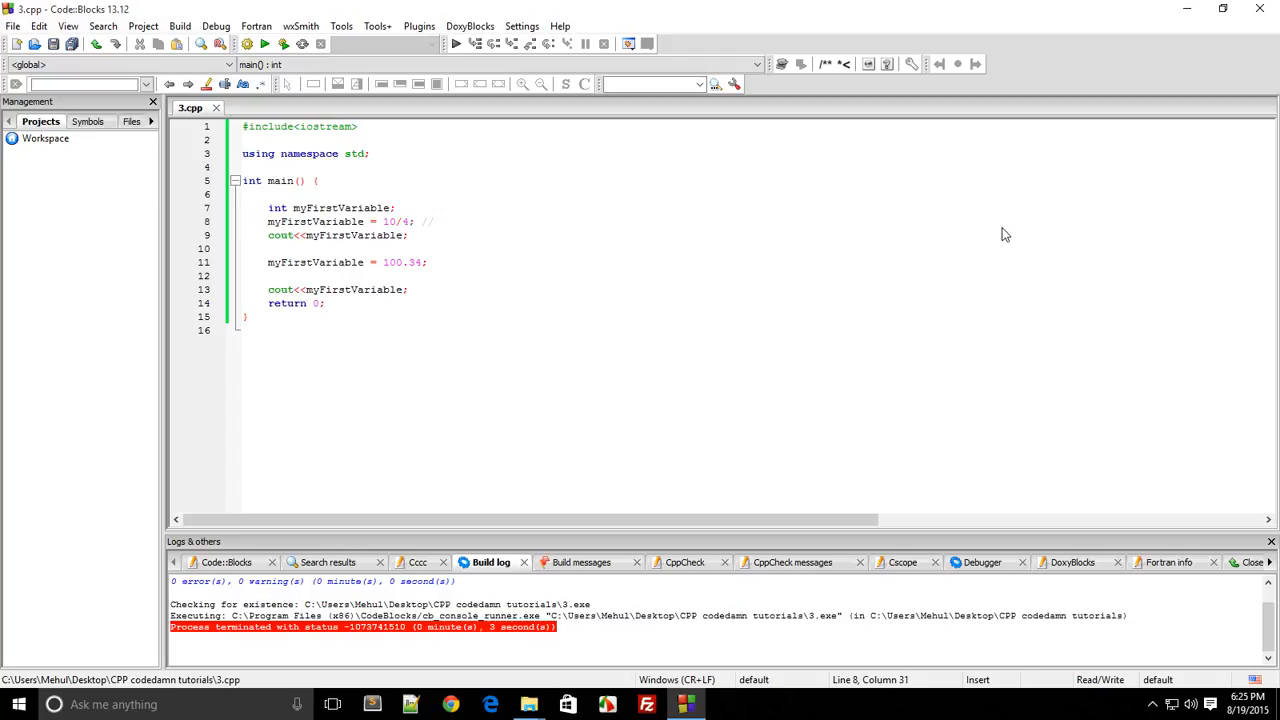
text(2.5 =>)
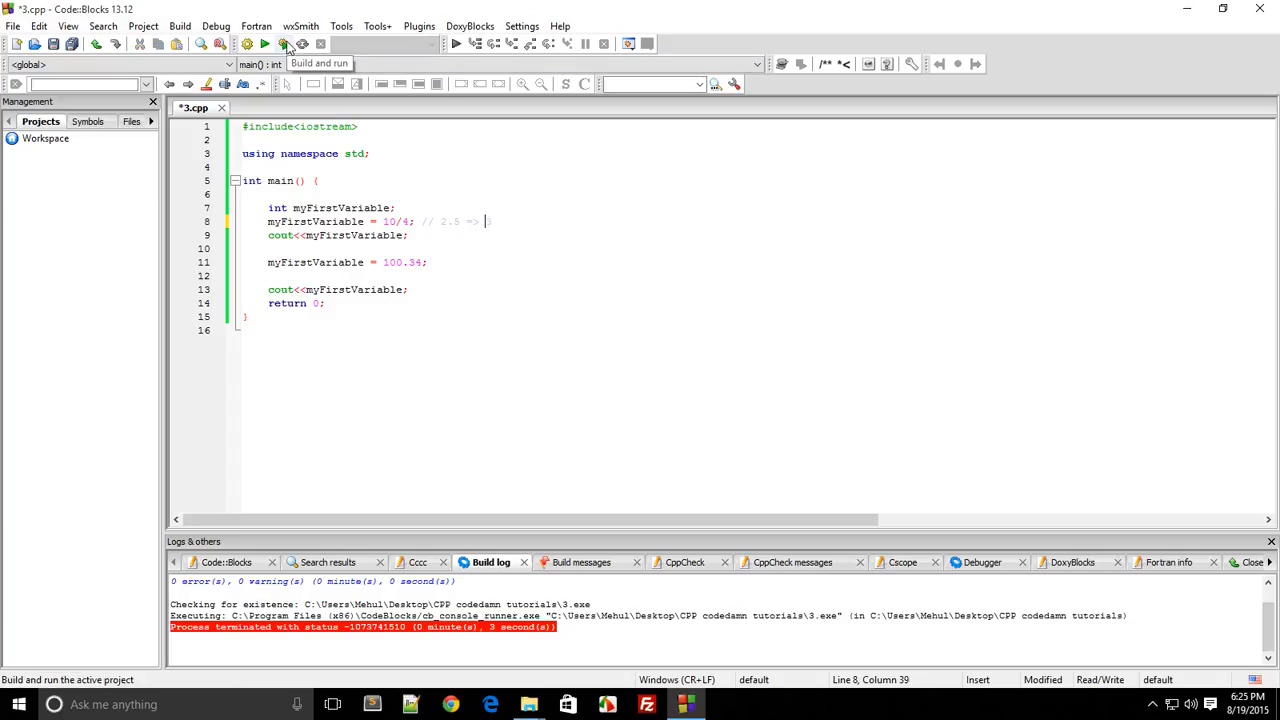
Build and run with 10/4, then remove the trailing comment on line 8.
click(284, 44)
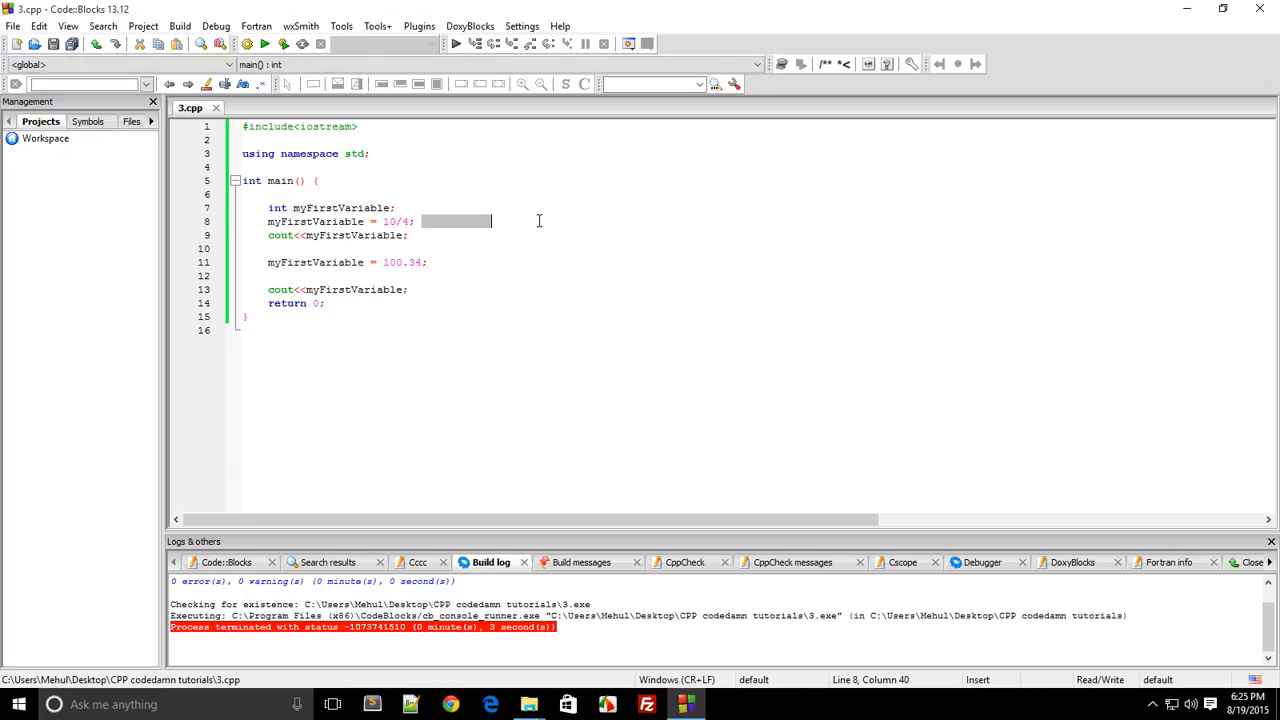
key(Delete)
text(floa)
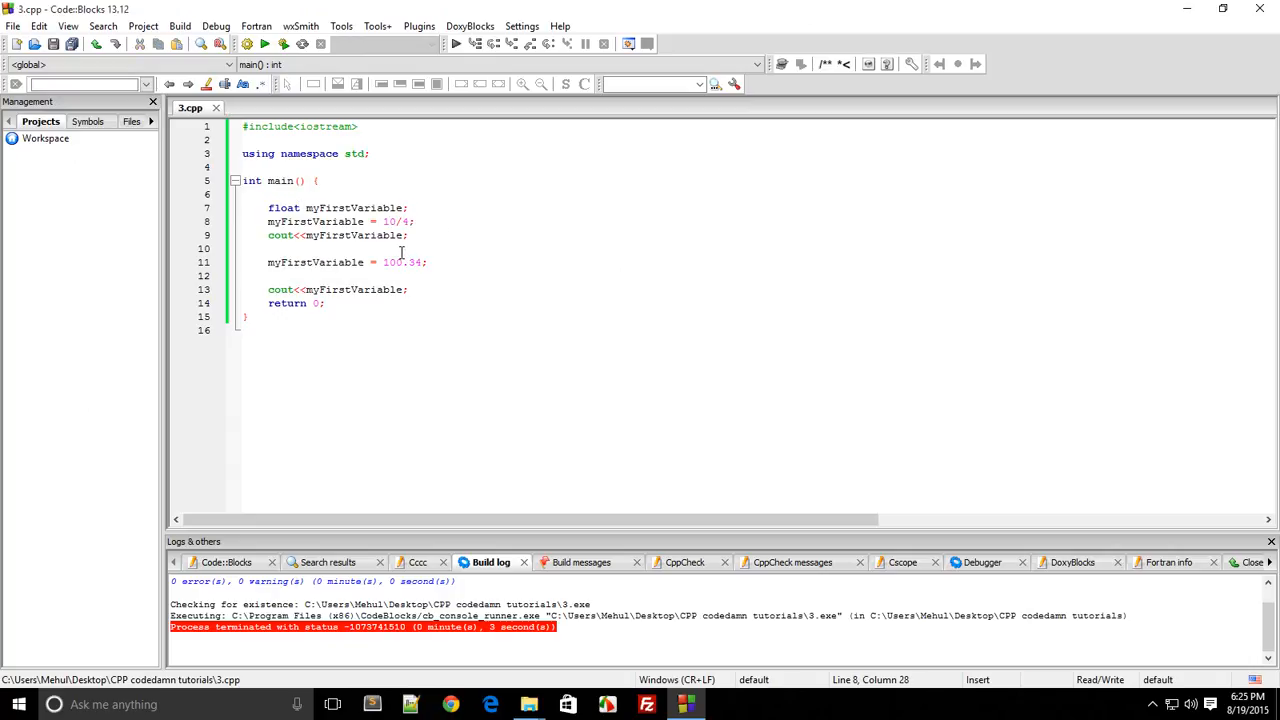
Add char q = 'M'; and cout<<q; at the start of main and build-run it.
key(enter)
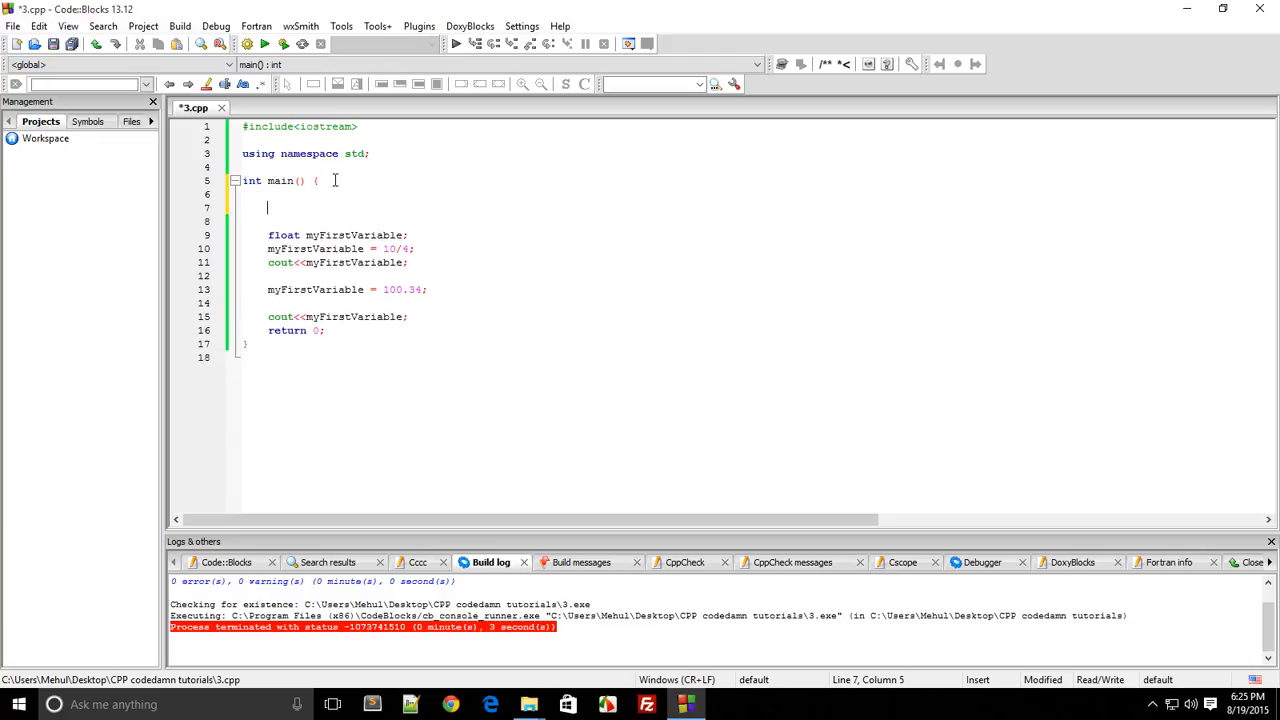
text(char q =)
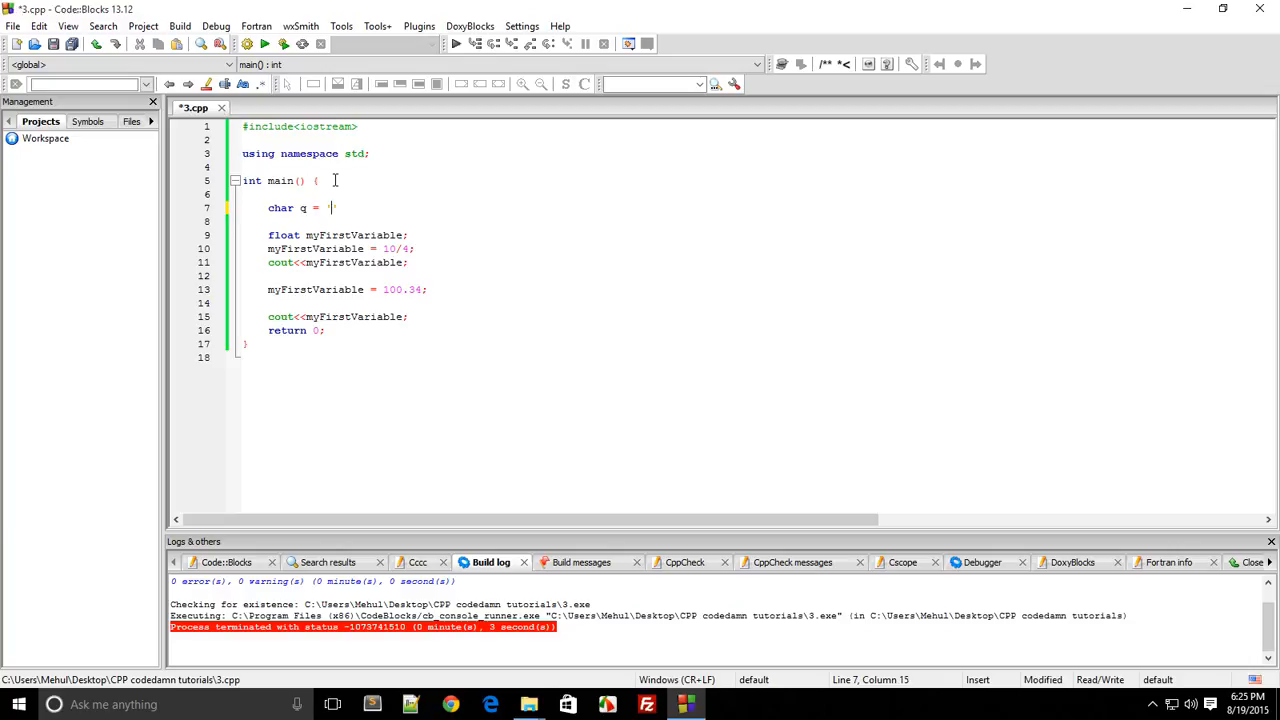
text('M';)
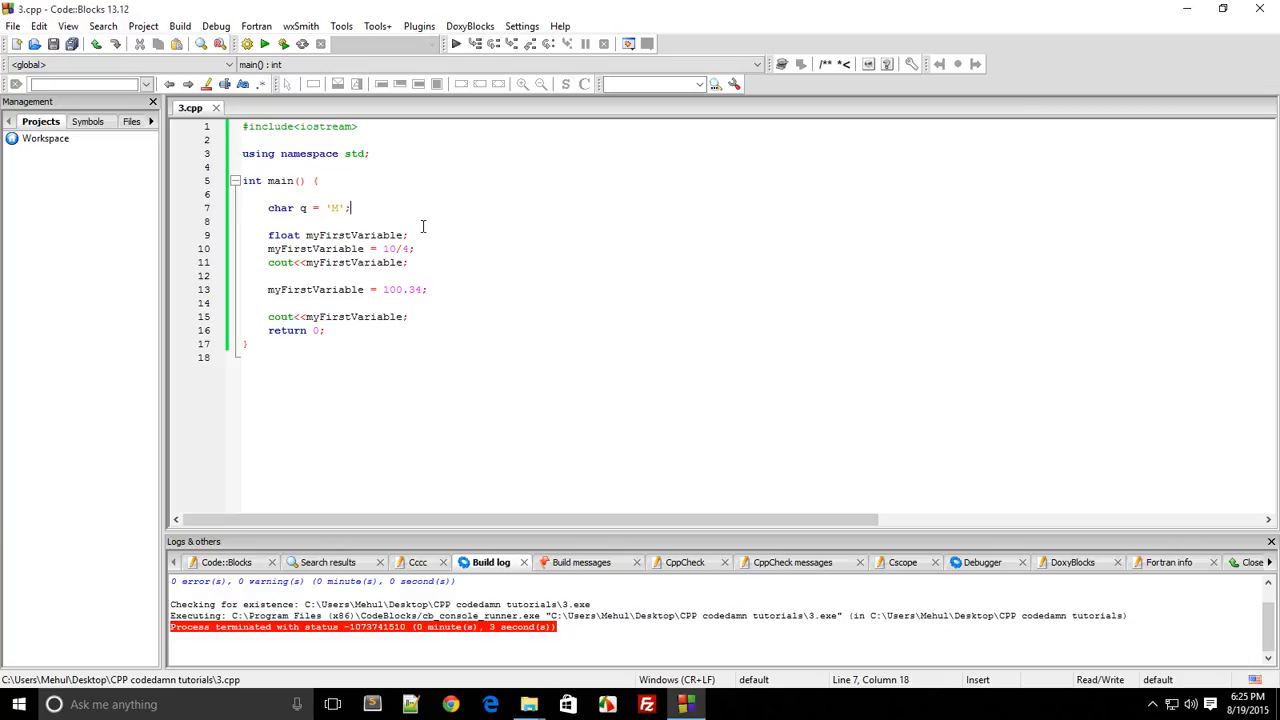
text(cout<<q;)
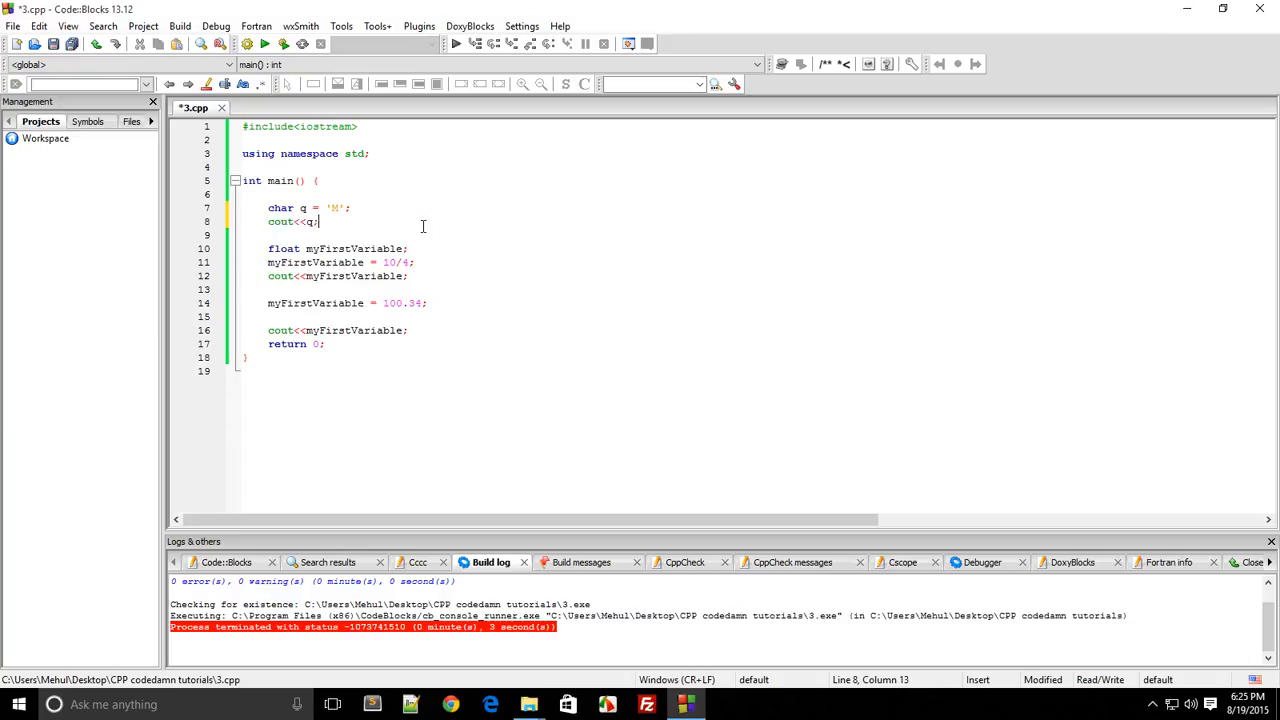
click(284, 44)
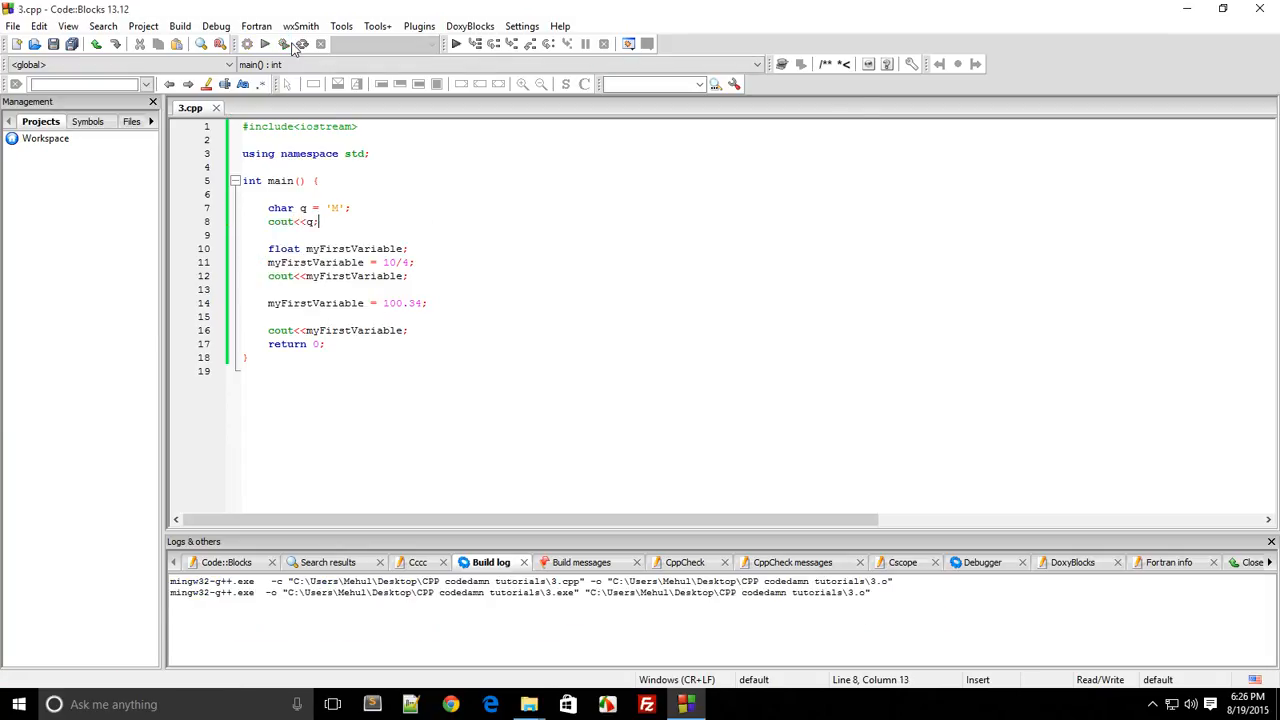
click(284, 44)
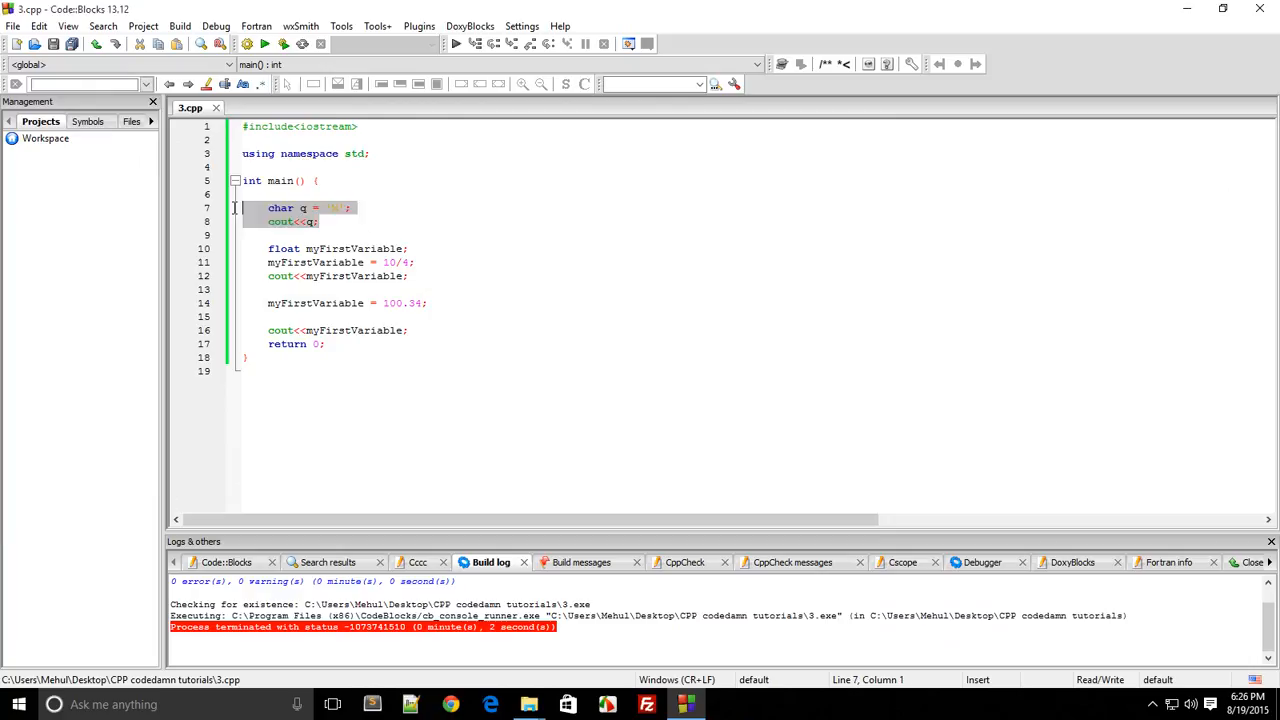
Replace the char q lines with an unfinished string declaration.
click(416, 262)
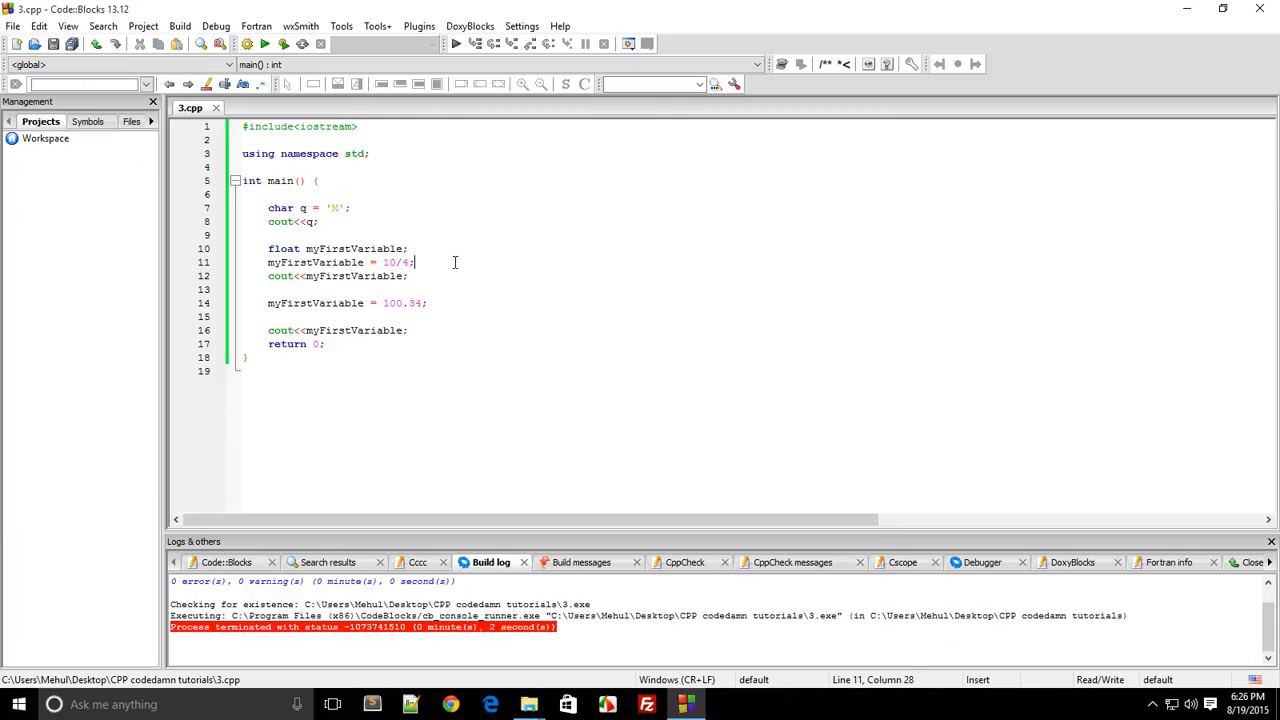
click(242, 234)
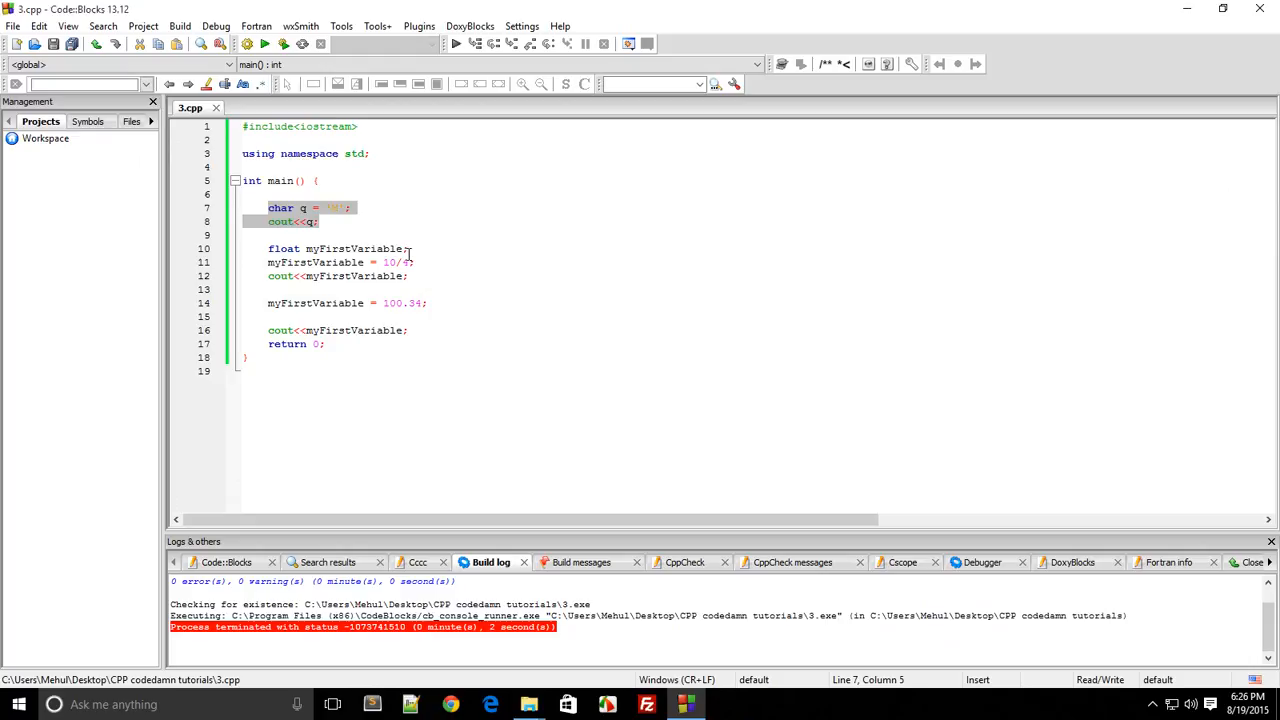
text(string)
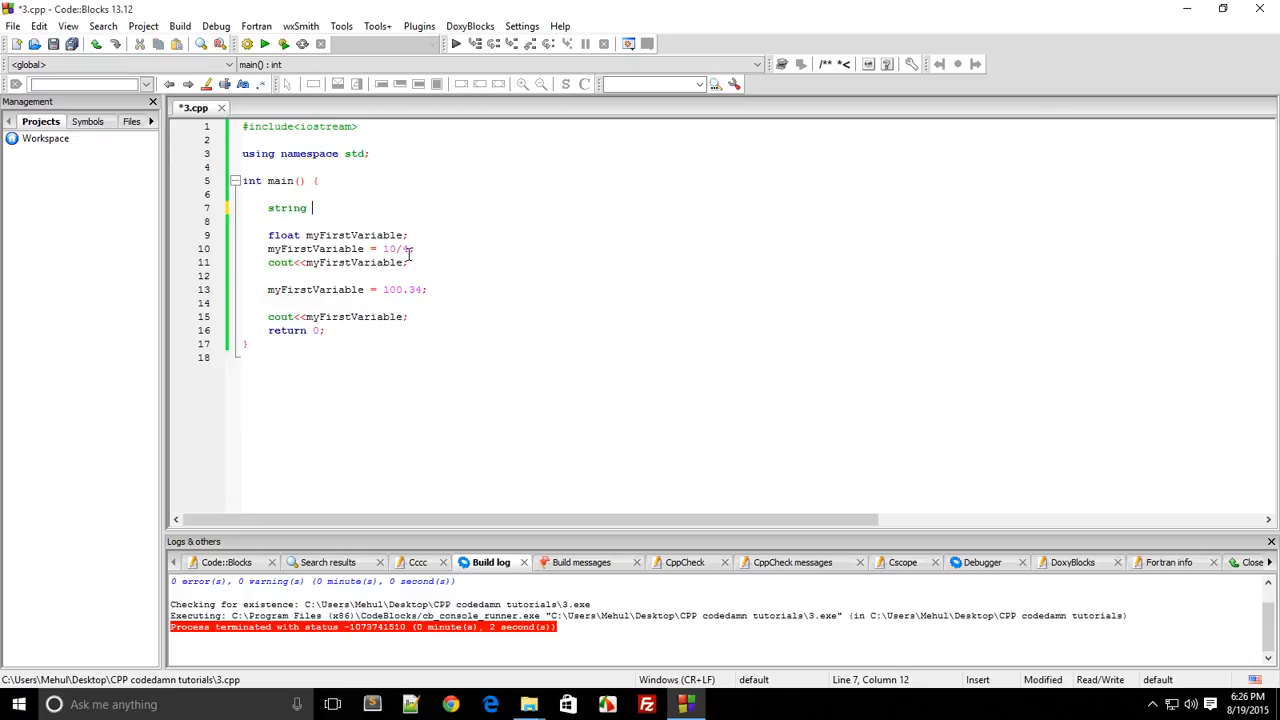
Add #include<string> below #include<iostream> at the top of the file.
text(#include<string>)
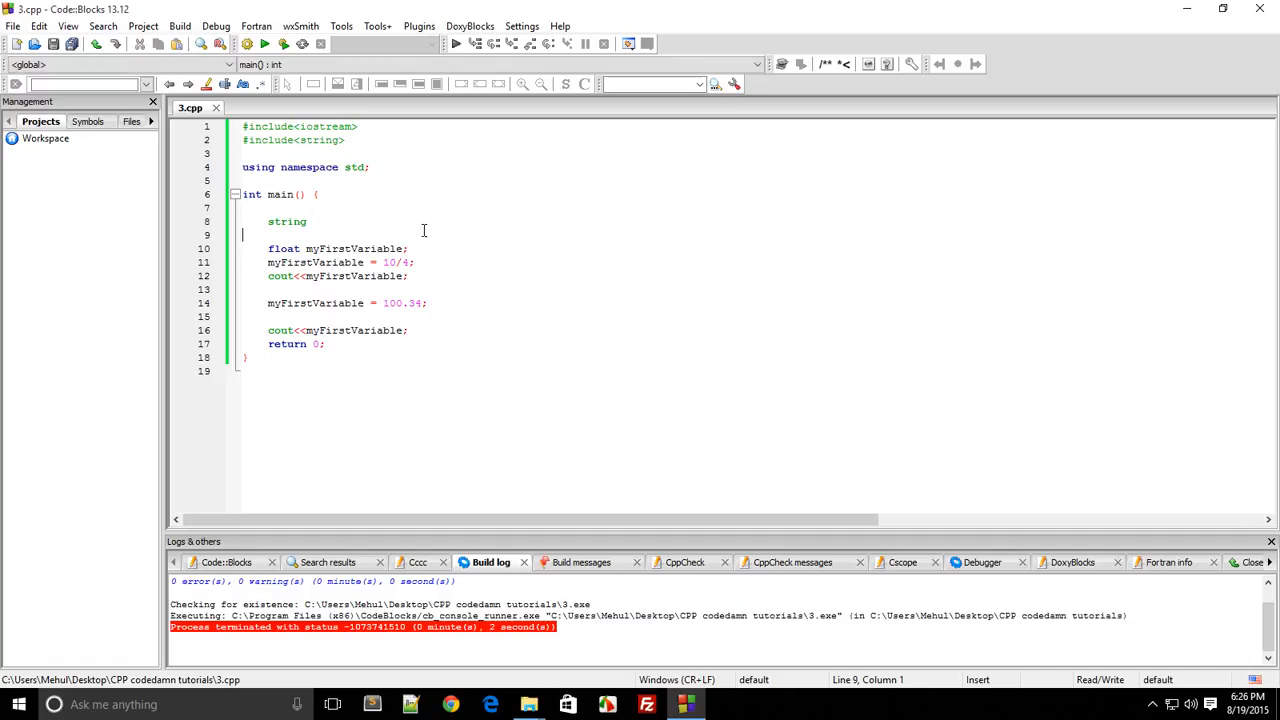
click(308, 220)
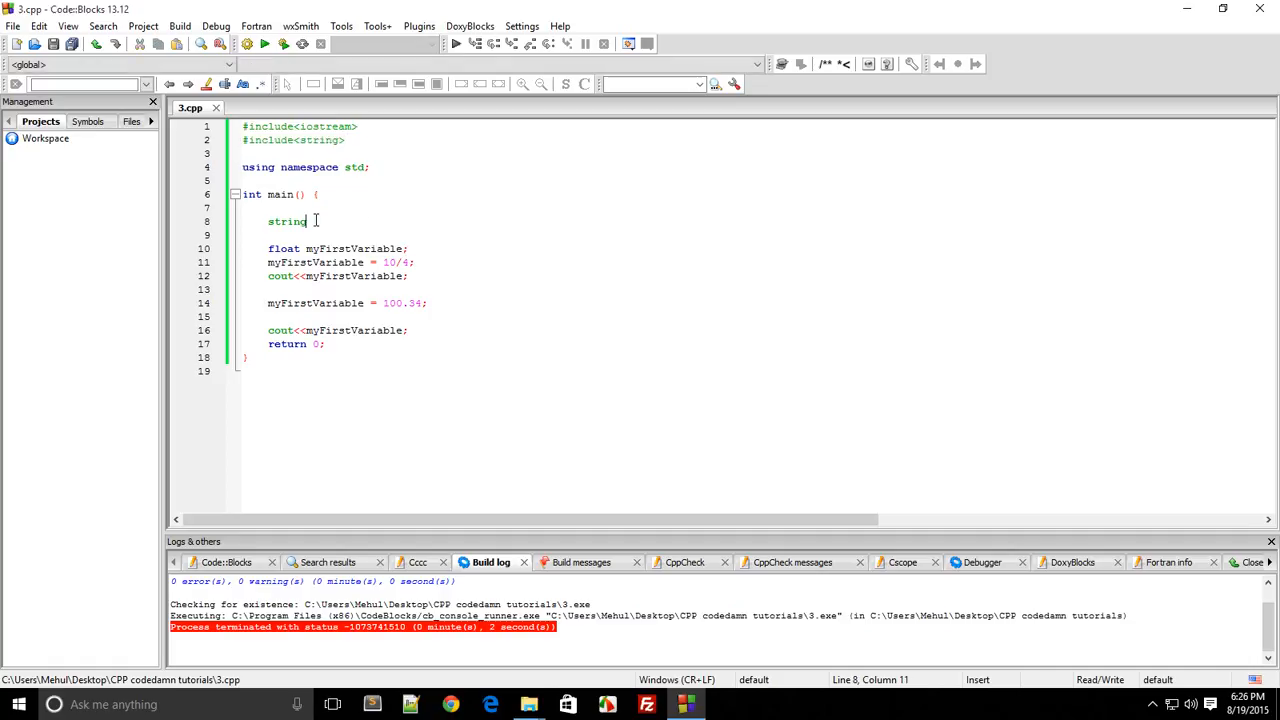
click(292, 140)
text(c)
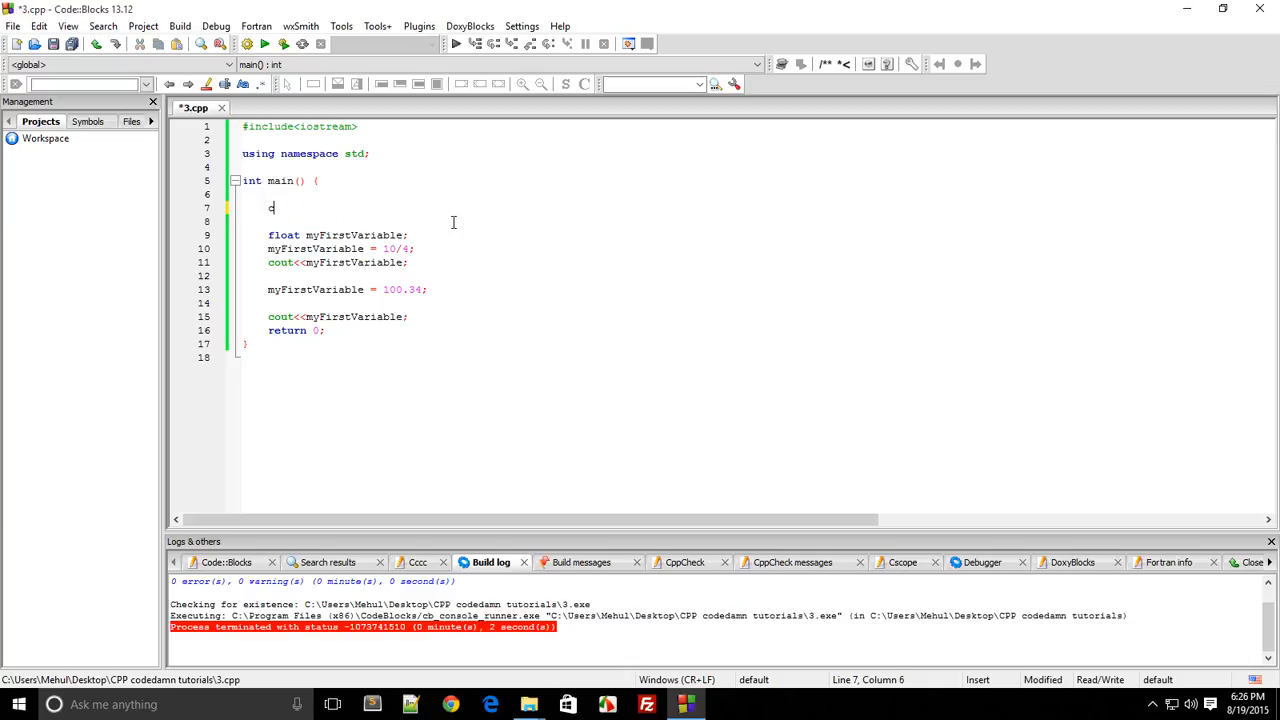
Write char arr[100]; in main, then delete it so main starts with the float code.
text(har arr)
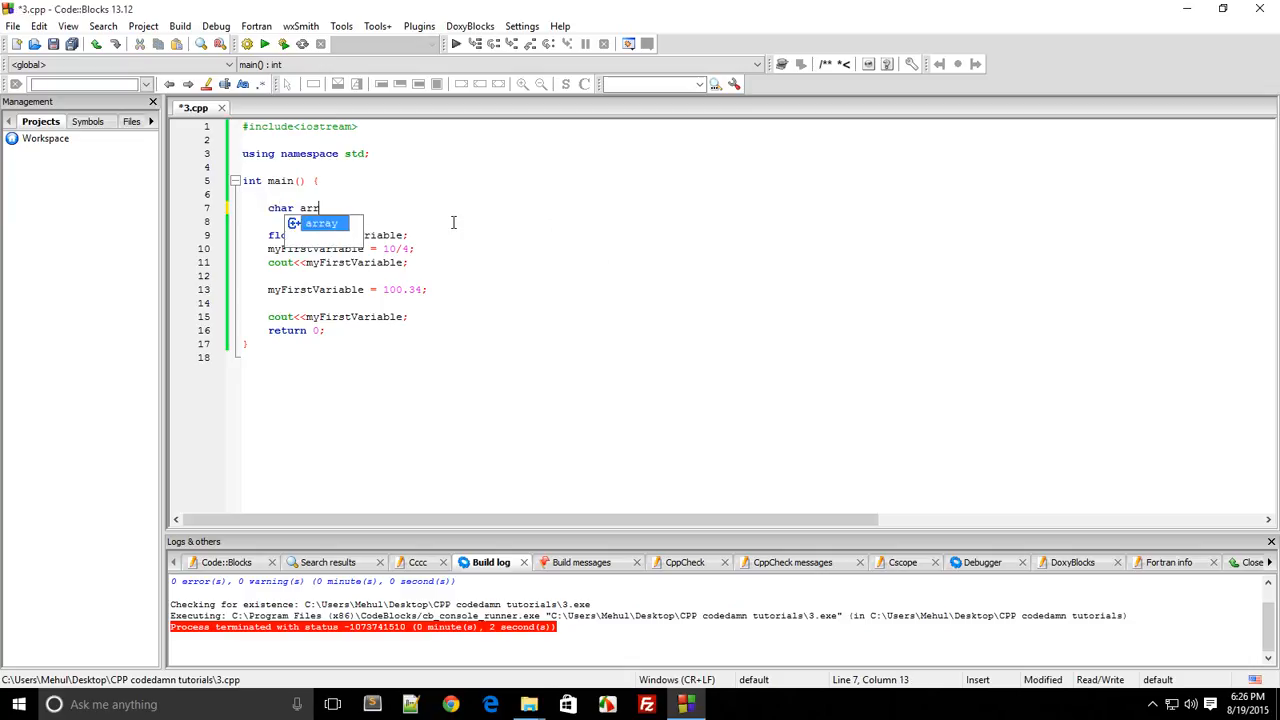
text([100];)
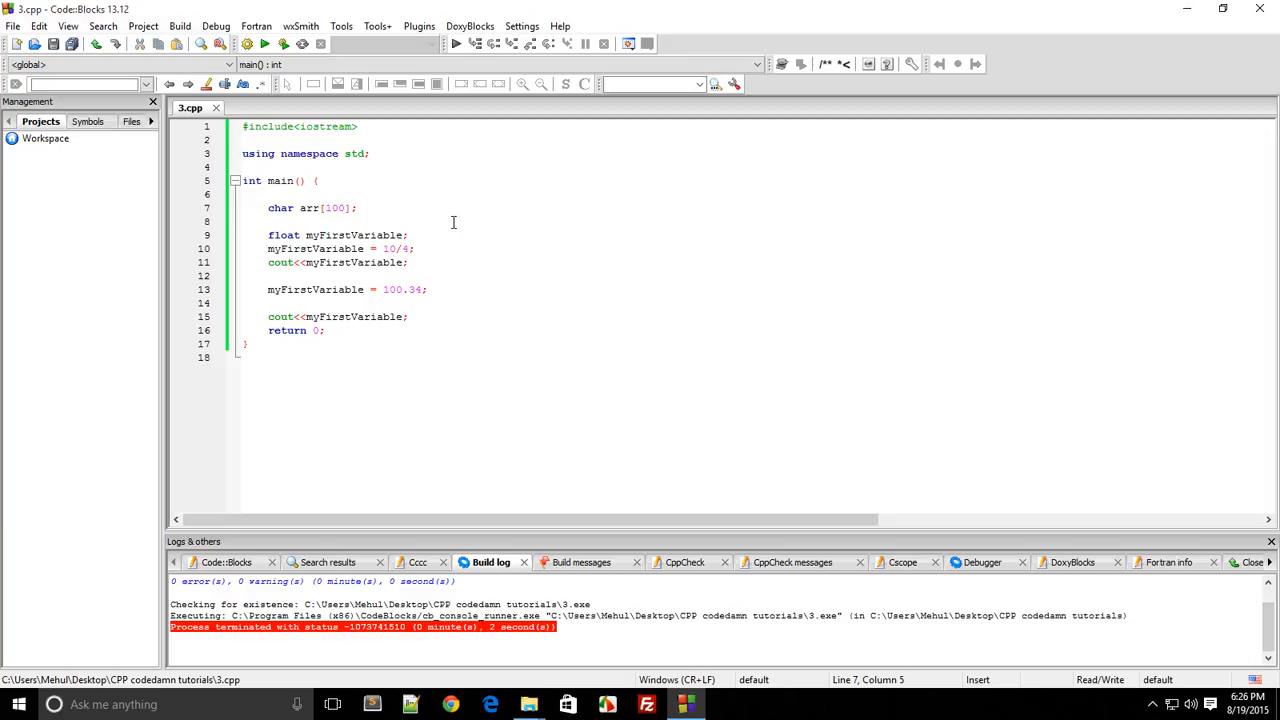
click(268, 208)
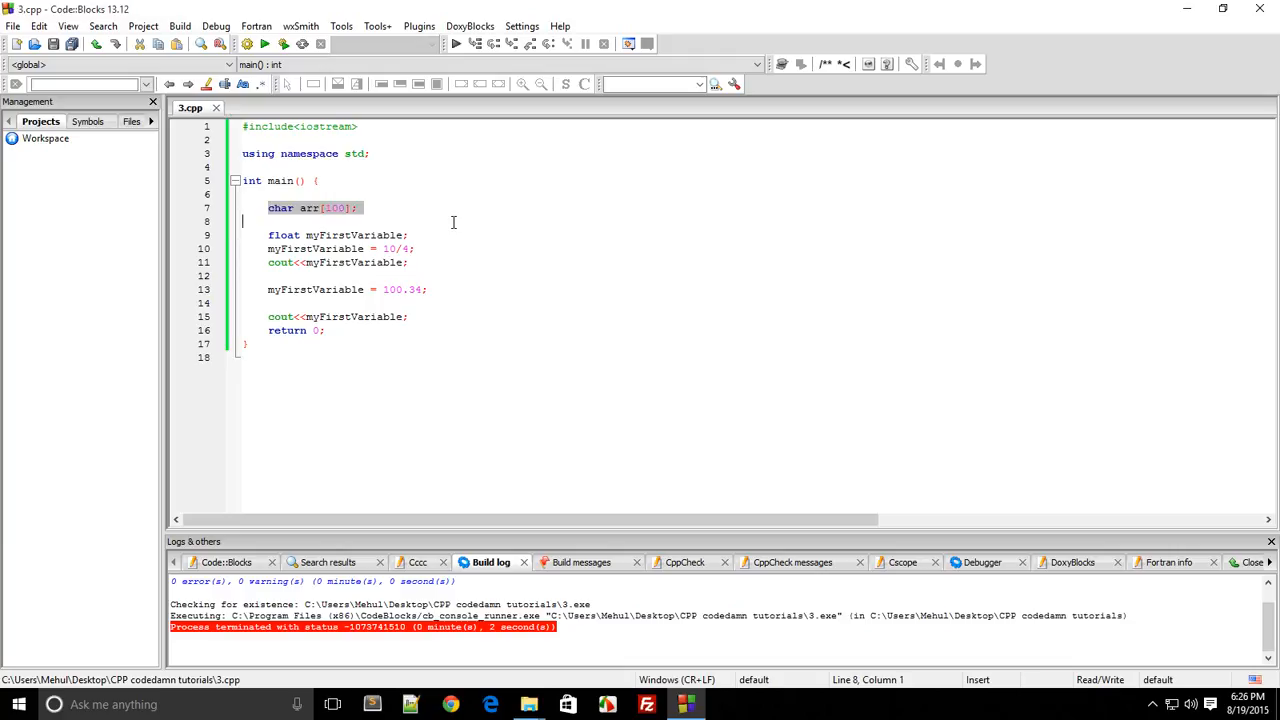
key(Delete)
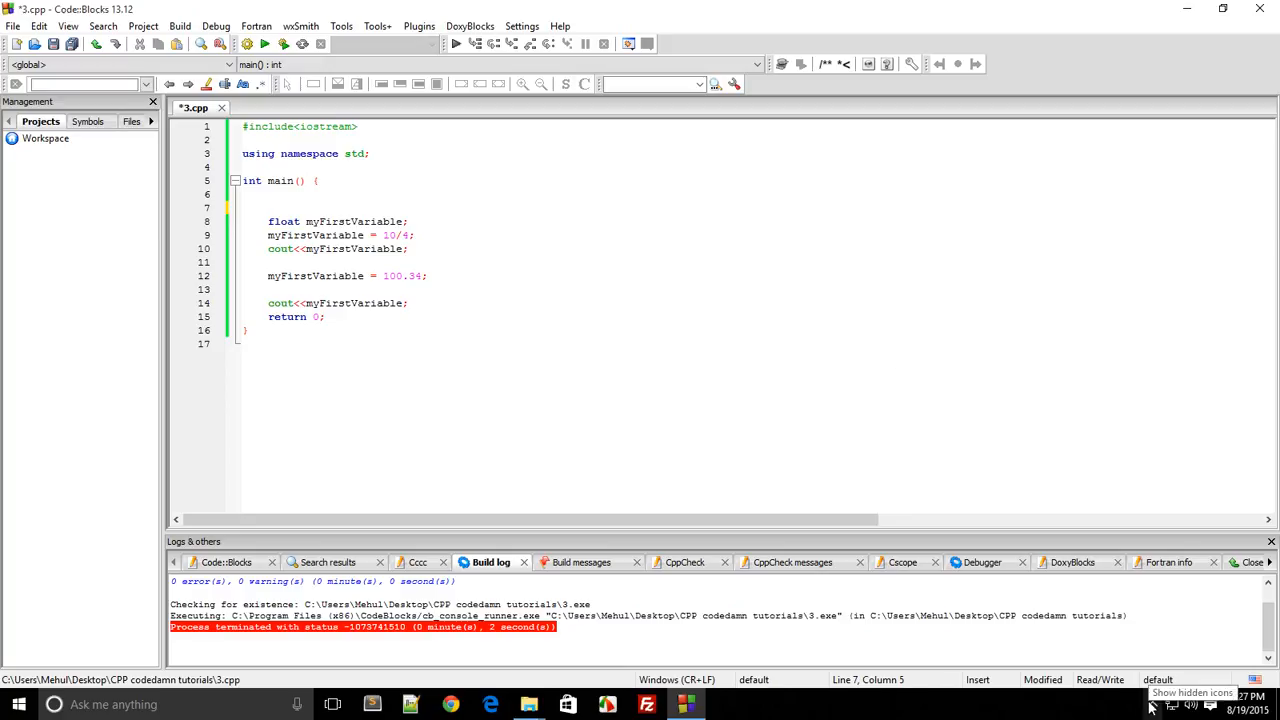
click(268, 206)
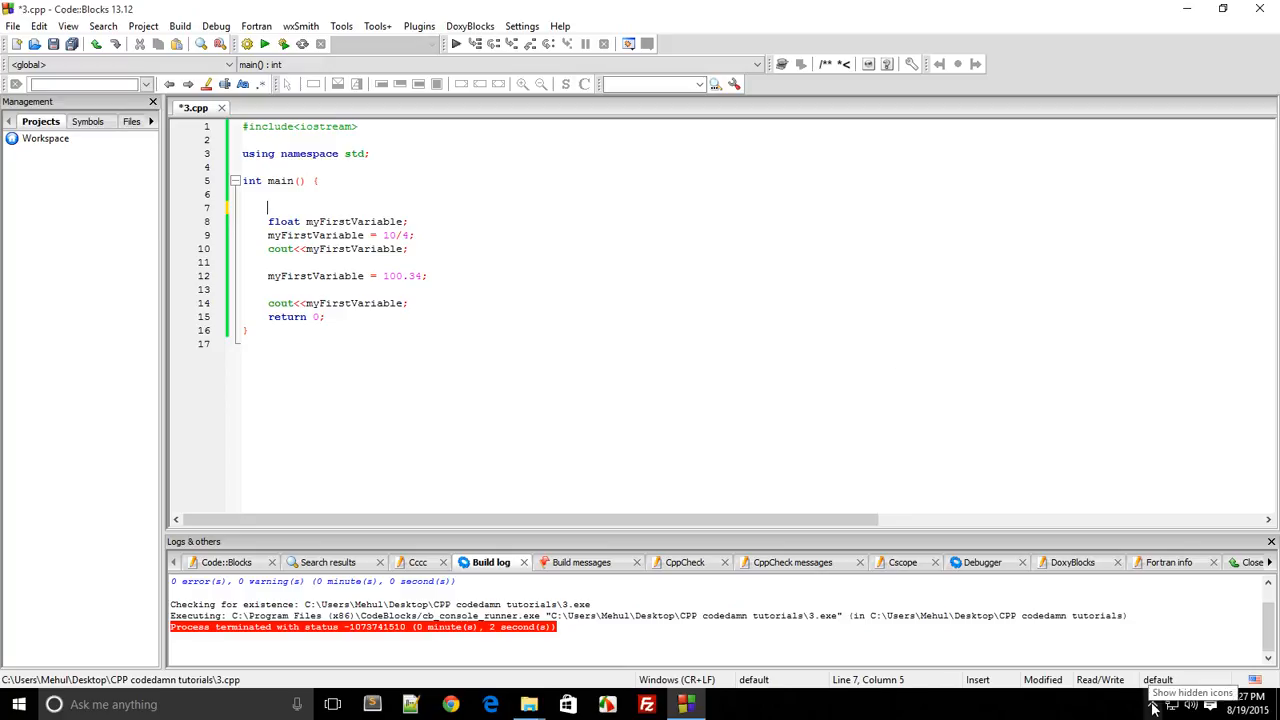